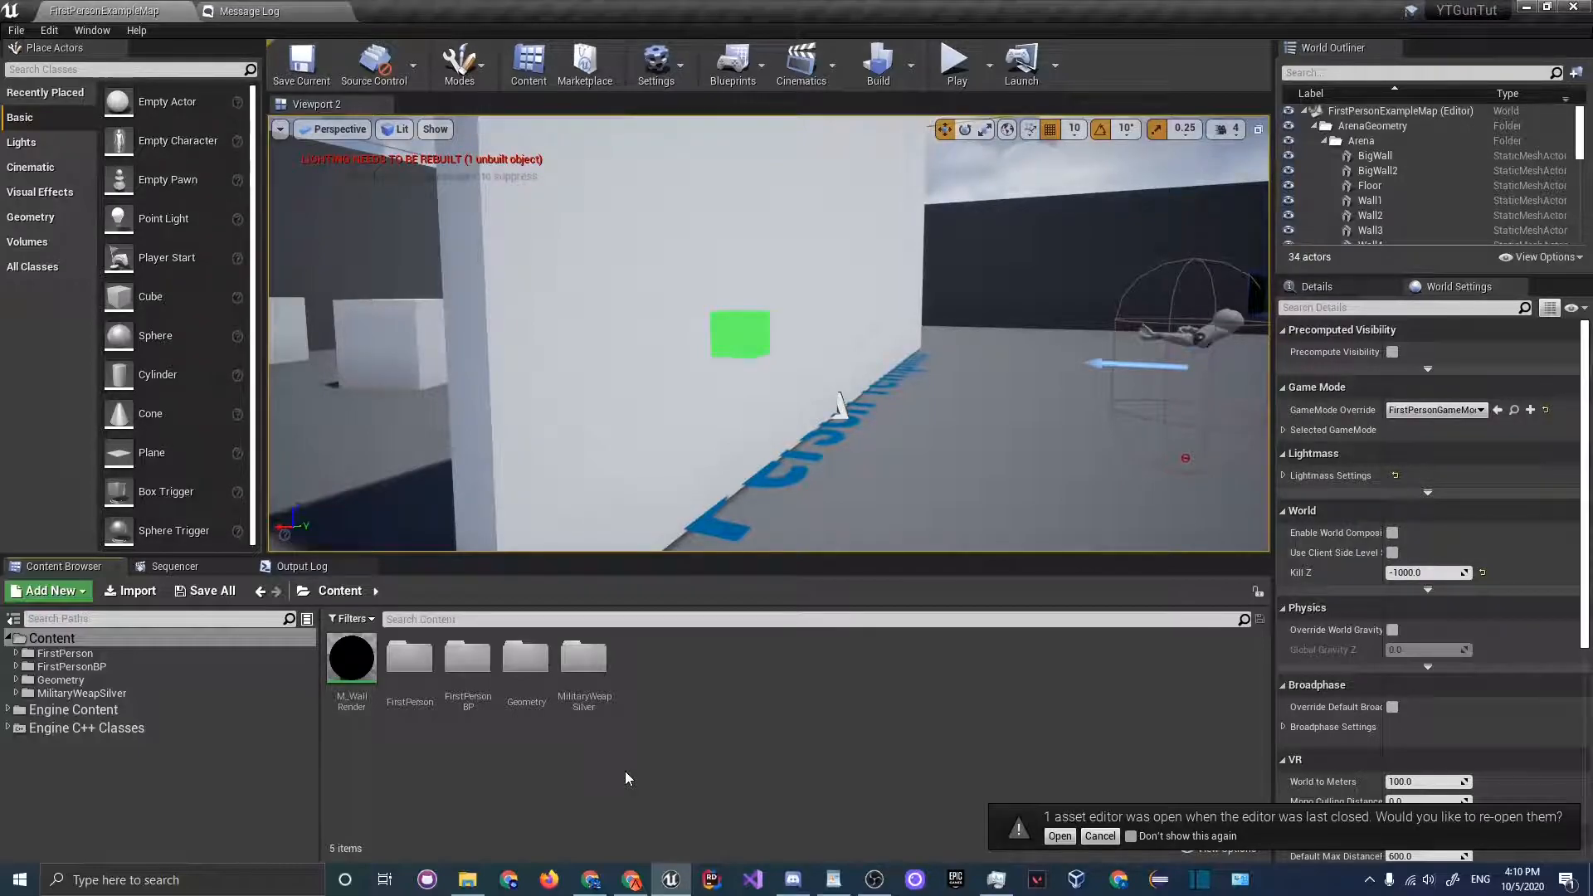
pyautogui.moveTo(754, 709)
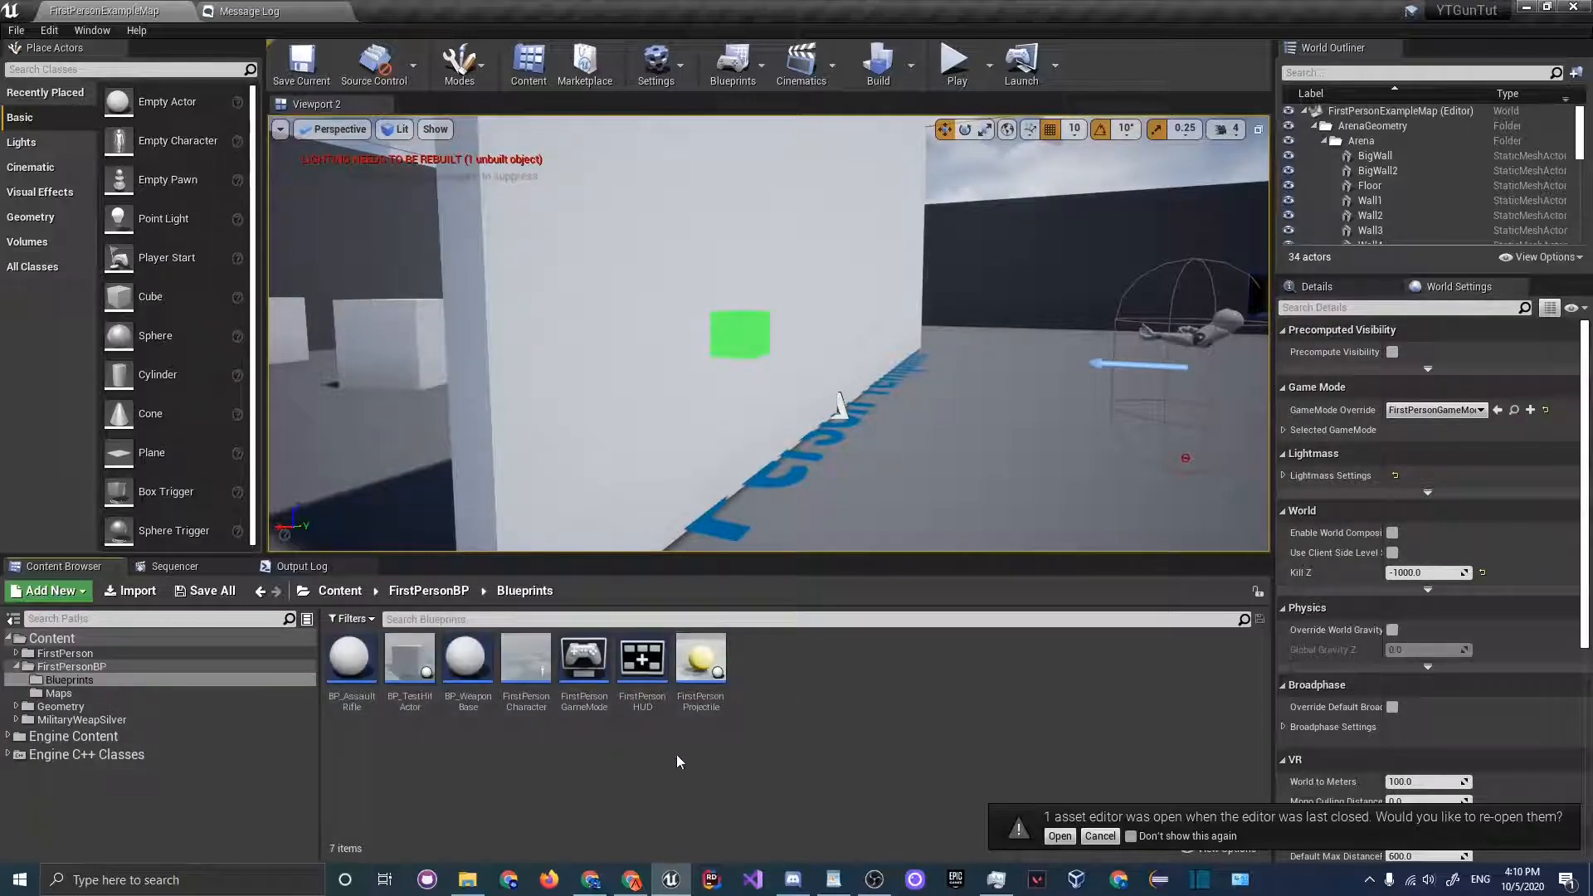
# - Open the BP_WeaponBase blueprint from the FirstPersonBP Blueprints folder
pyautogui.doubleClick(468, 655)
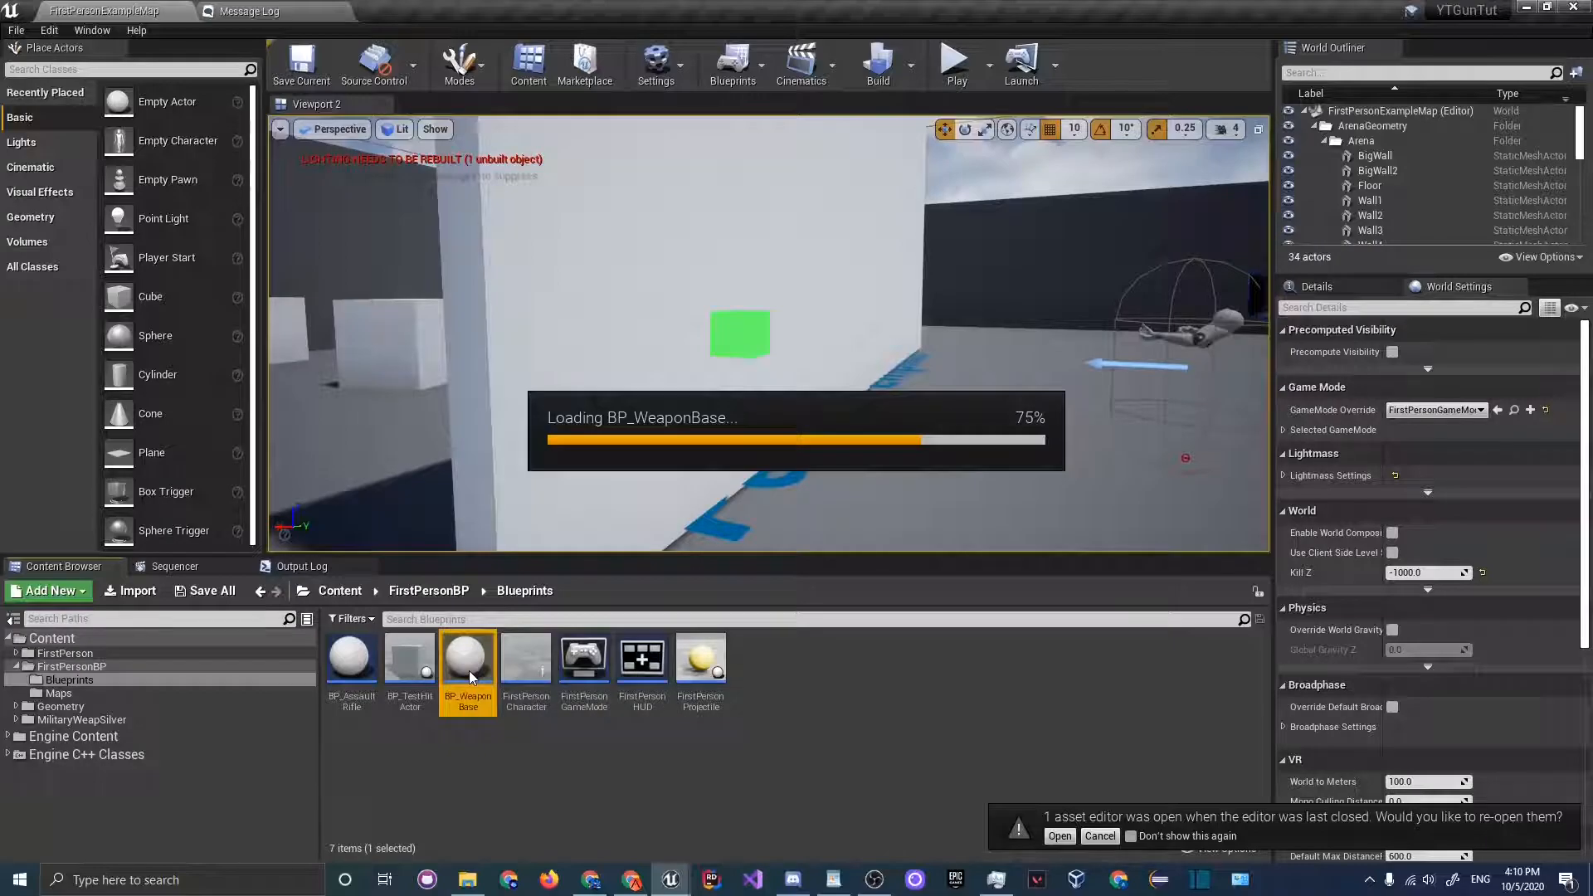
pyautogui.doubleClick(468, 656)
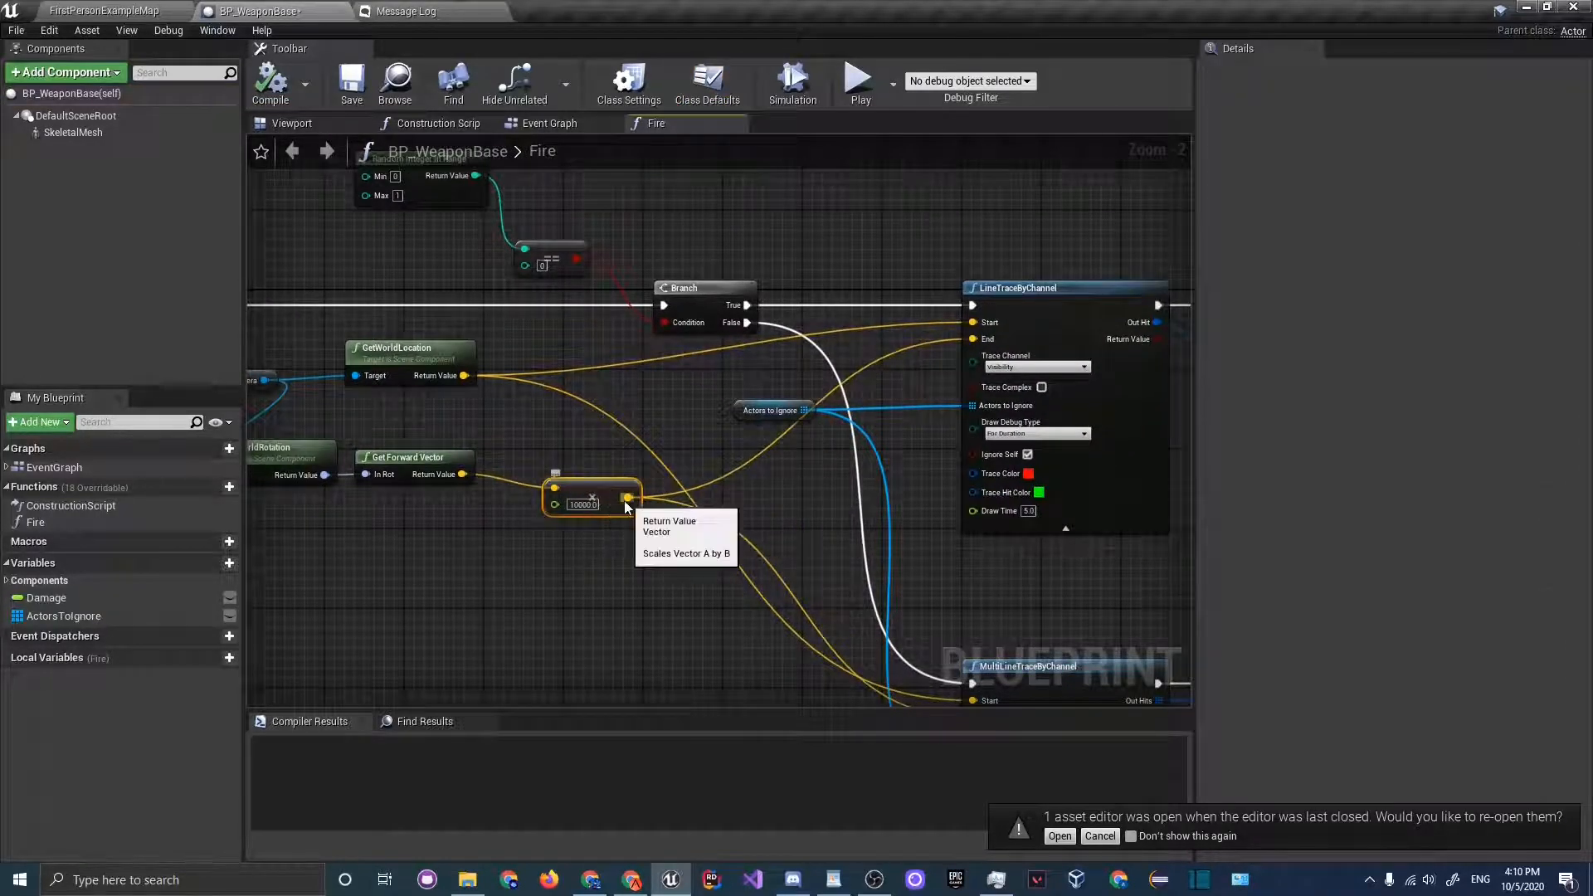
pyautogui.moveTo(457, 386)
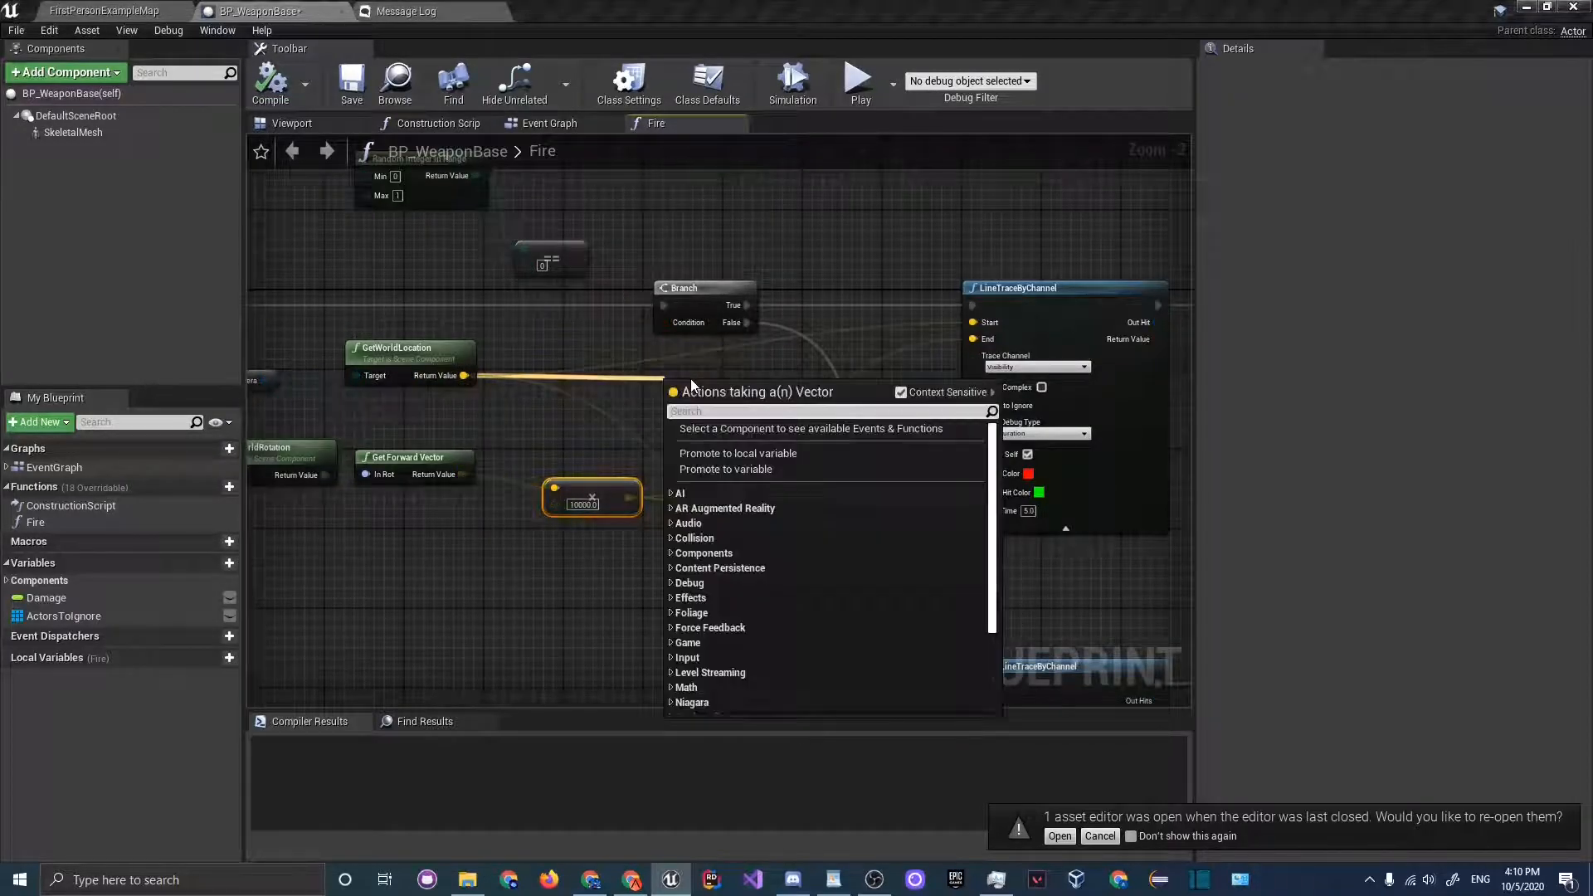
# - Add a vector + vector node summing world location and scaled forward vector into End, then compile
pyautogui.write('+')
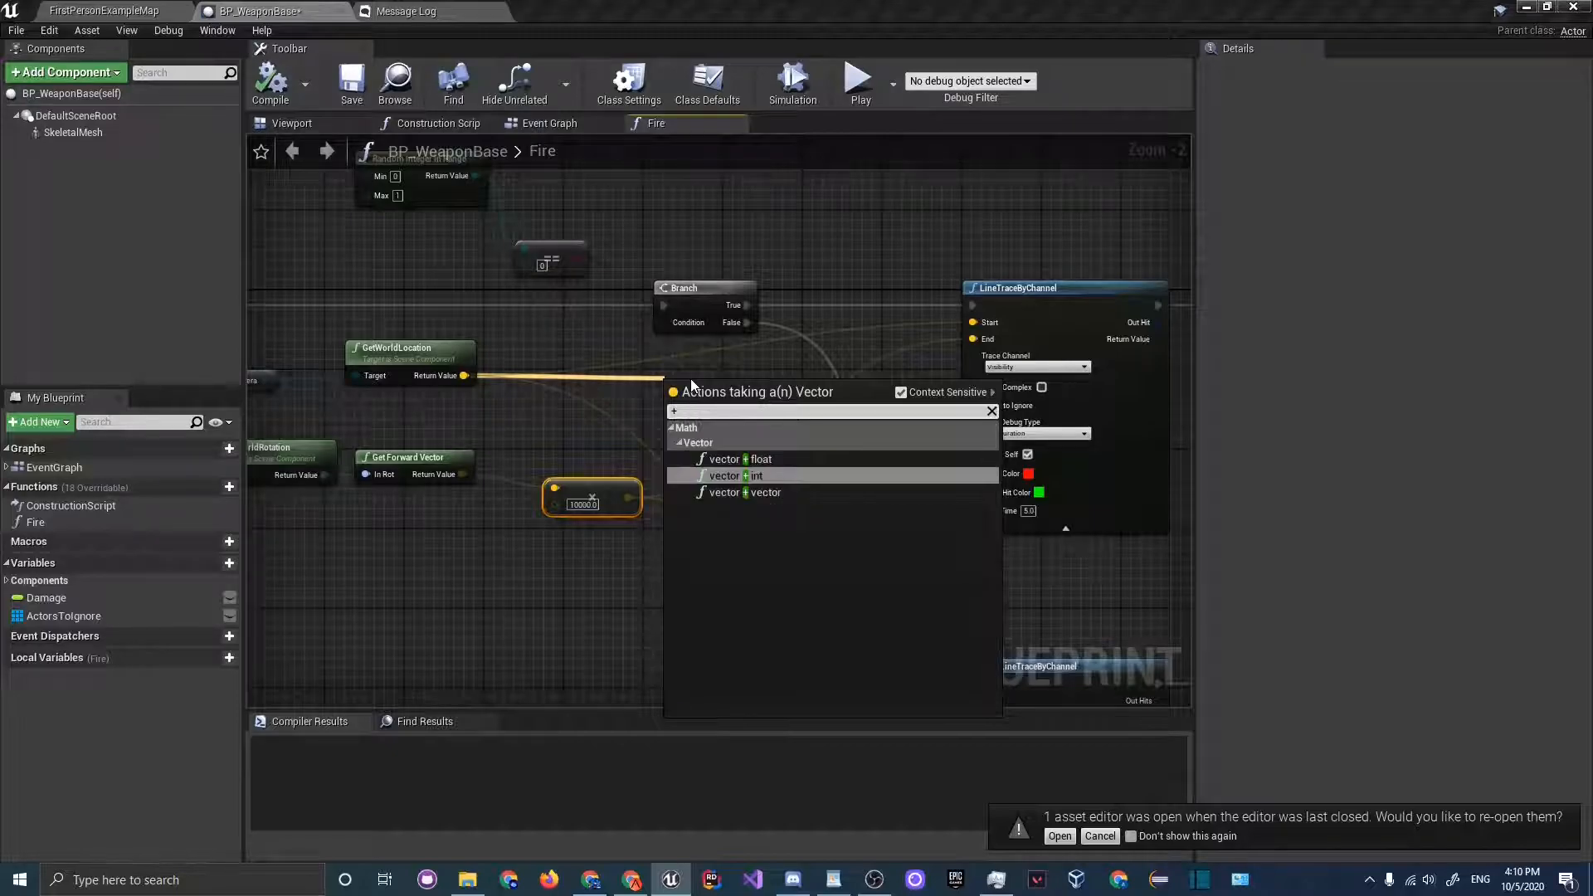
pyautogui.click(725, 491)
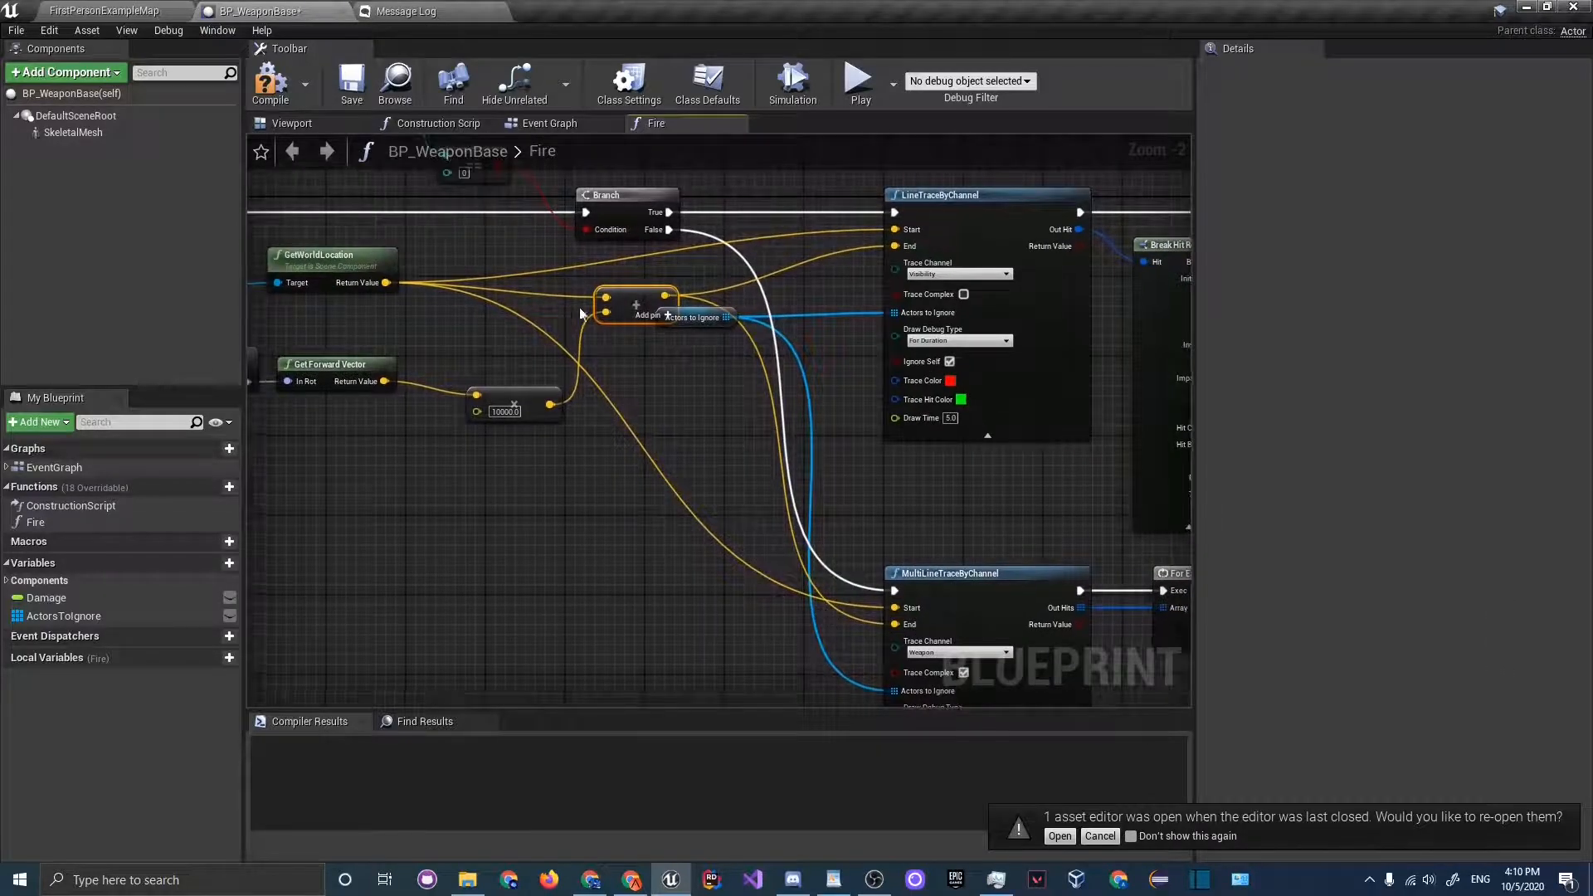
pyautogui.click(269, 83)
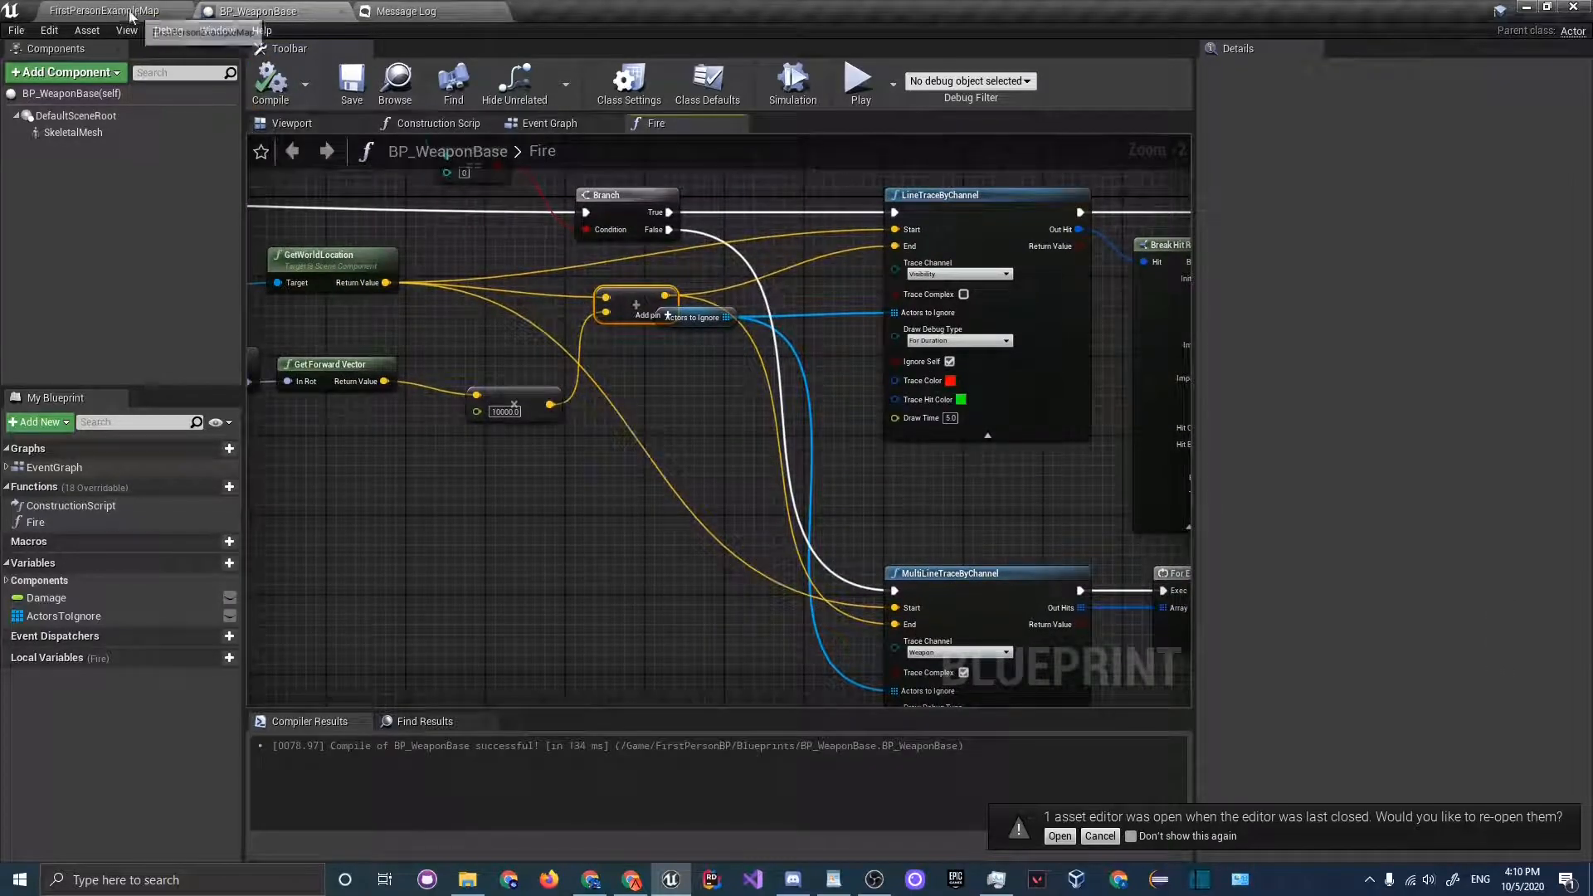
pyautogui.click(101, 12)
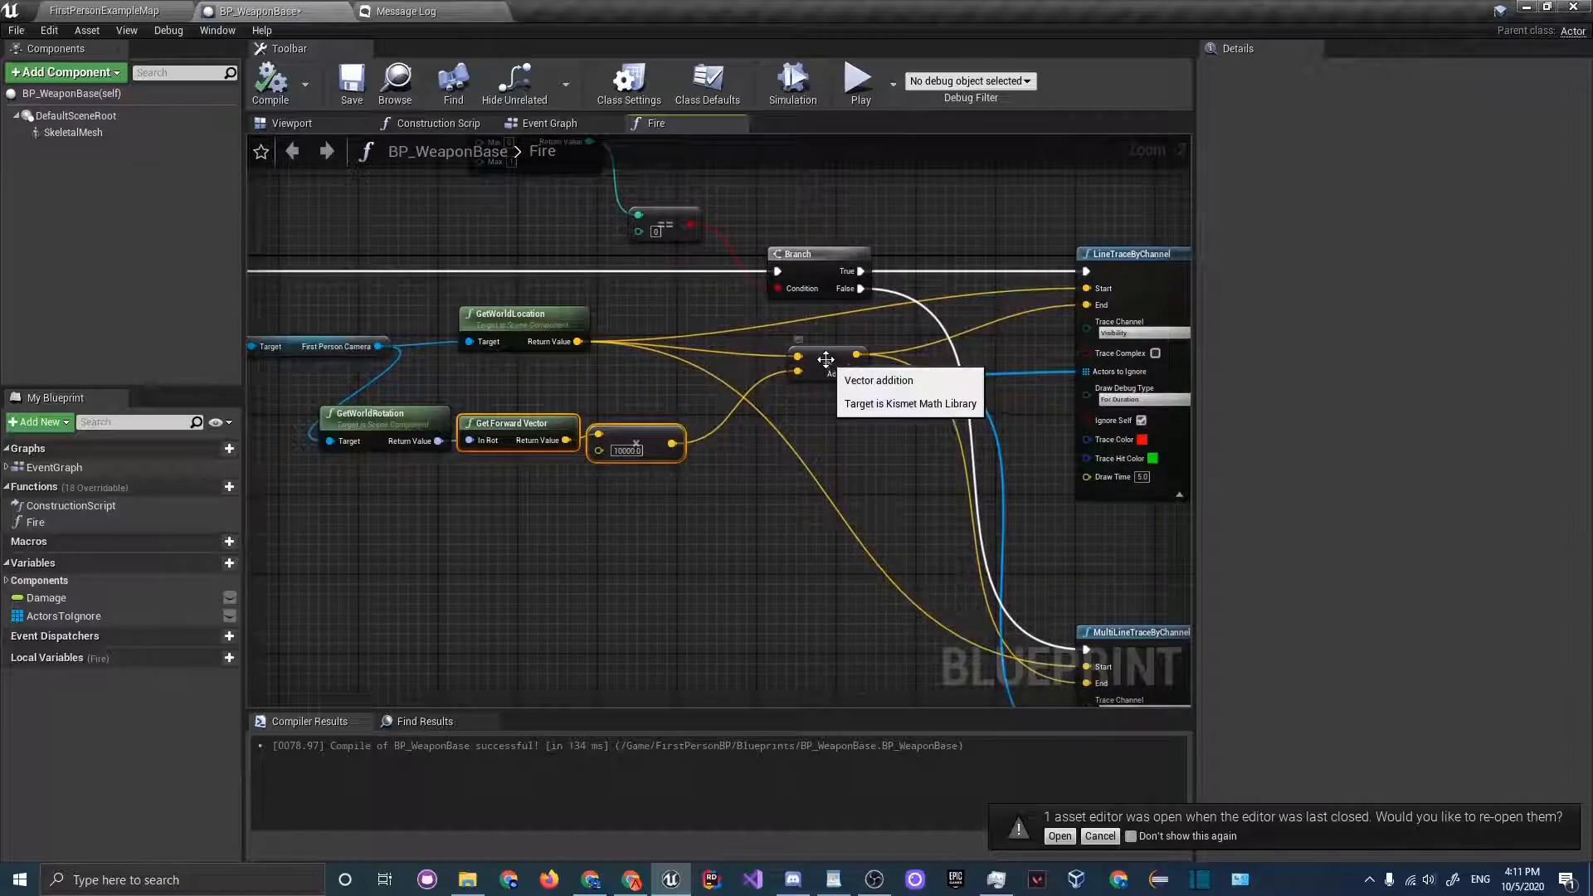
pyautogui.moveTo(211, 564)
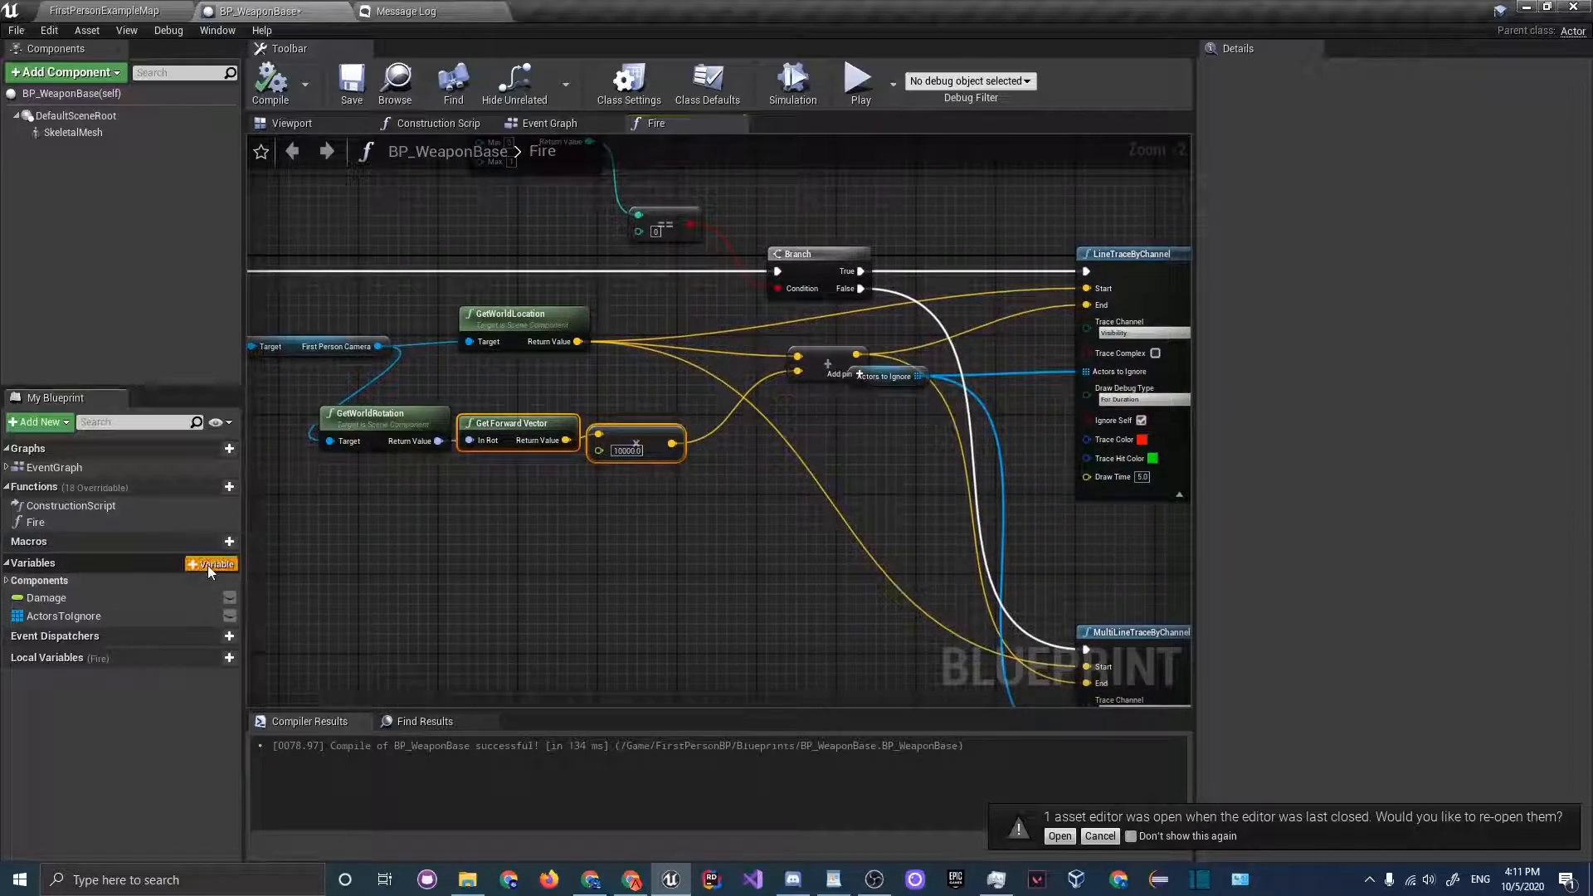
# - Create a new Float member variable named BulletSpread
pyautogui.click(211, 564)
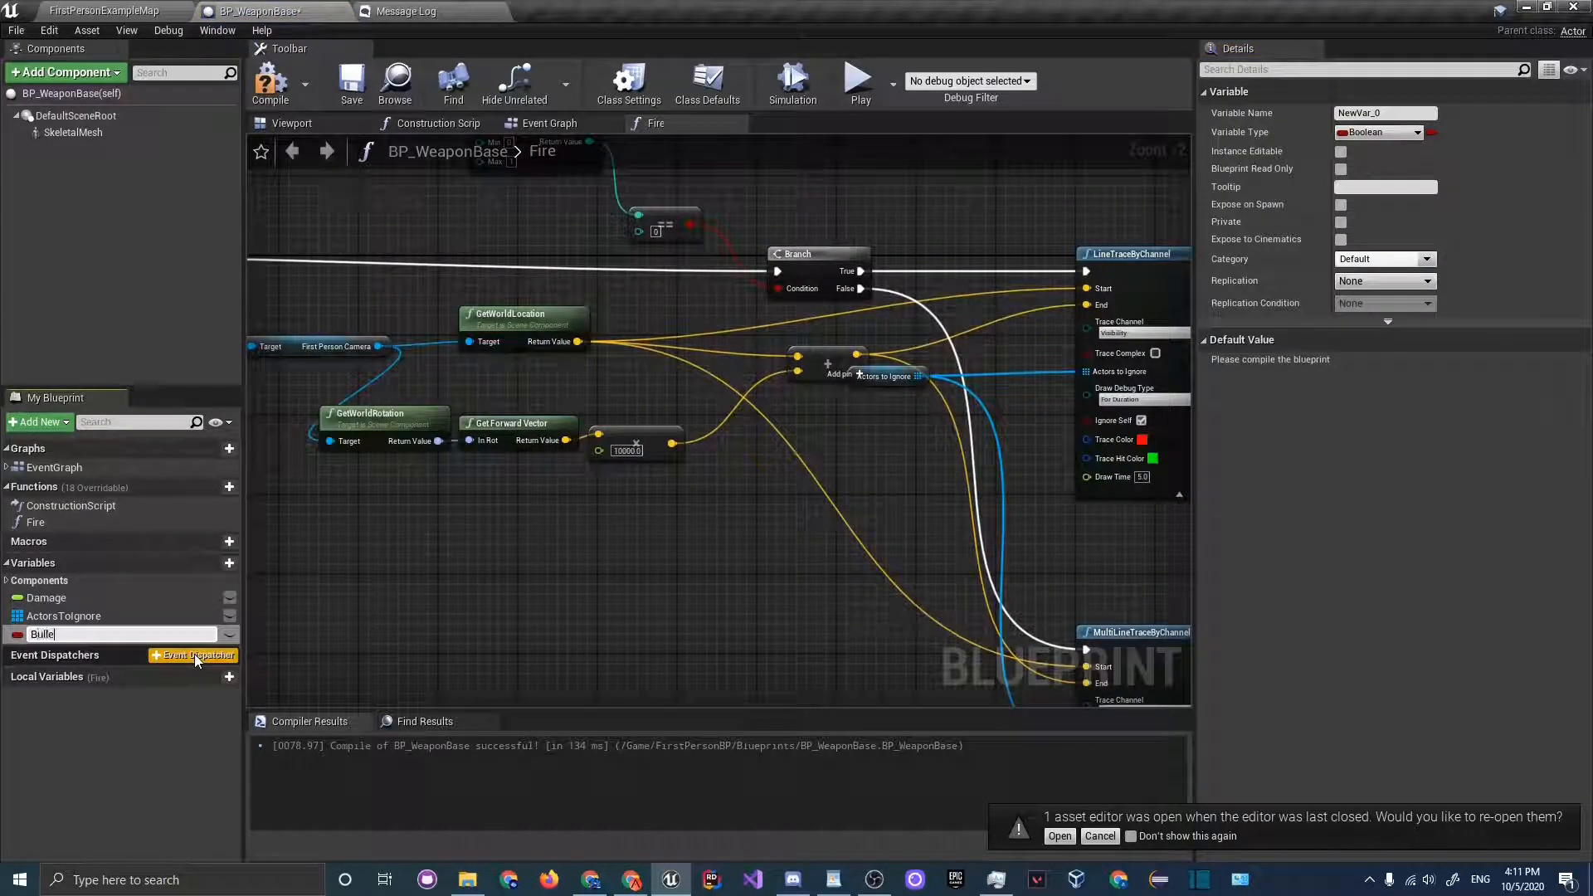
pyautogui.write('BulletSpread')
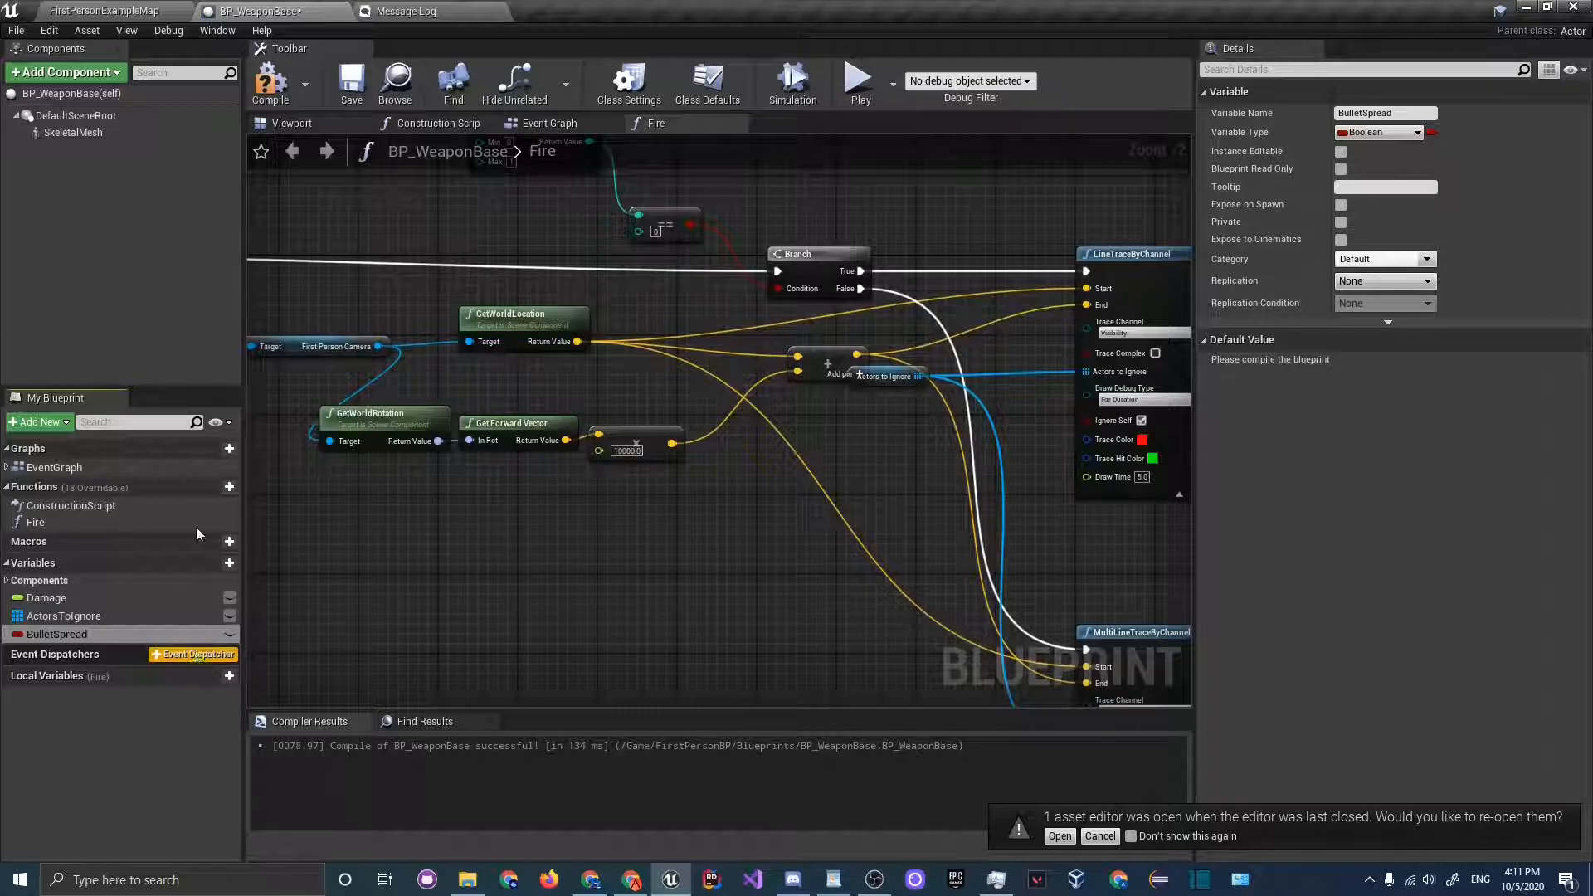
pyautogui.click(1380, 133)
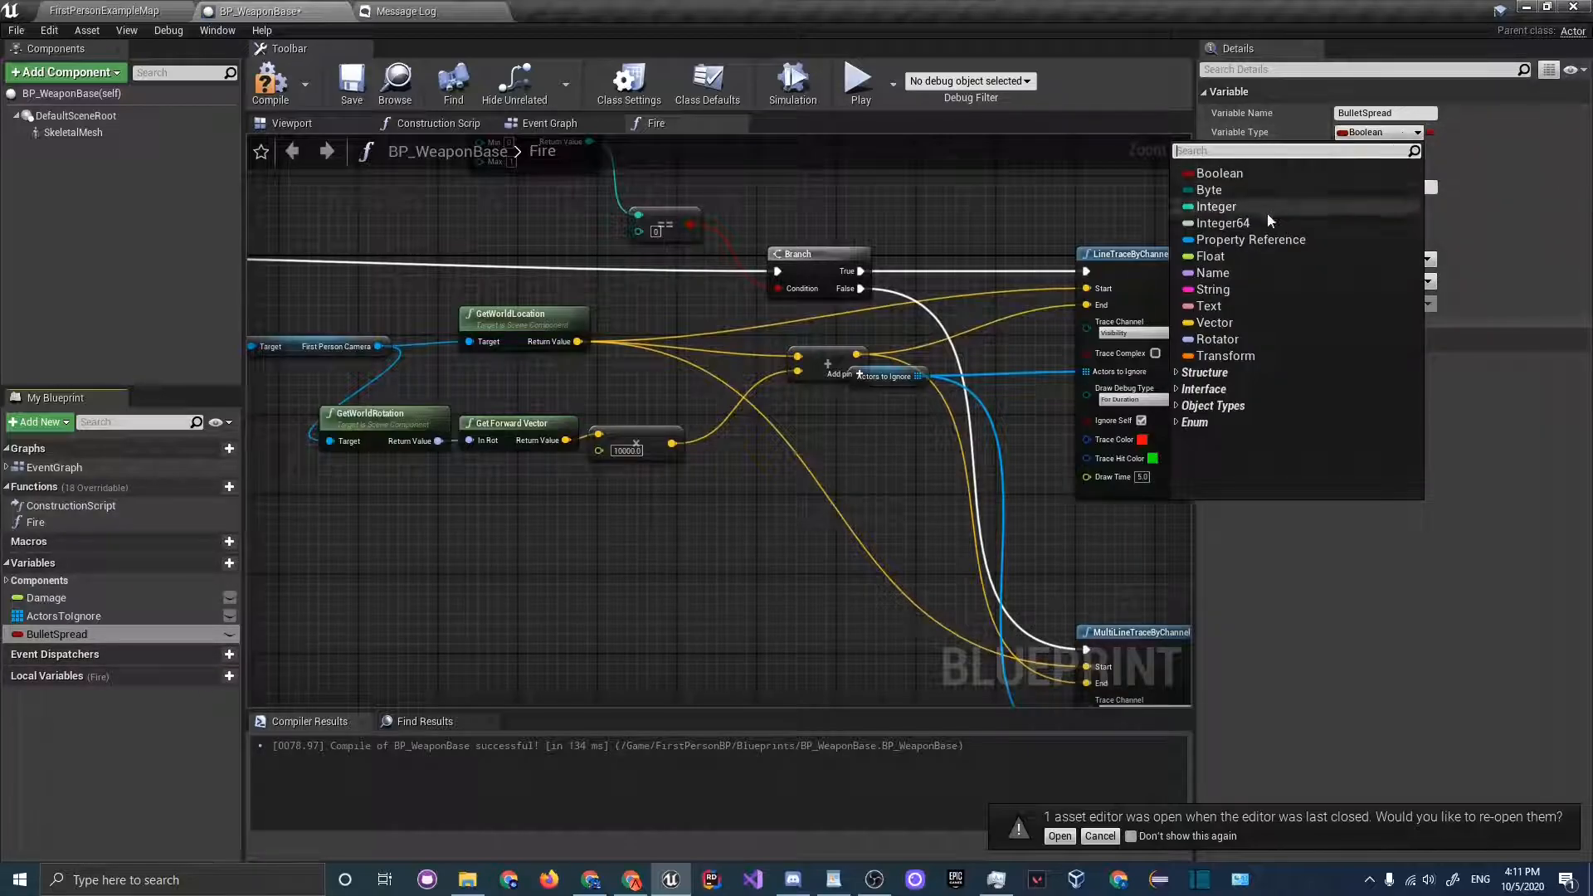
pyautogui.click(1211, 256)
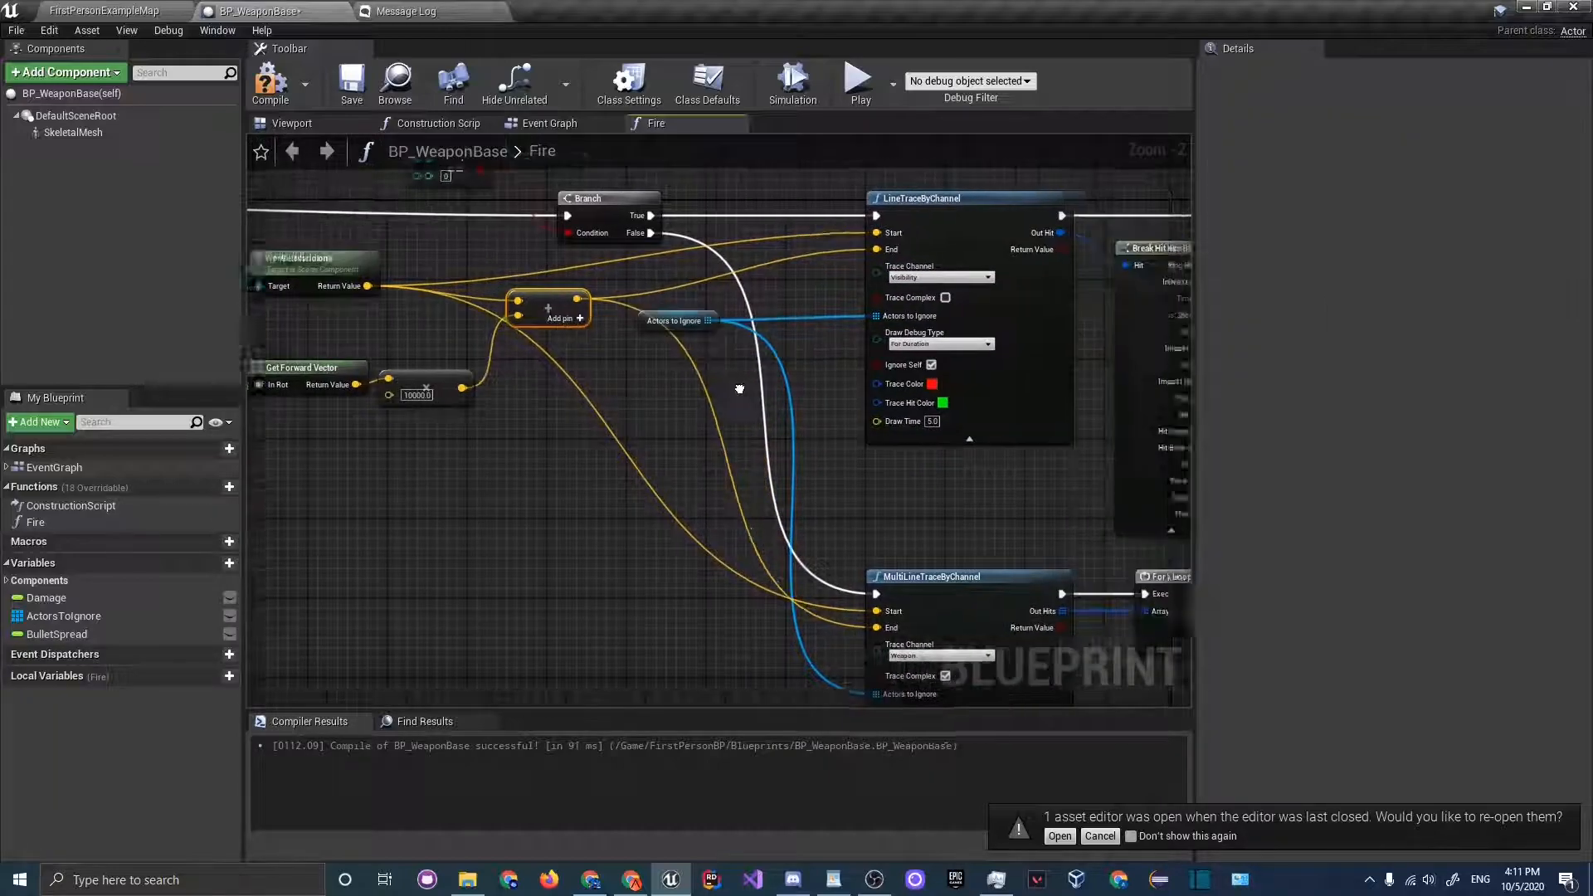
# - Add a Random Float in Range node driven by BulletSpread to the Fire graph
pyautogui.click(64, 616)
pyautogui.write('random float')
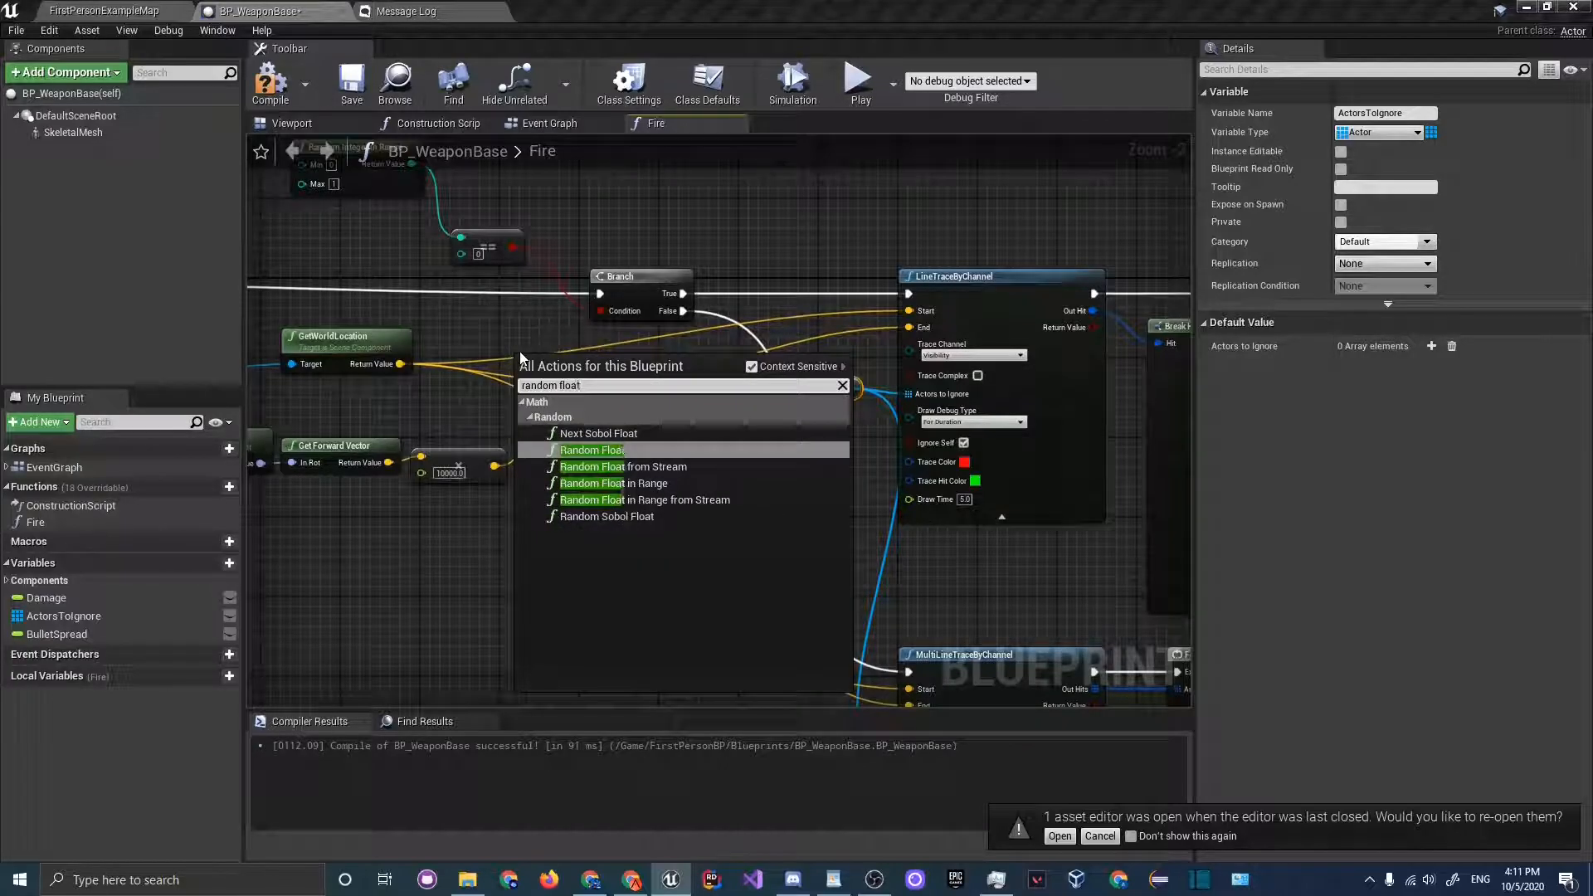
pyautogui.click(614, 483)
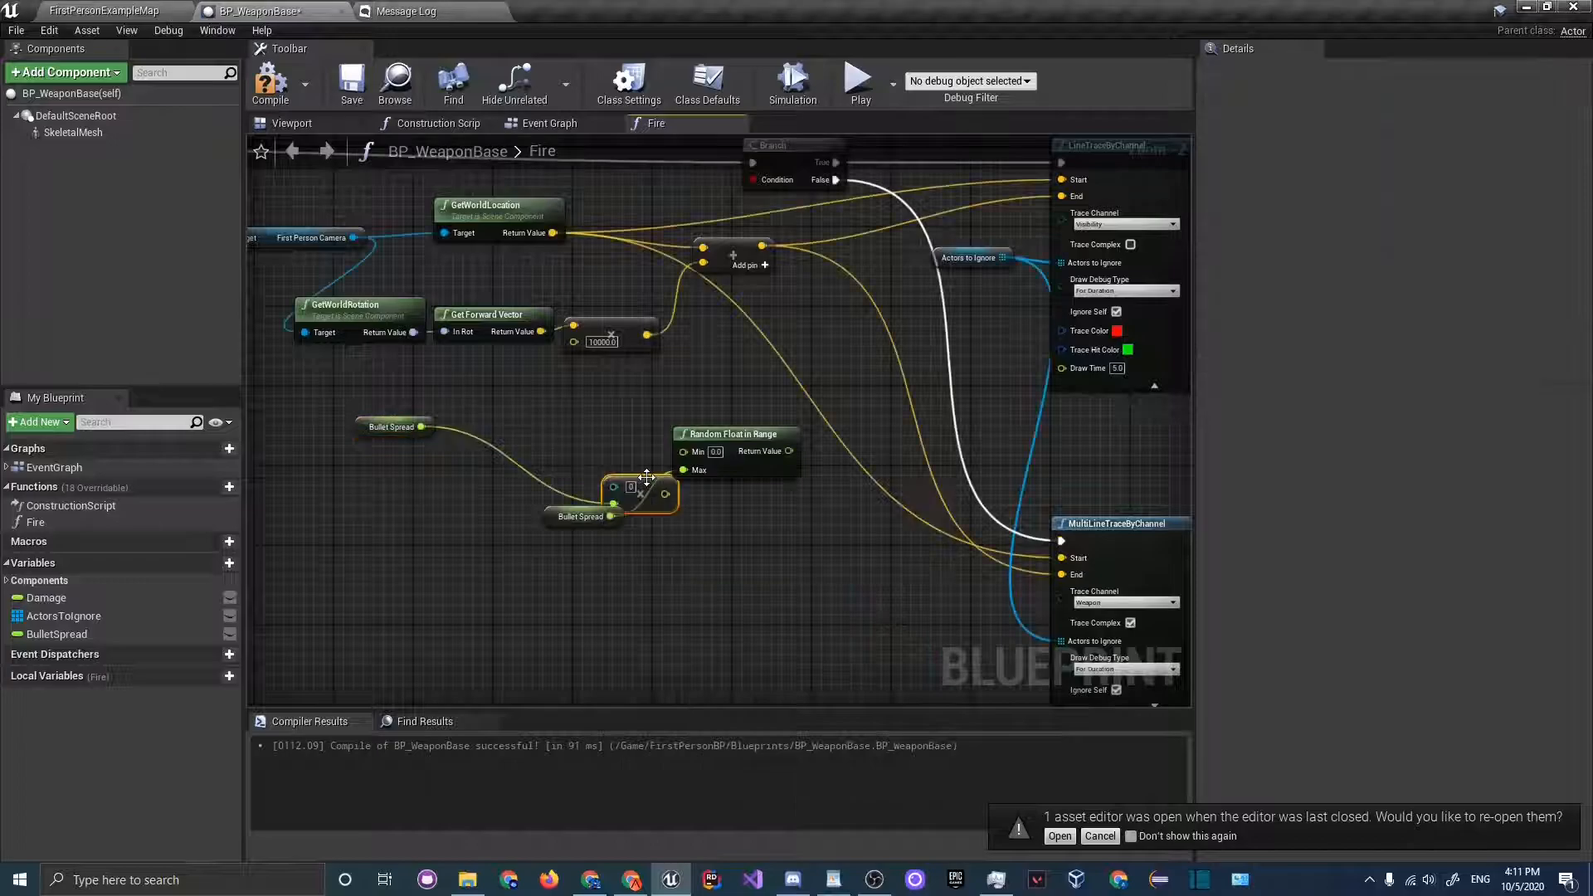
pyautogui.moveTo(646, 488)
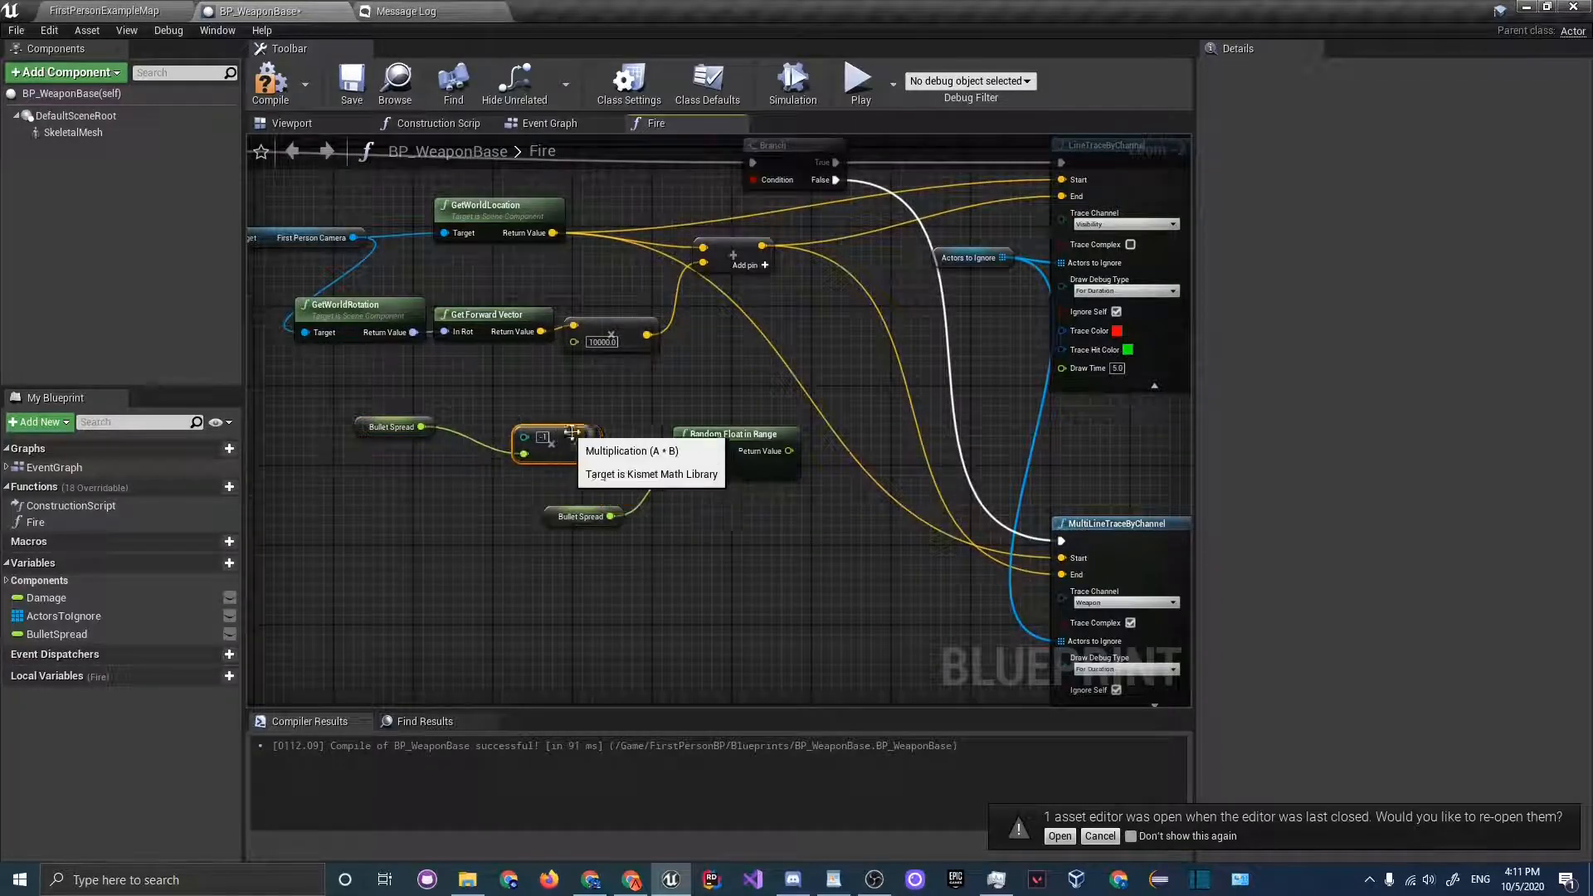
pyautogui.moveTo(823, 444)
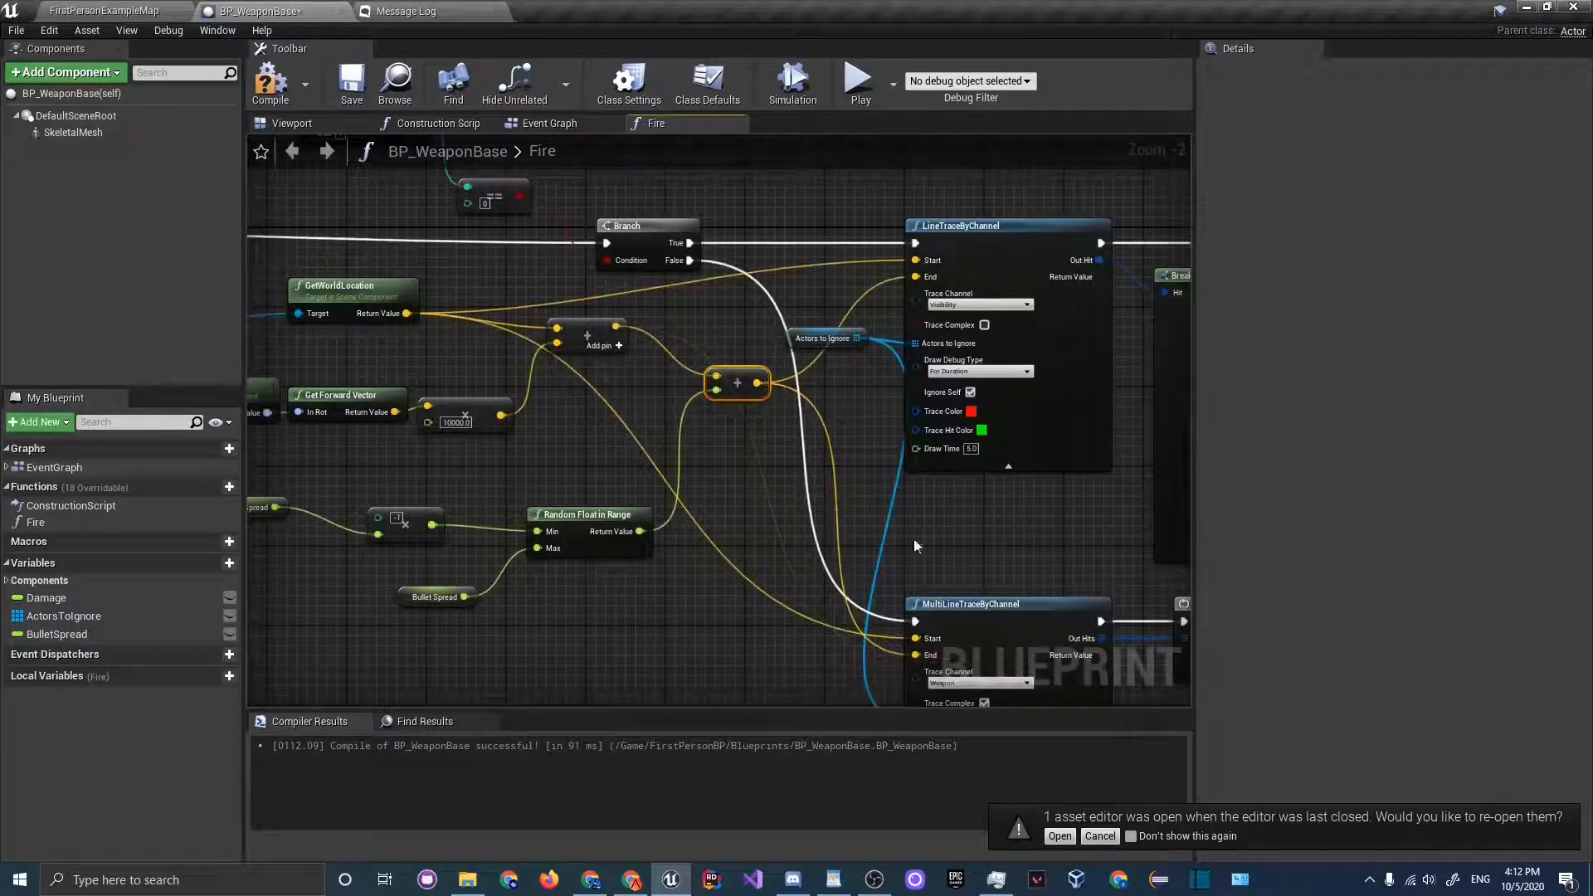
# - Play-test the level, then set BulletSpread's default to 100.0 and compile
pyautogui.click(103, 11)
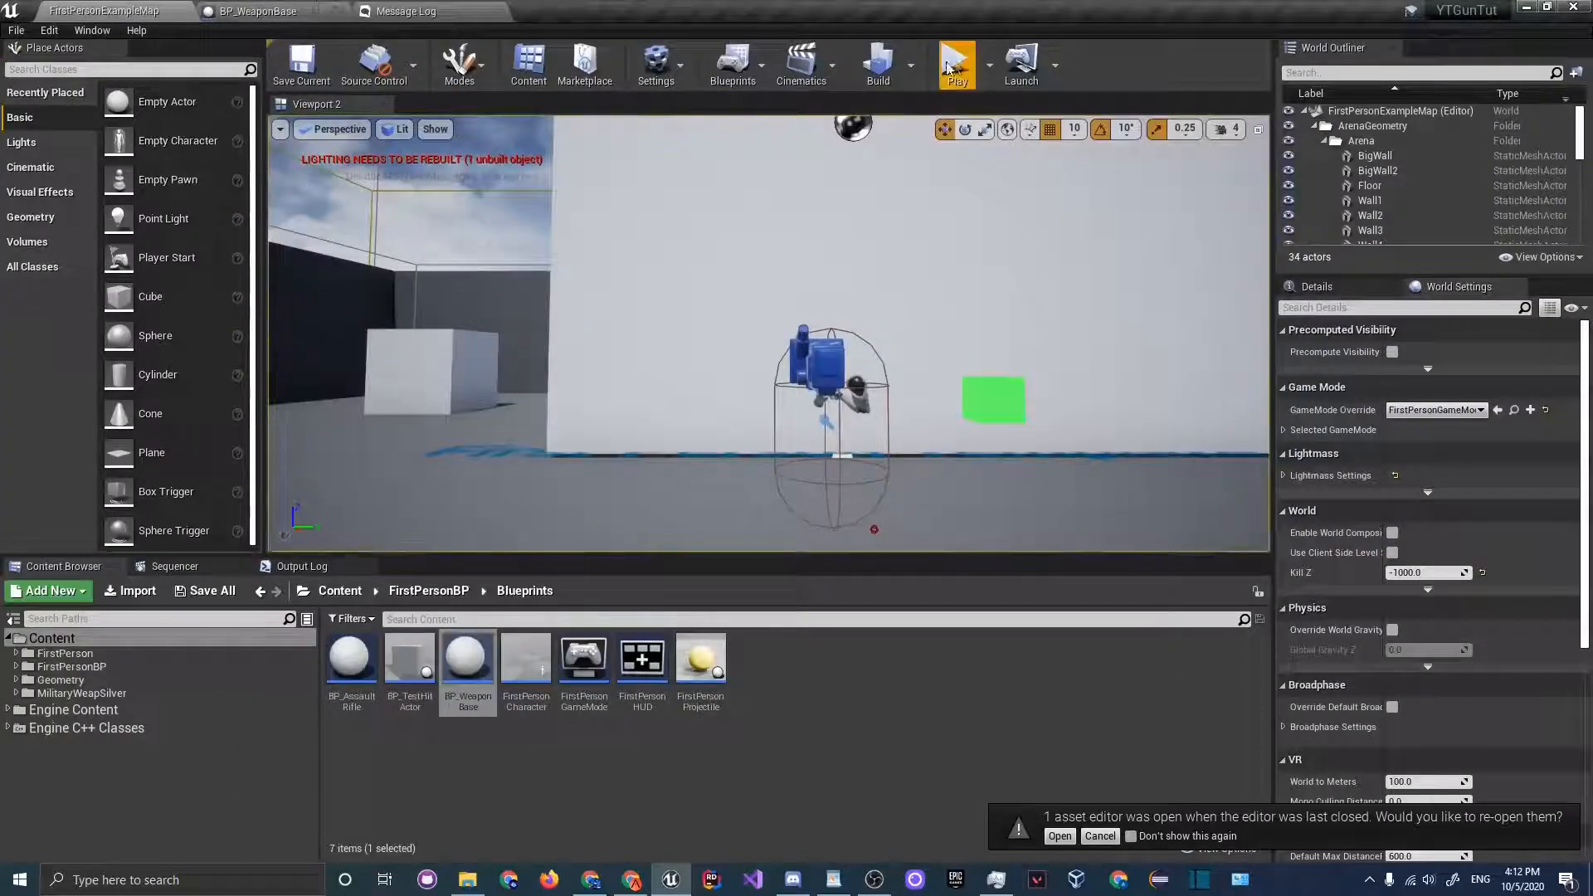
pyautogui.click(956, 63)
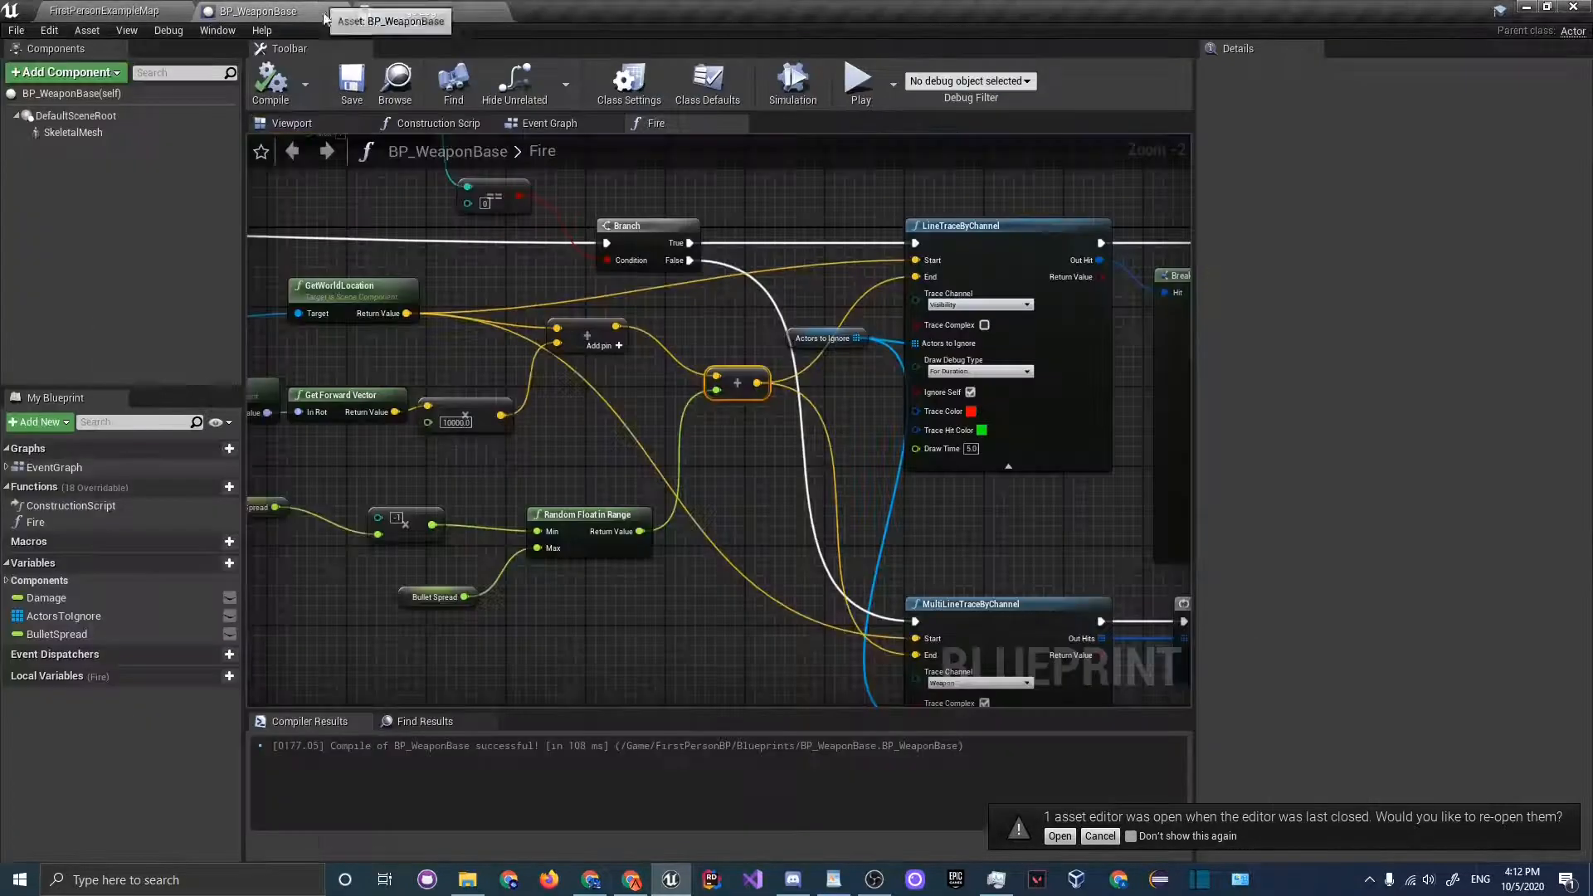
pyautogui.click(58, 634)
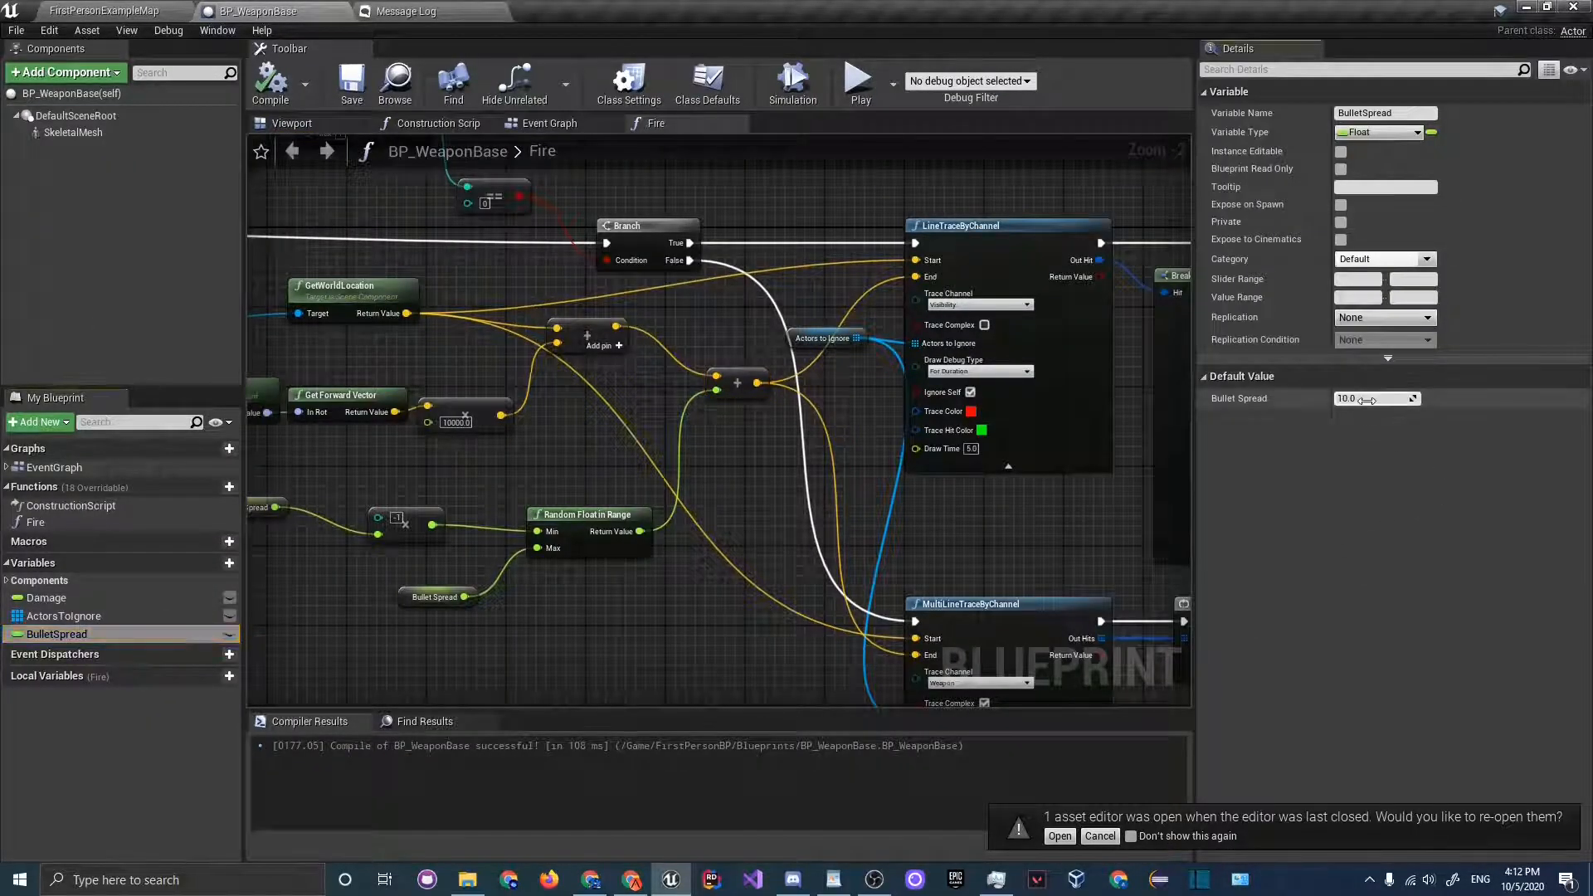
pyautogui.write('100.0')
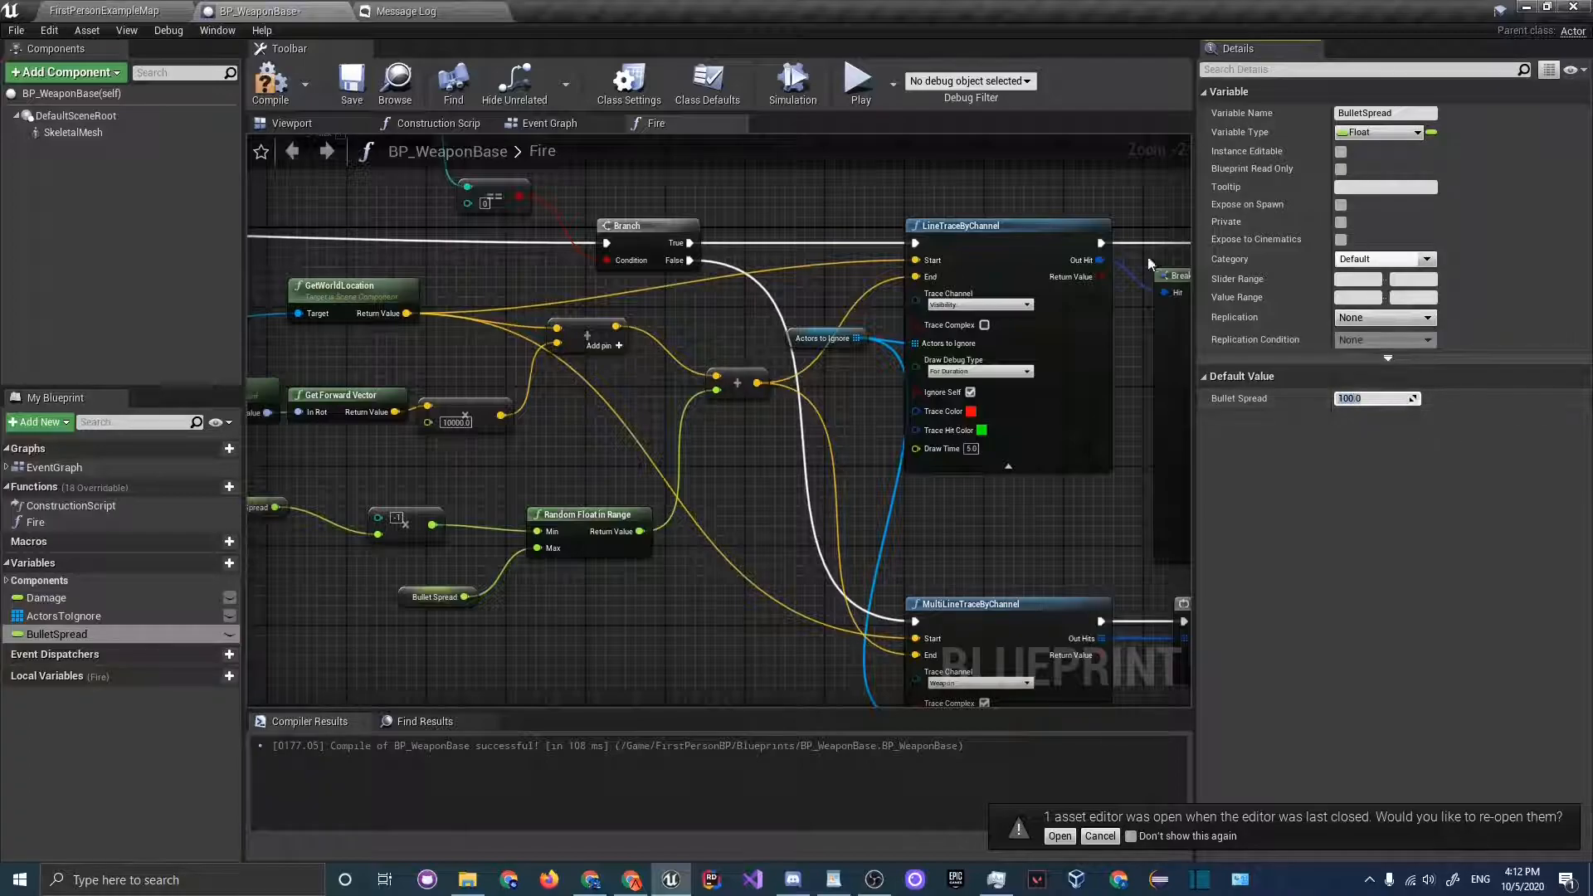
pyautogui.click(101, 11)
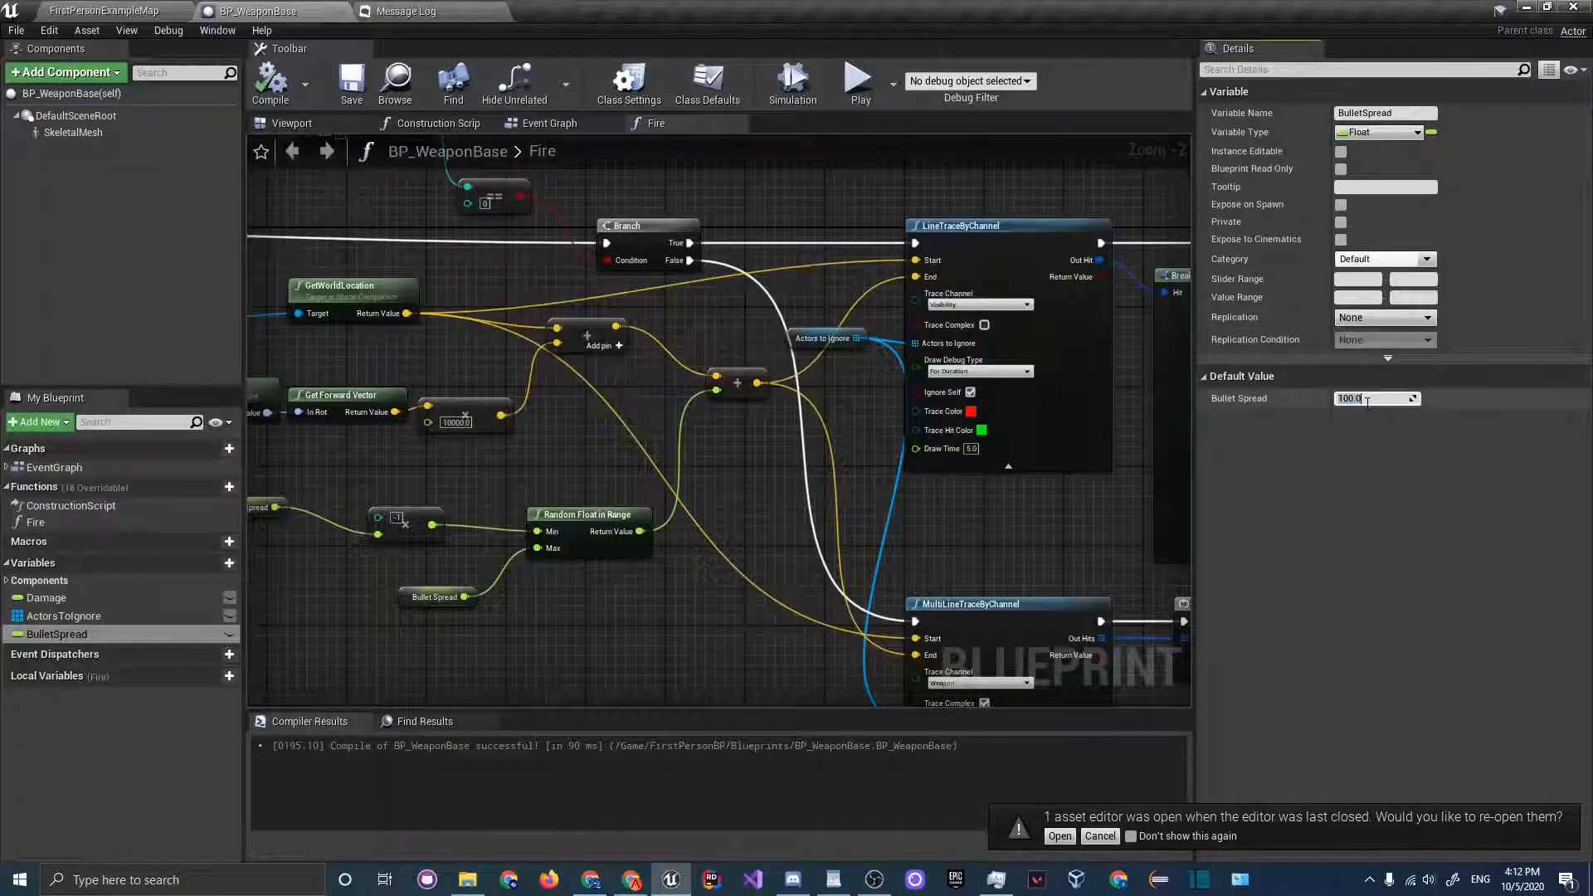
# - Raise BulletSpread's default to 1000.0 and play-test firing again to see the scatter
pyautogui.write('1000.0')
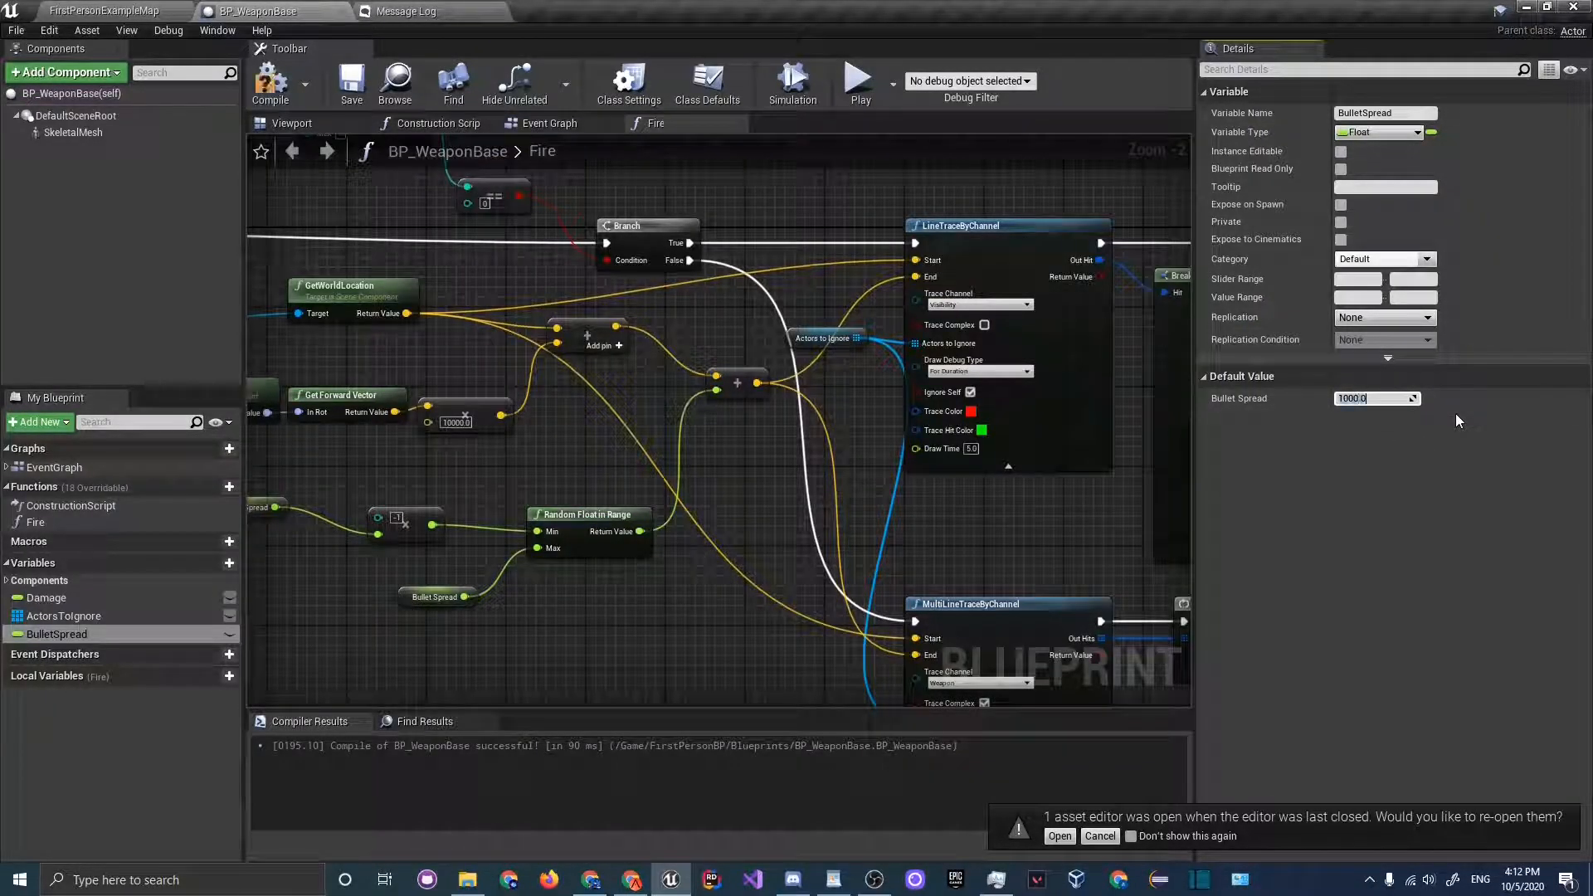
pyautogui.click(101, 11)
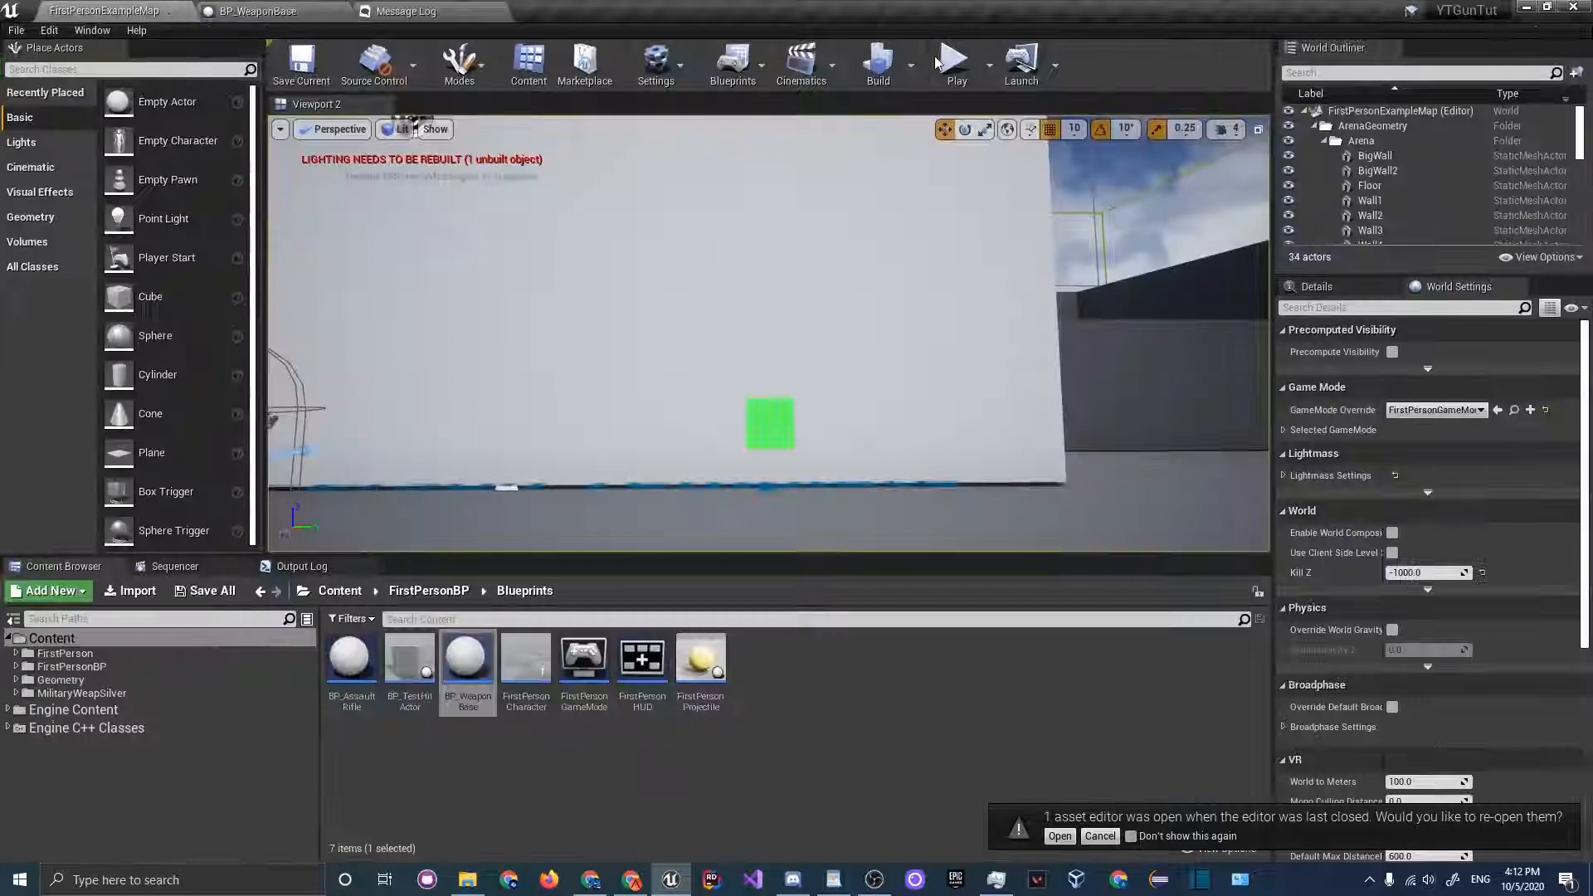
pyautogui.click(956, 61)
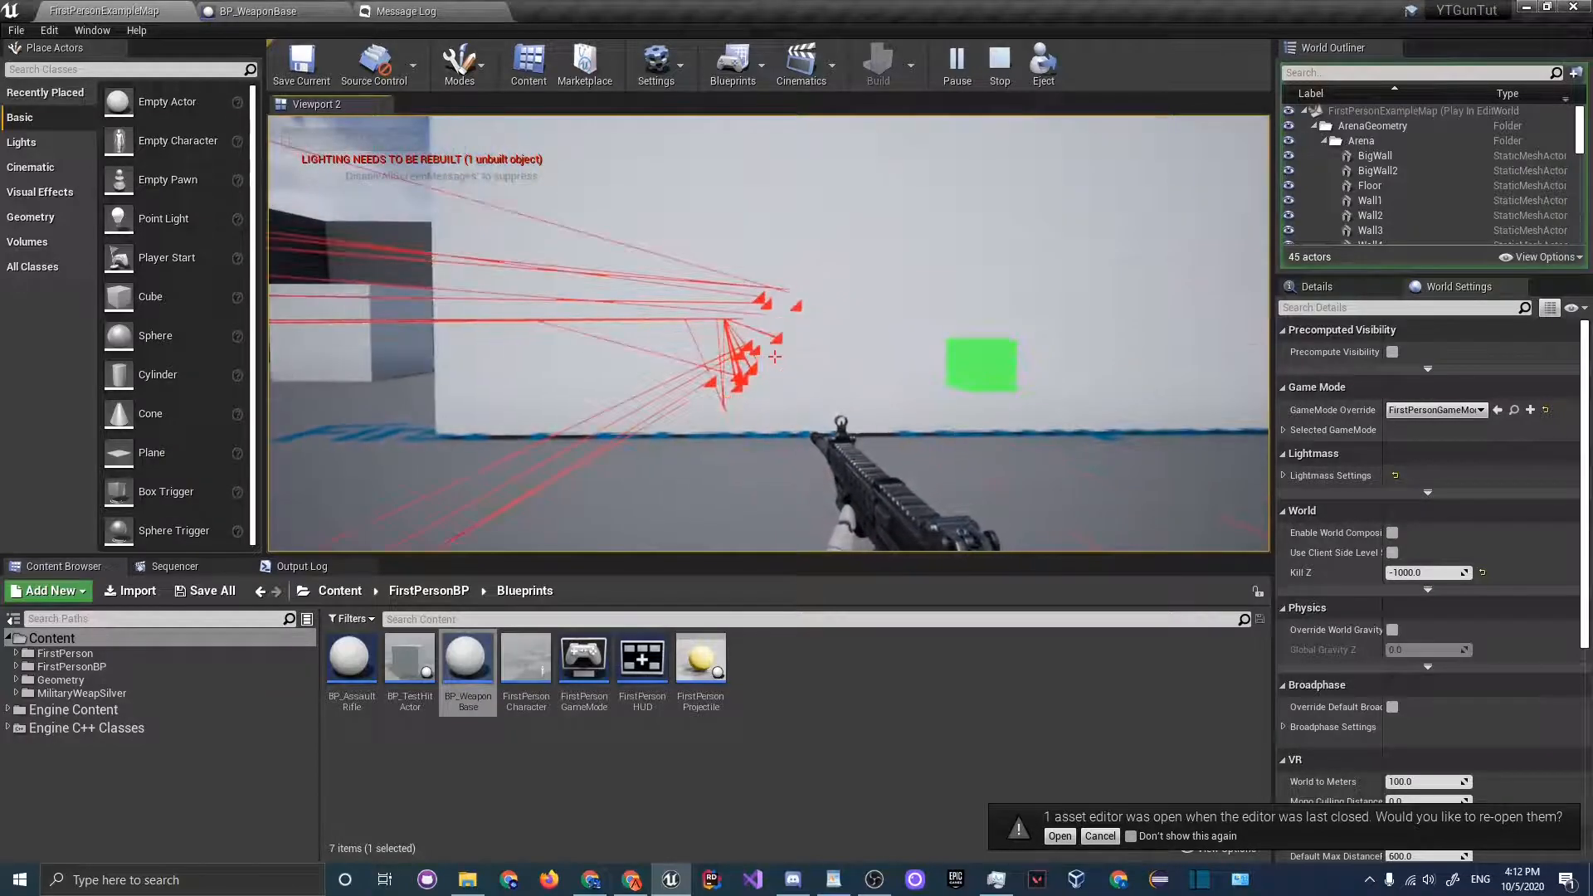
pyautogui.click(997, 63)
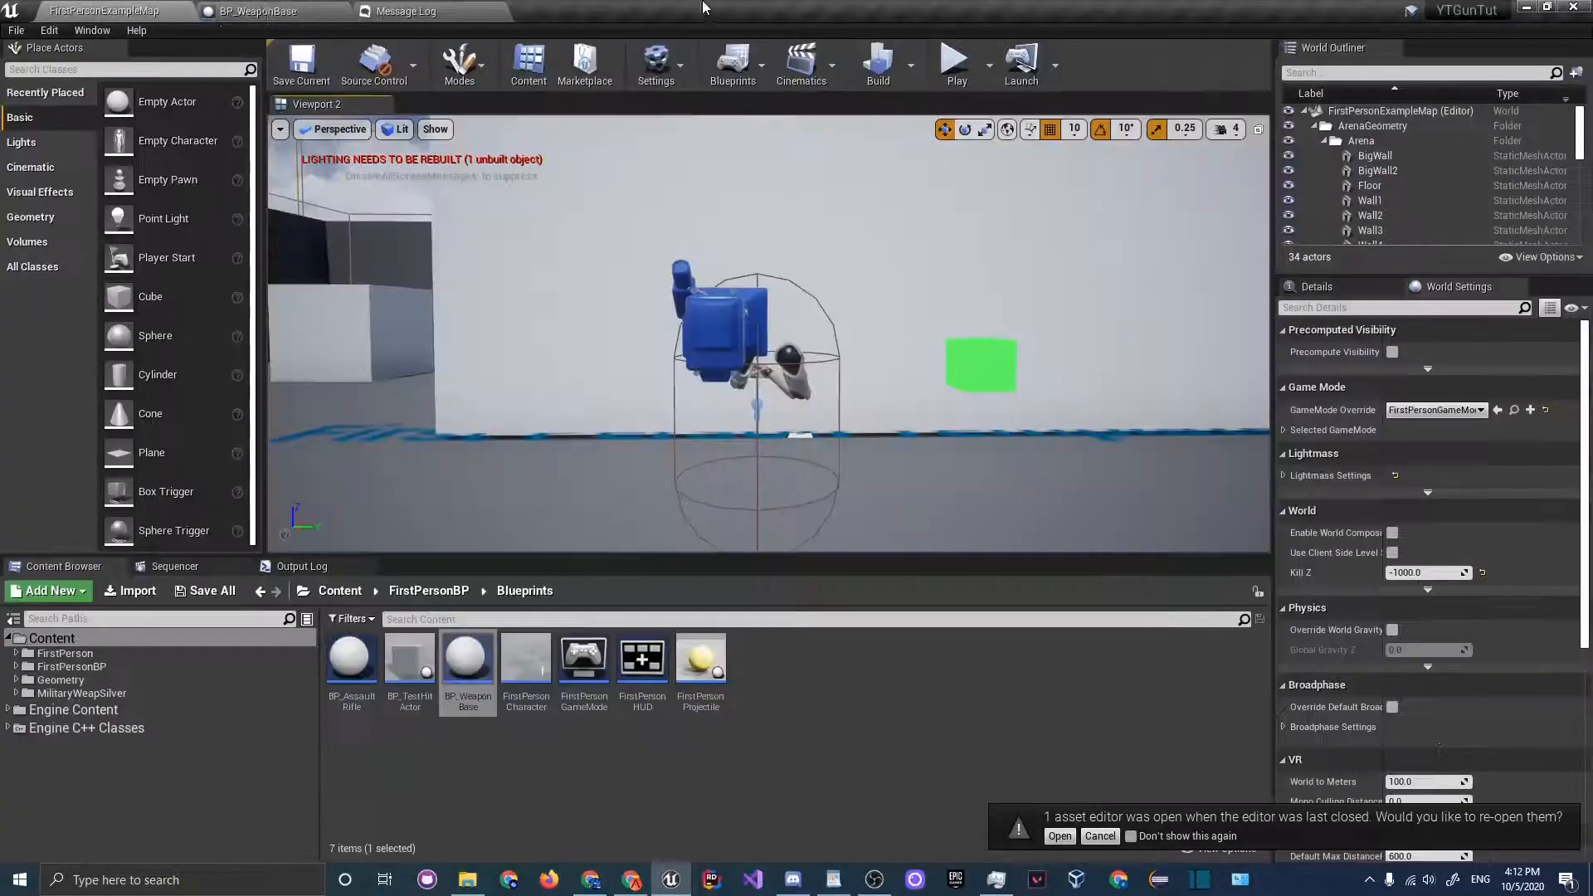
pyautogui.click(954, 62)
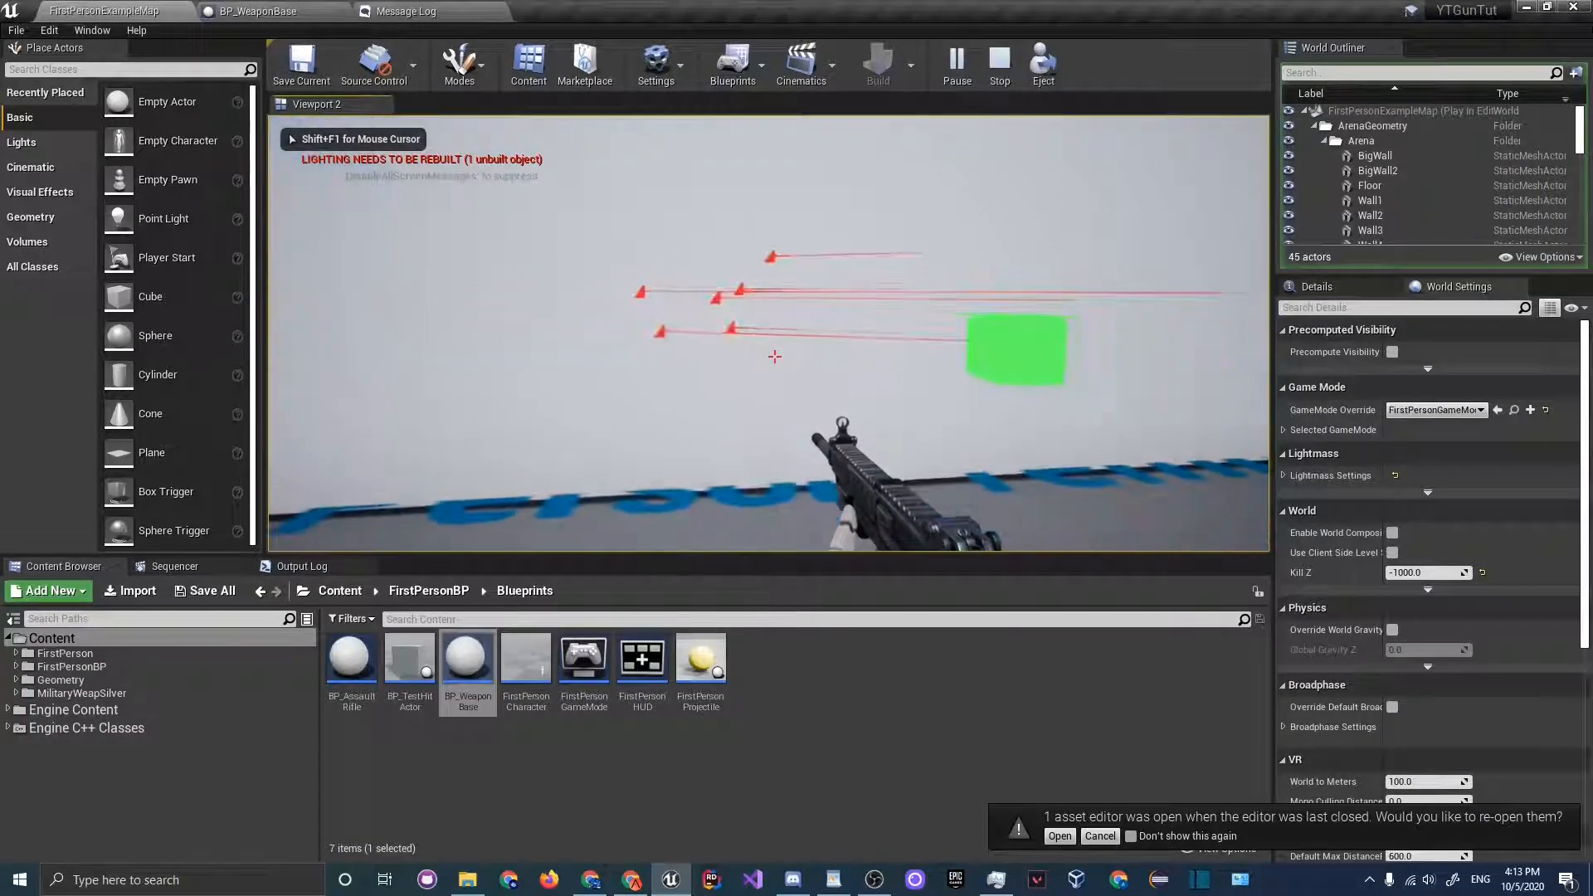
pyautogui.click(256, 11)
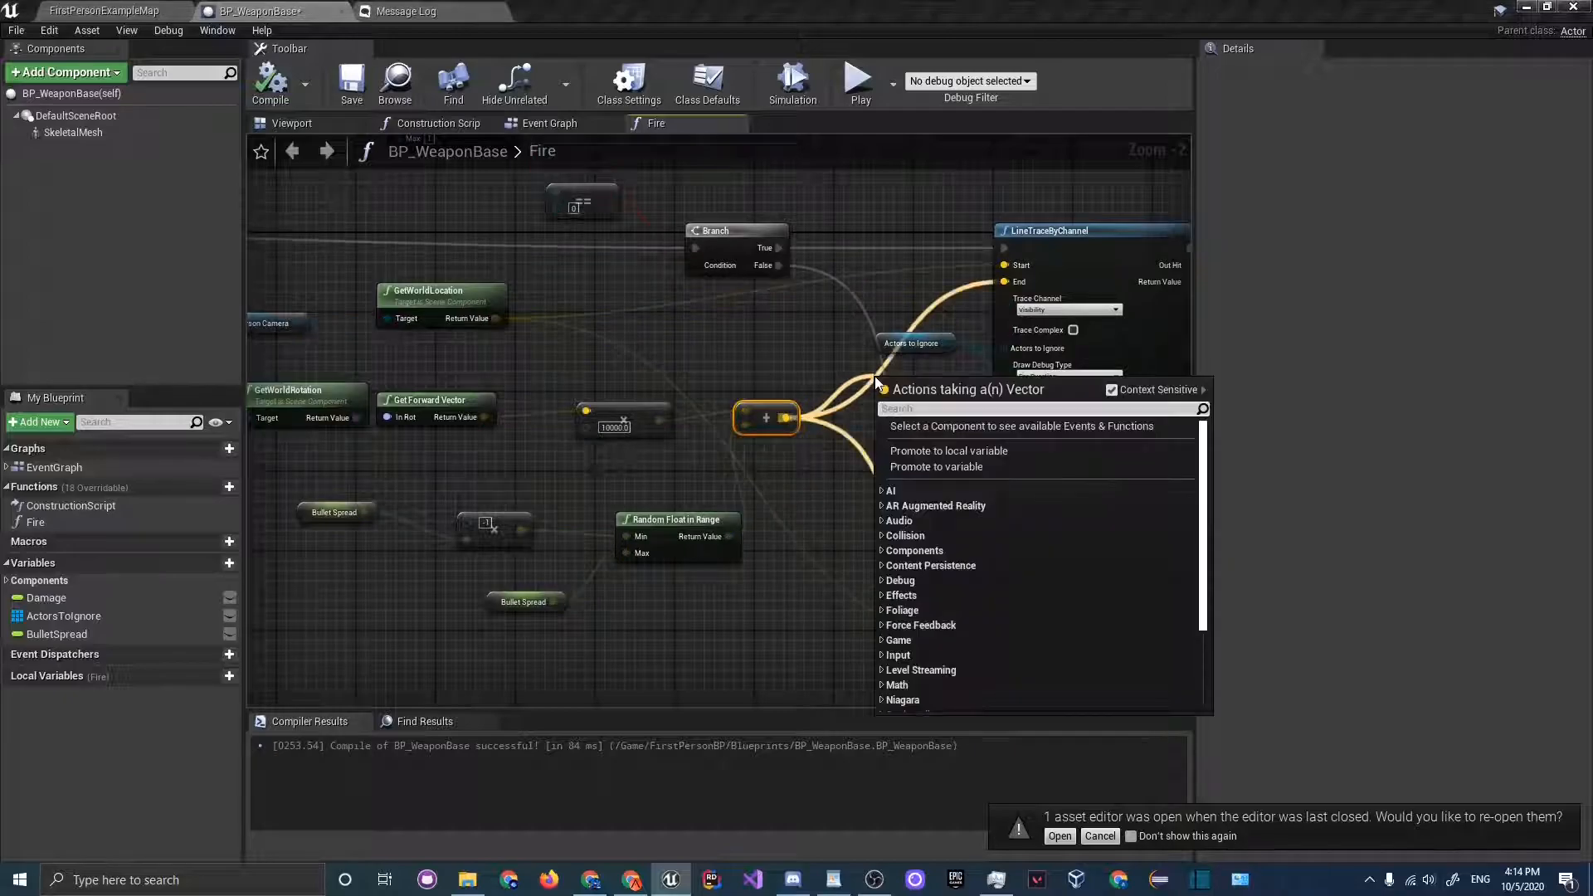
# - Add a vector + node feeding LineTraceByChannel End and retest firing in play mode
pyautogui.write('+')
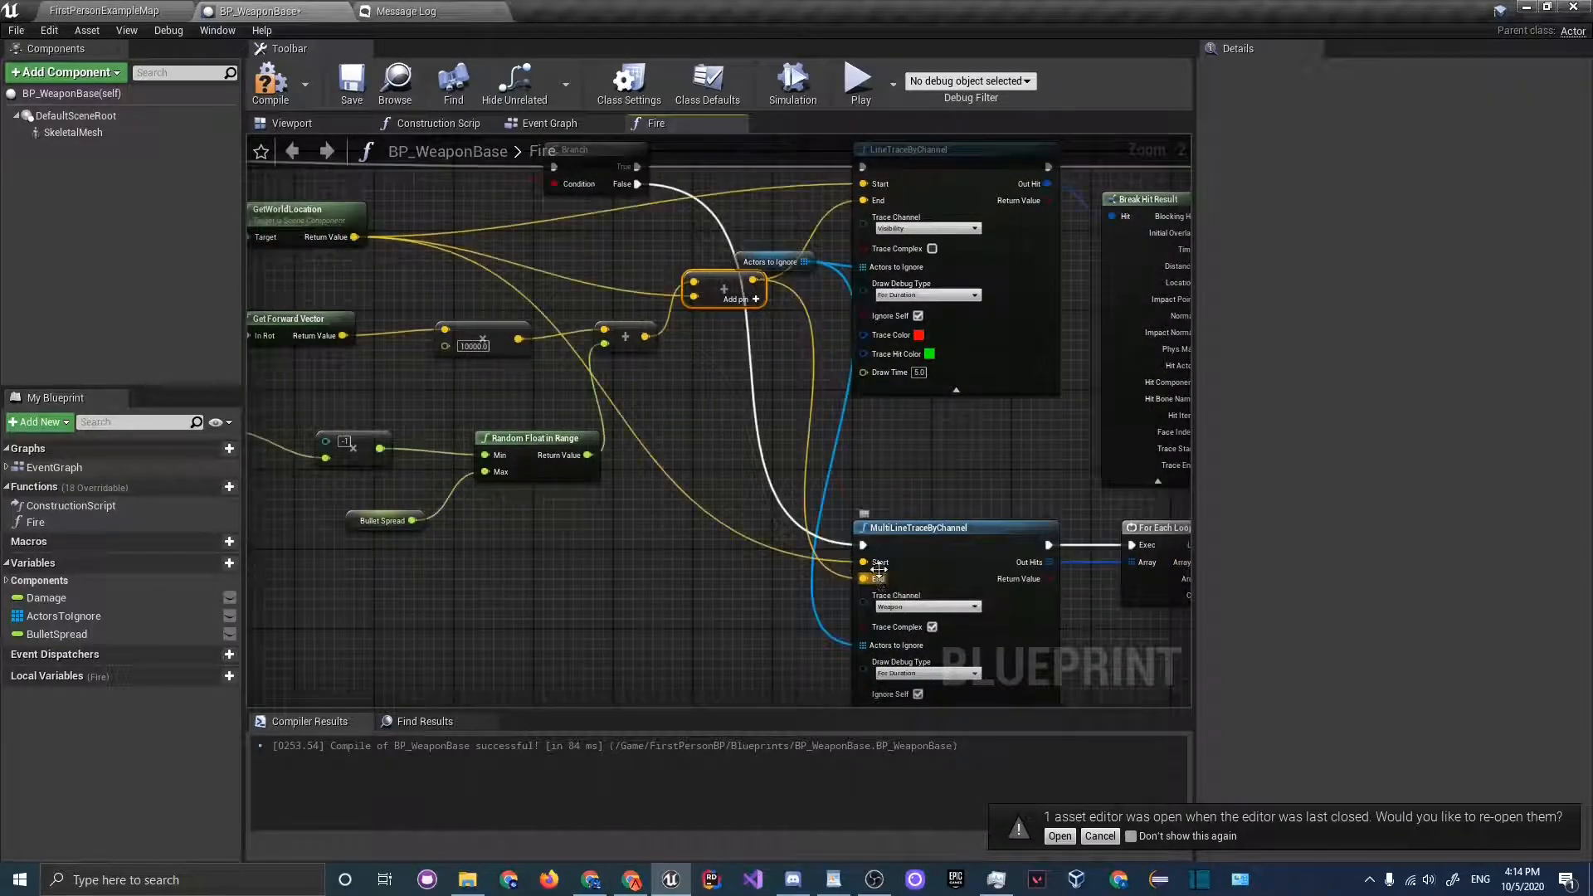
pyautogui.click(105, 11)
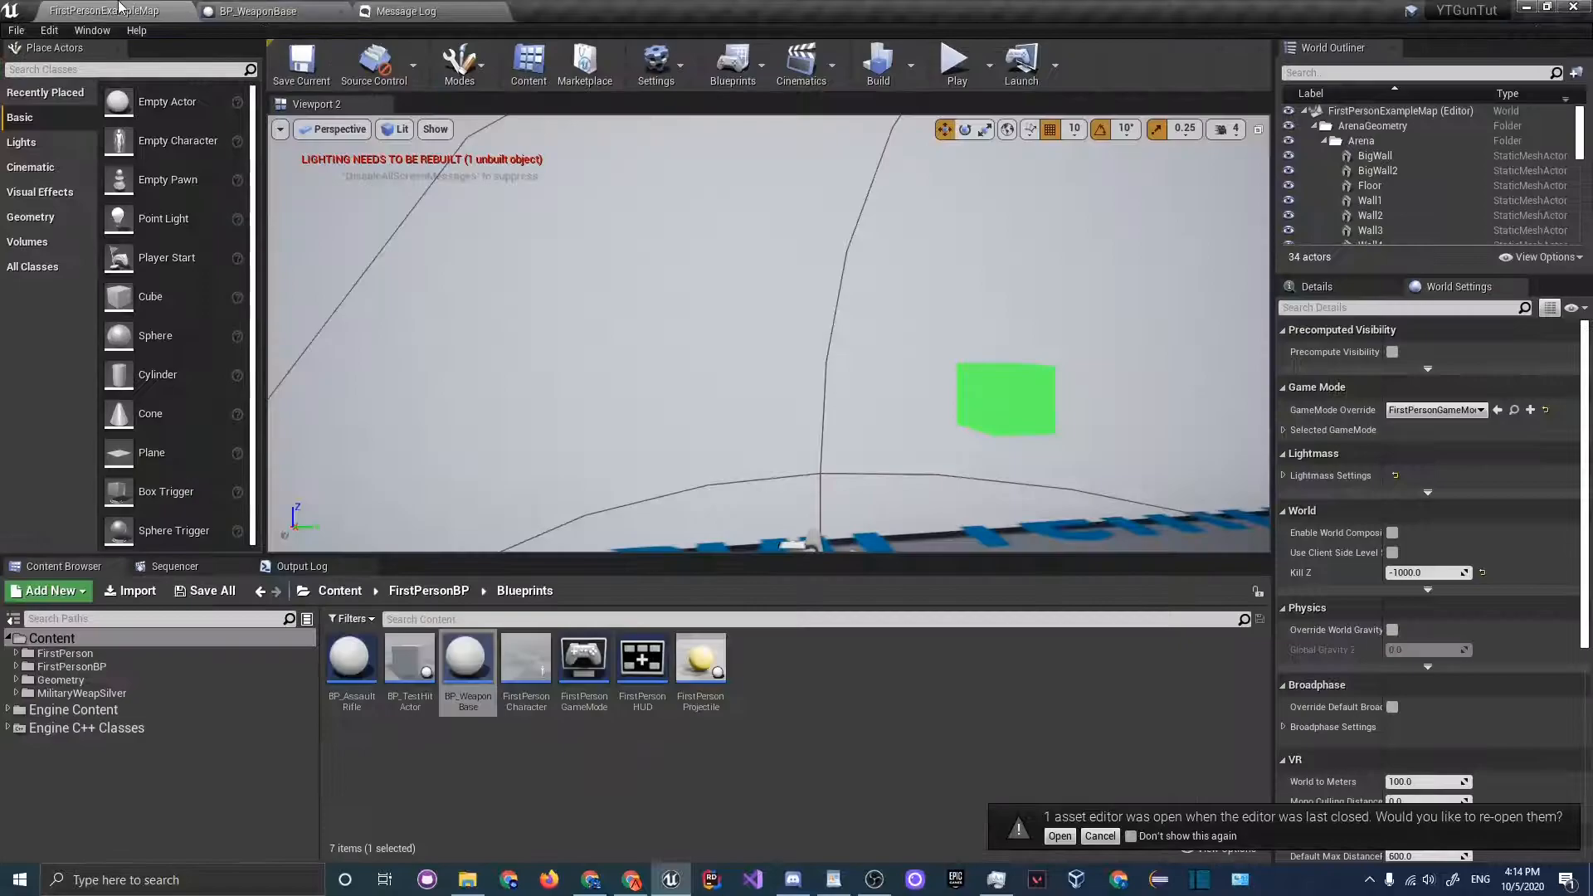
pyautogui.click(954, 63)
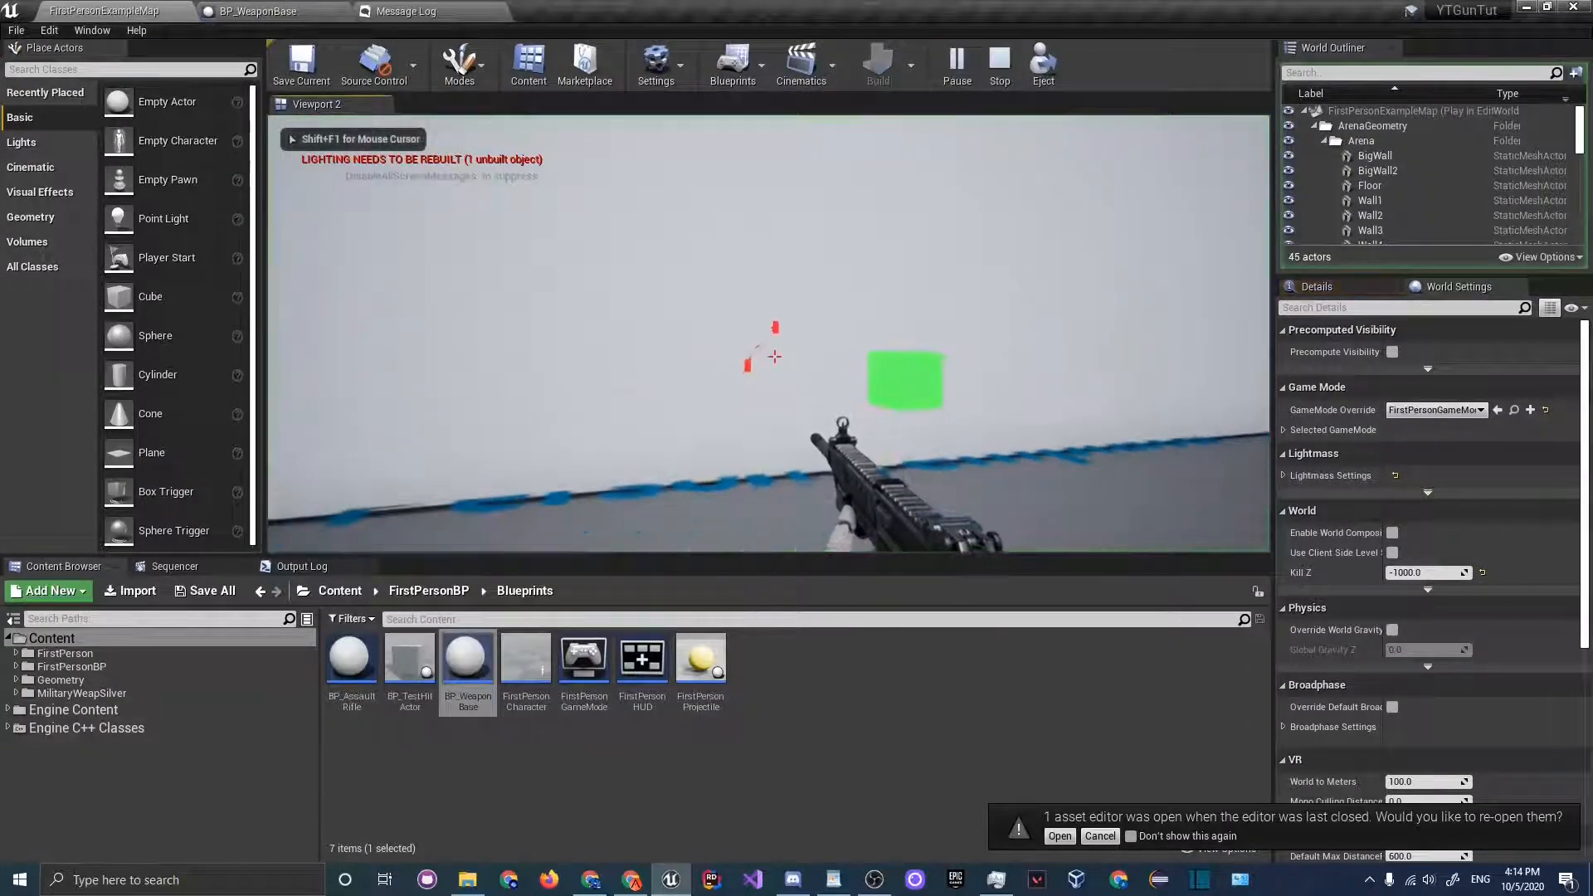
pyautogui.click(999, 63)
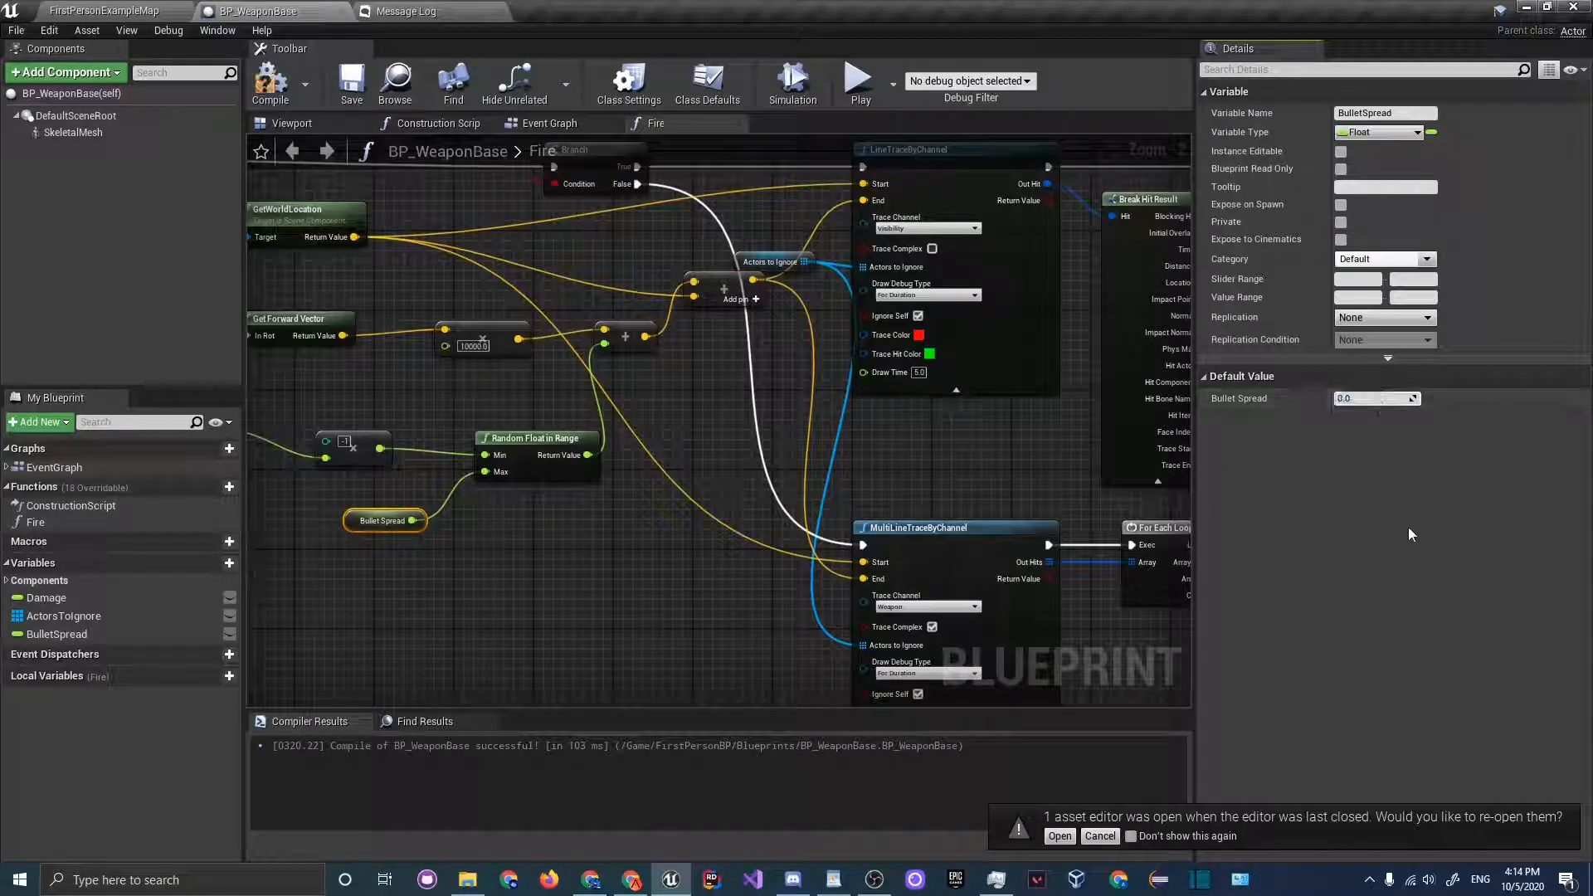
# - Add a Random Integer in Range (0 to 1) with an equality check near the Branch and recompile
pyautogui.click(101, 12)
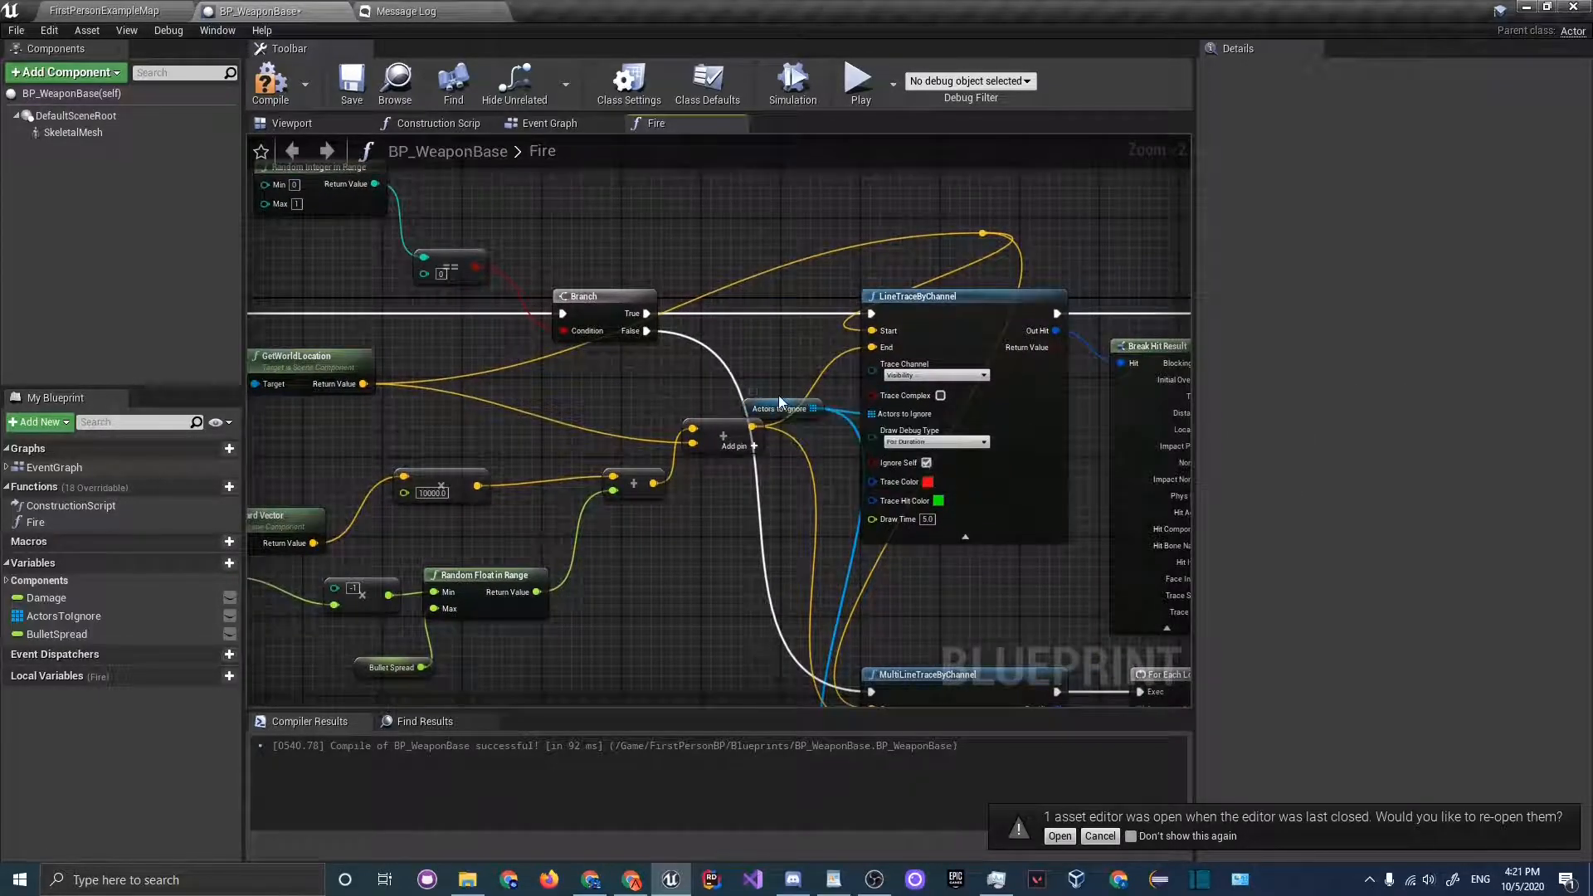
# - Give the trace's Actors to Ignore input a Make Array node
pyautogui.click(780, 408)
pyautogui.write('make')
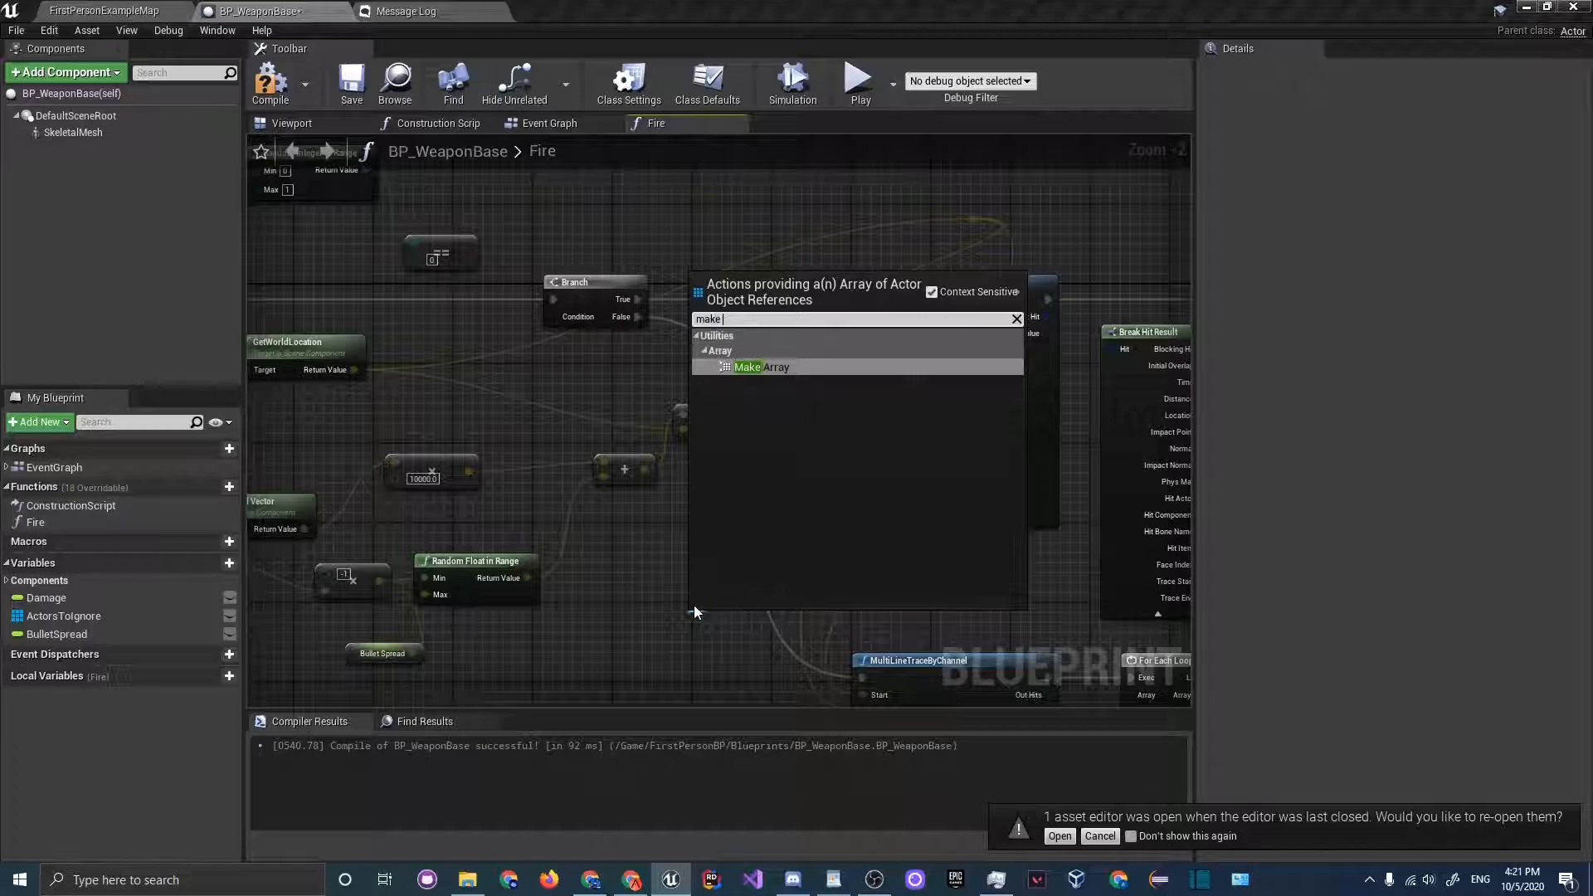
pyautogui.click(758, 367)
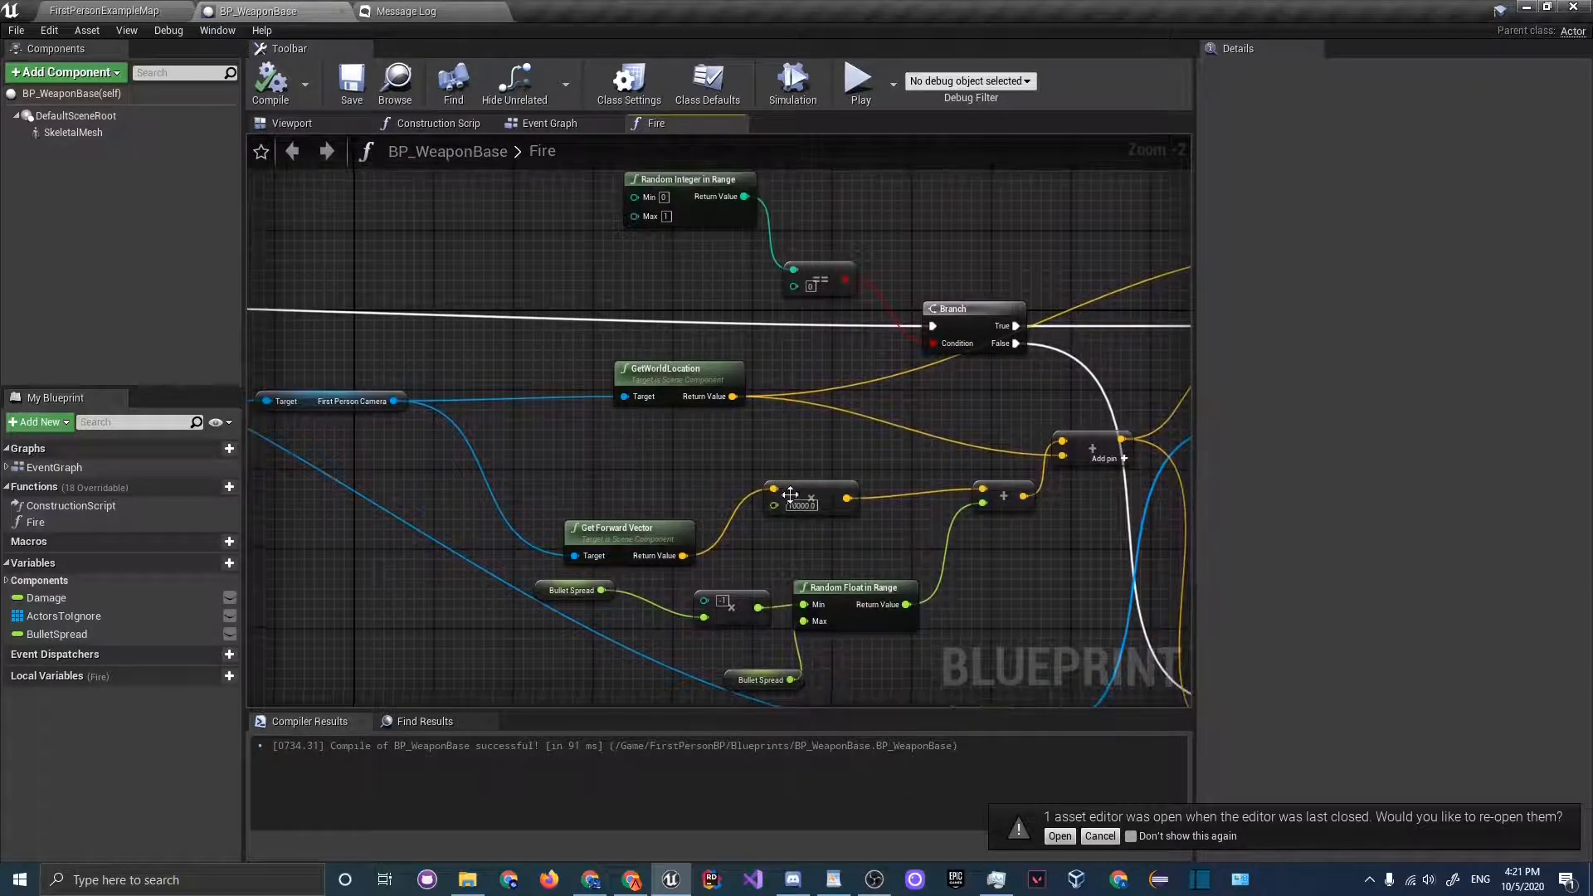
# - Play-test the weapon firing in the level, then stop the play session
pyautogui.click(104, 12)
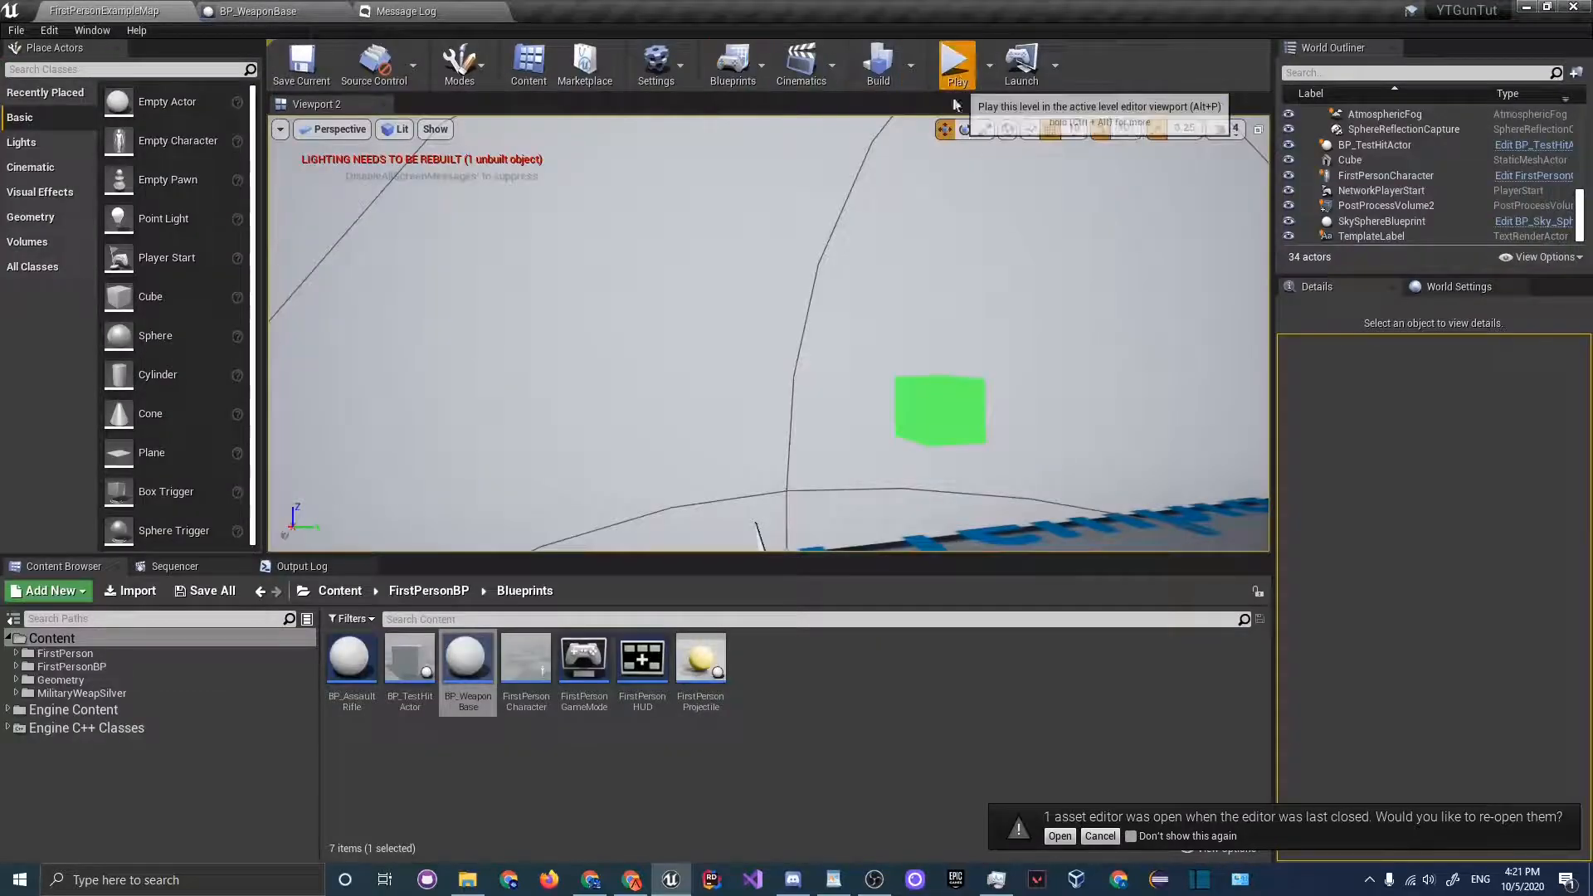
pyautogui.click(955, 62)
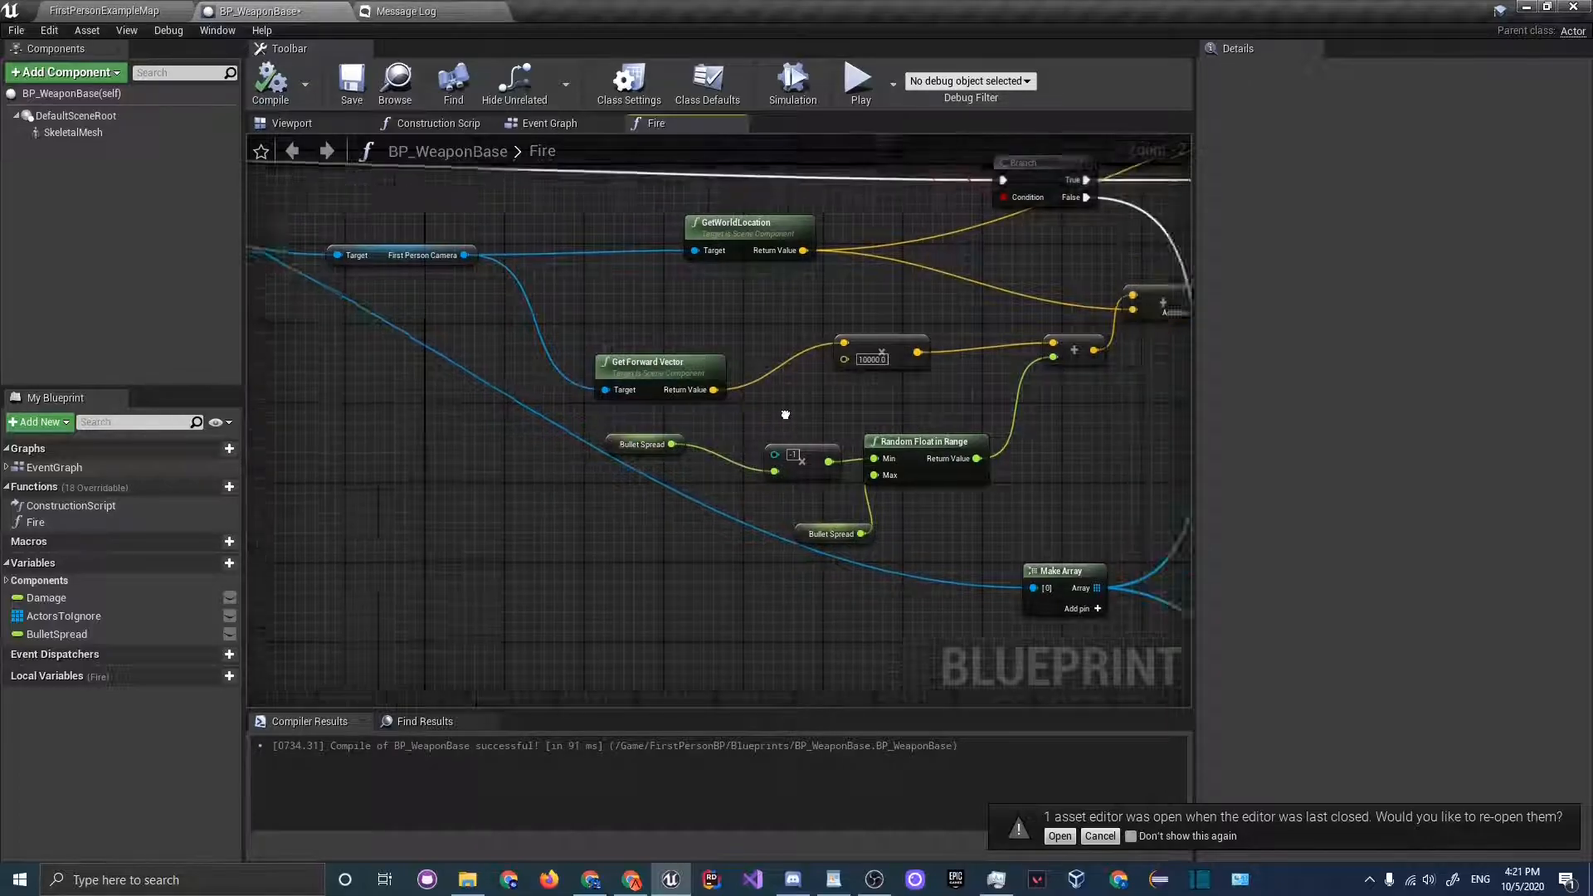
pyautogui.scroll(3)
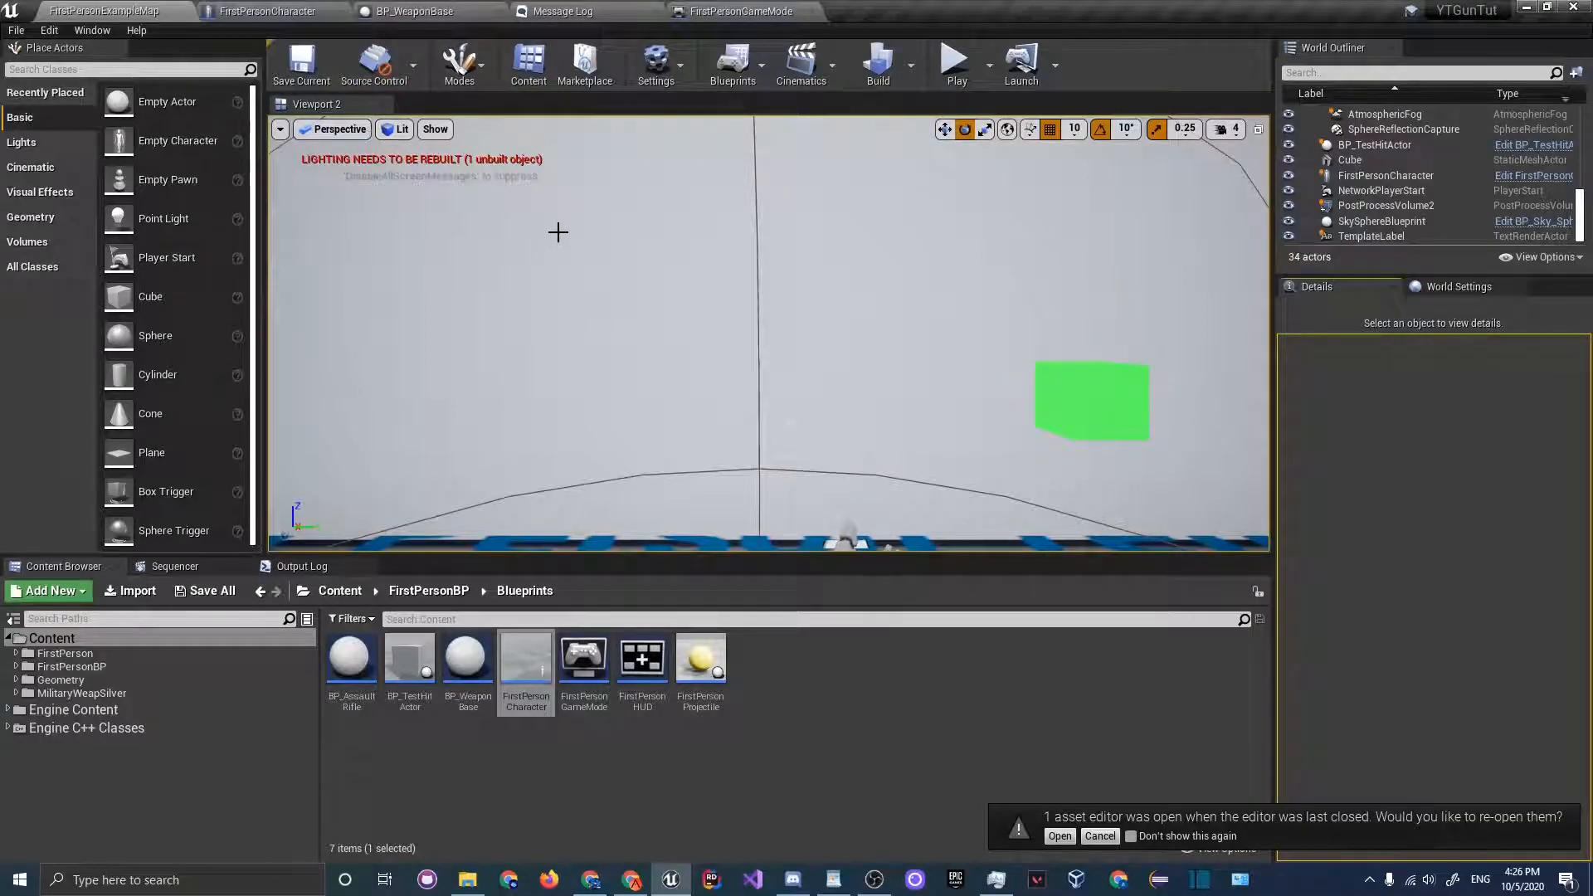
pyautogui.click(953, 58)
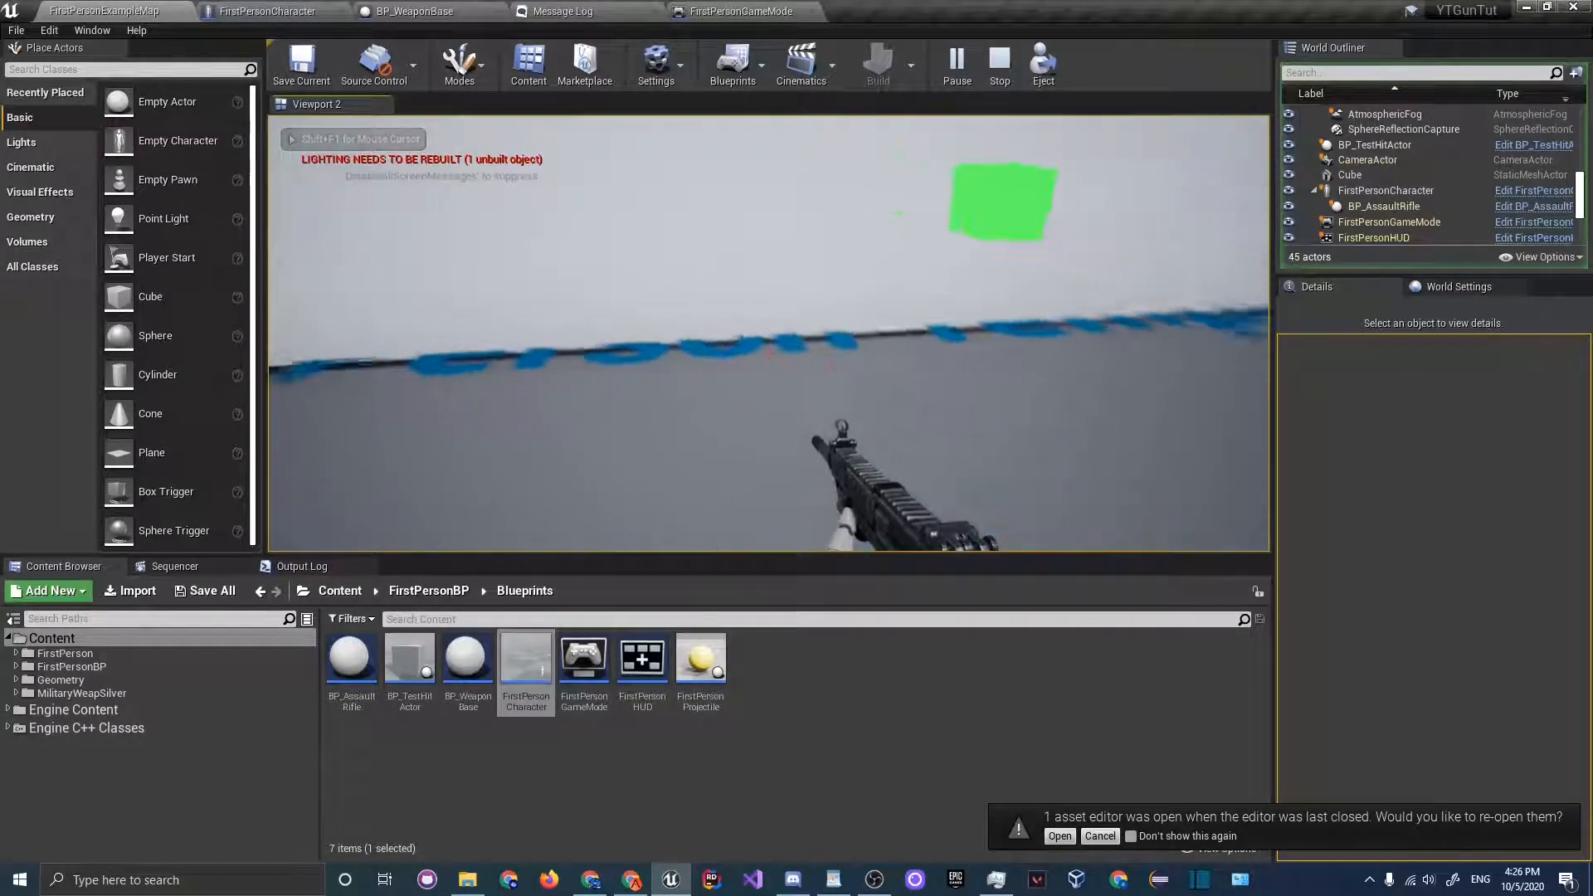
pyautogui.click(999, 63)
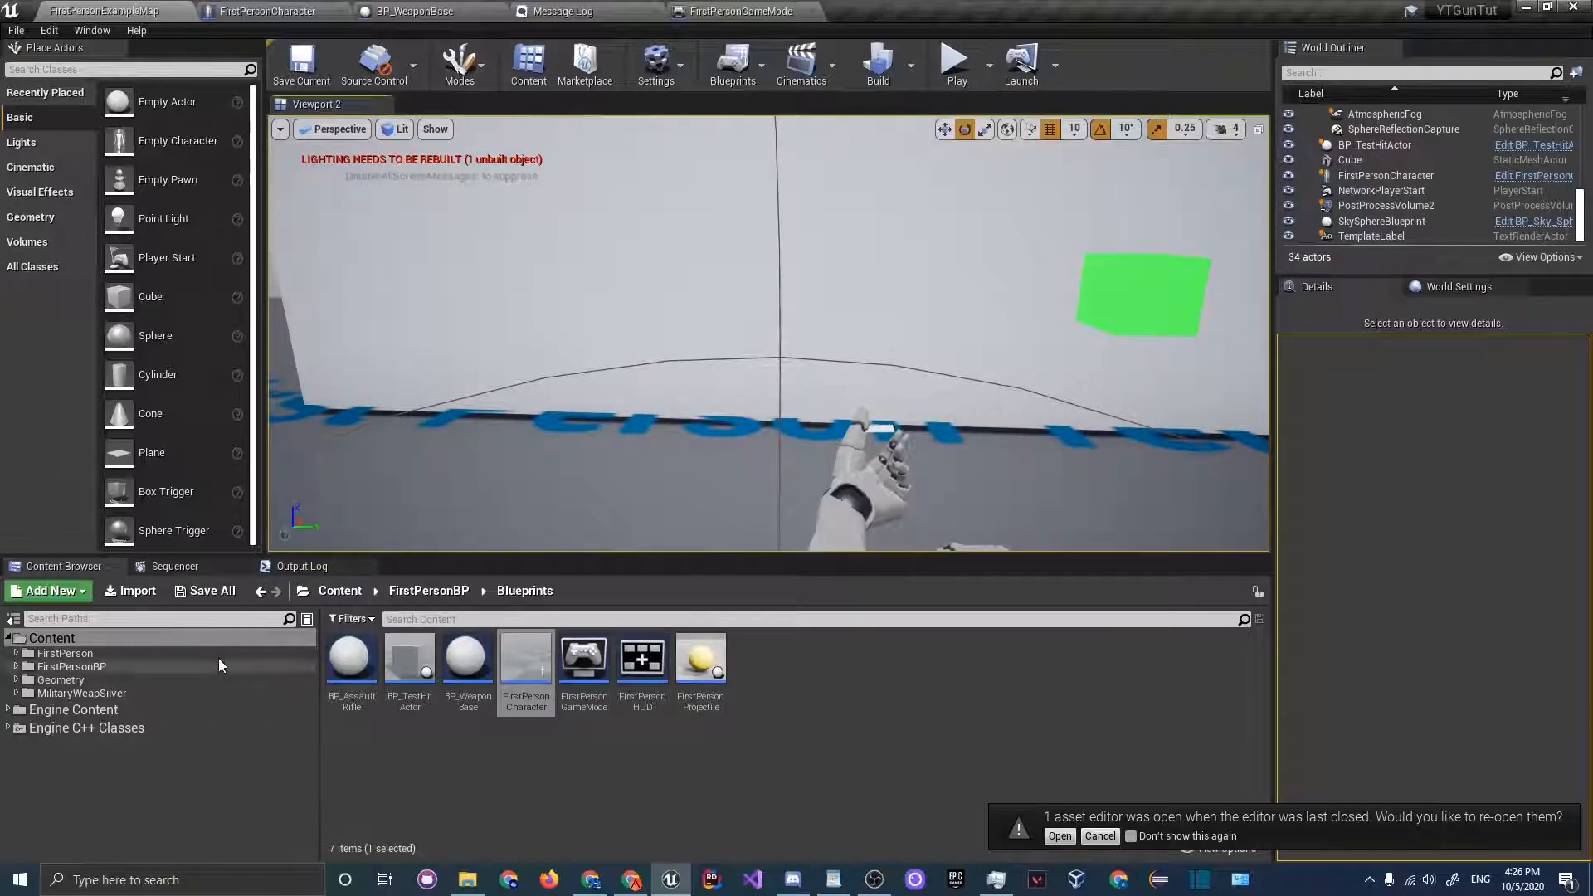
# - Open the FirstPersonHUD blueprint from the FirstPersonBP folder
pyautogui.click(71, 666)
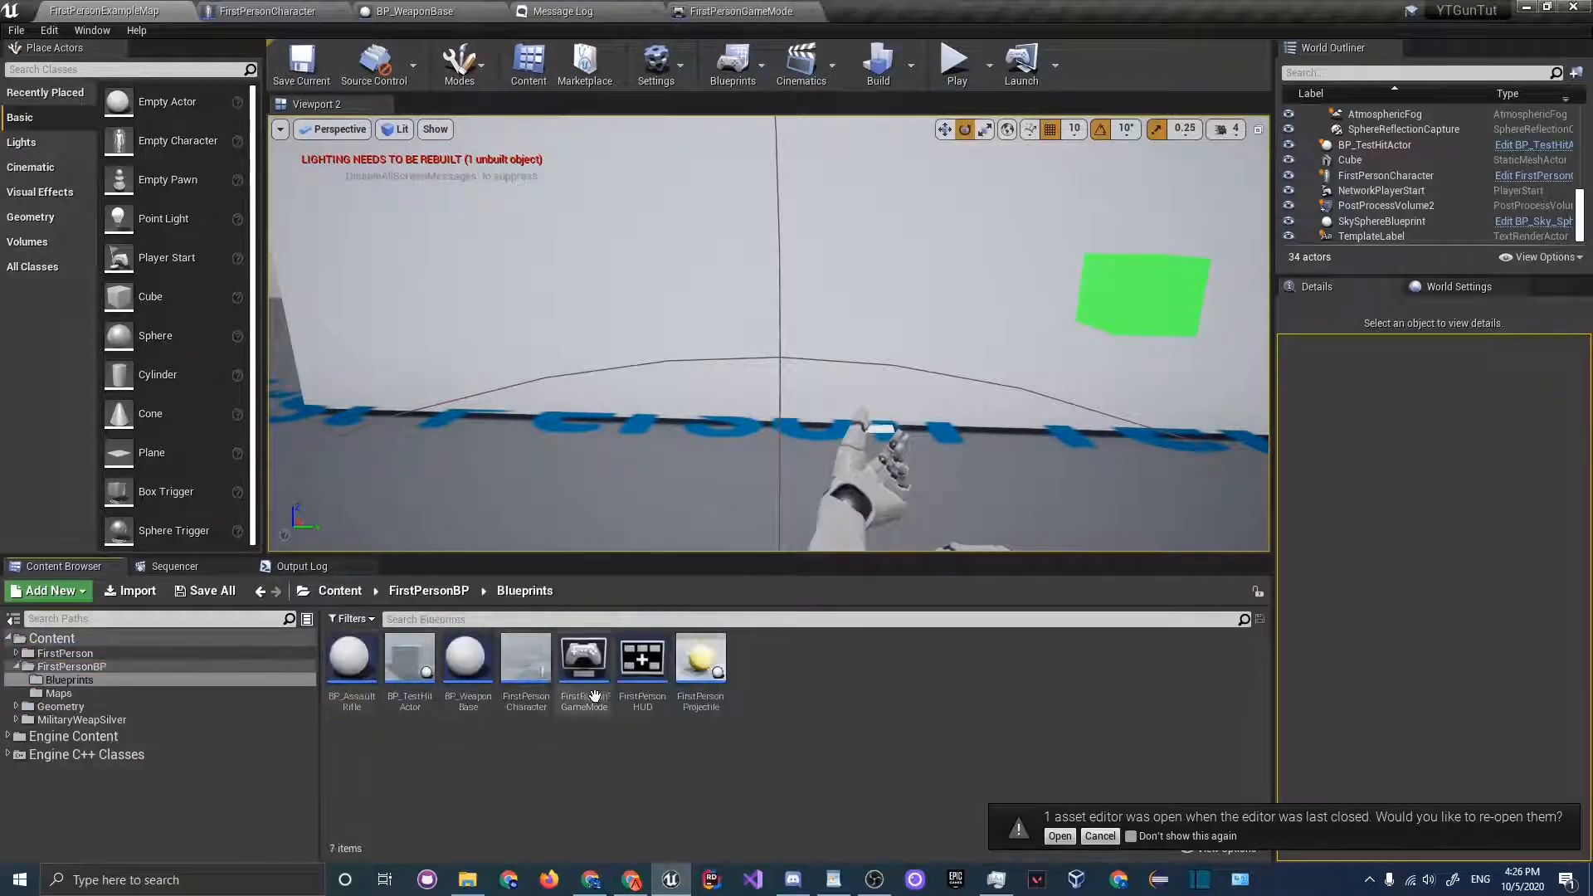
pyautogui.click(641, 660)
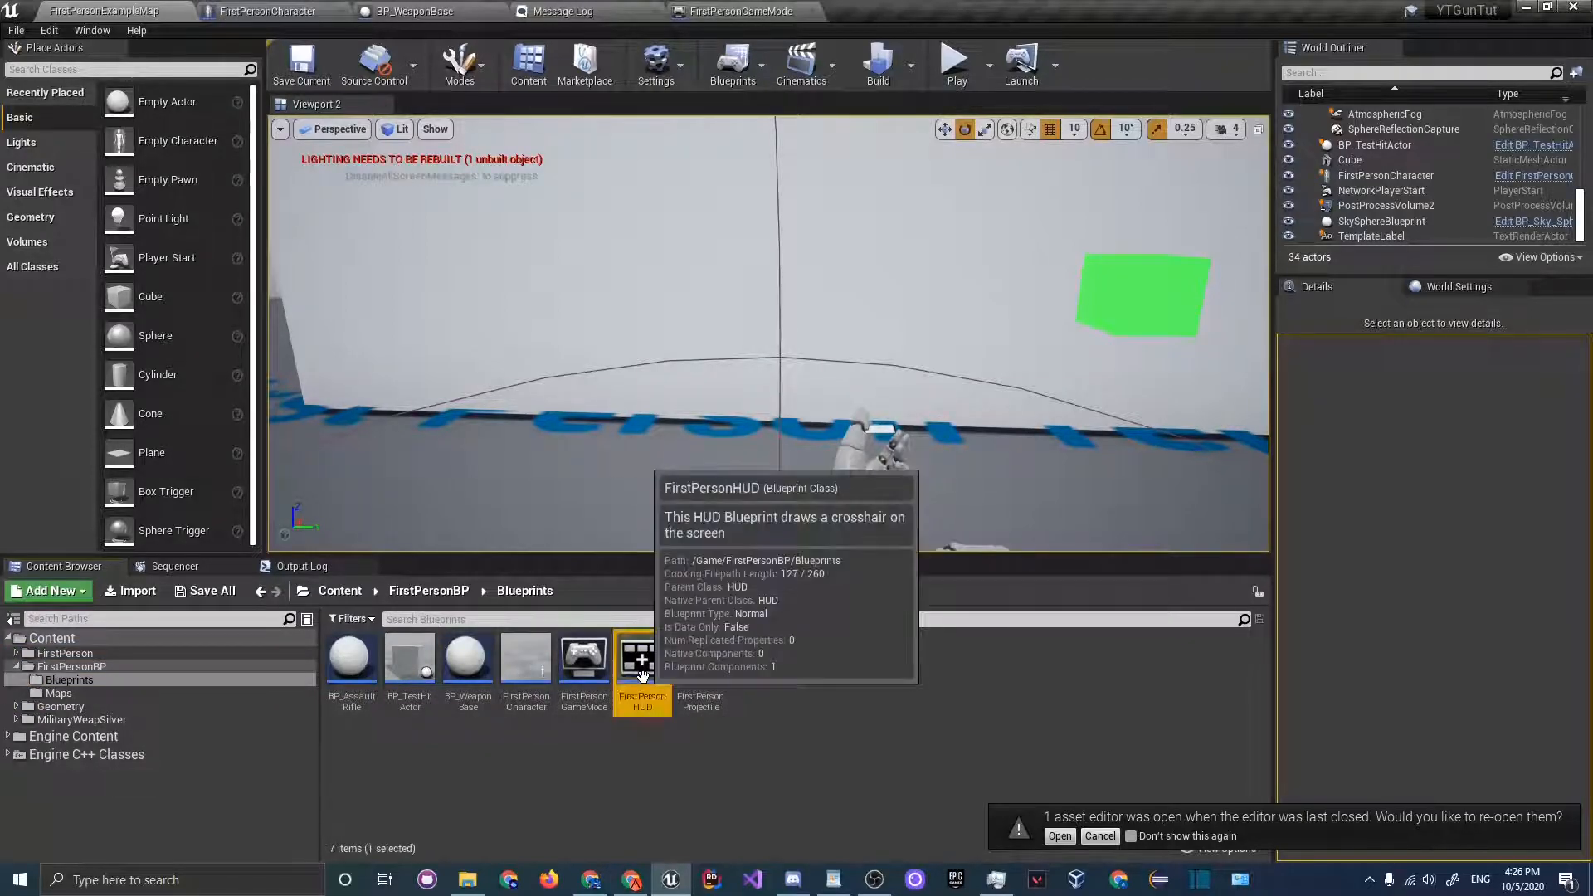
pyautogui.doubleClick(641, 655)
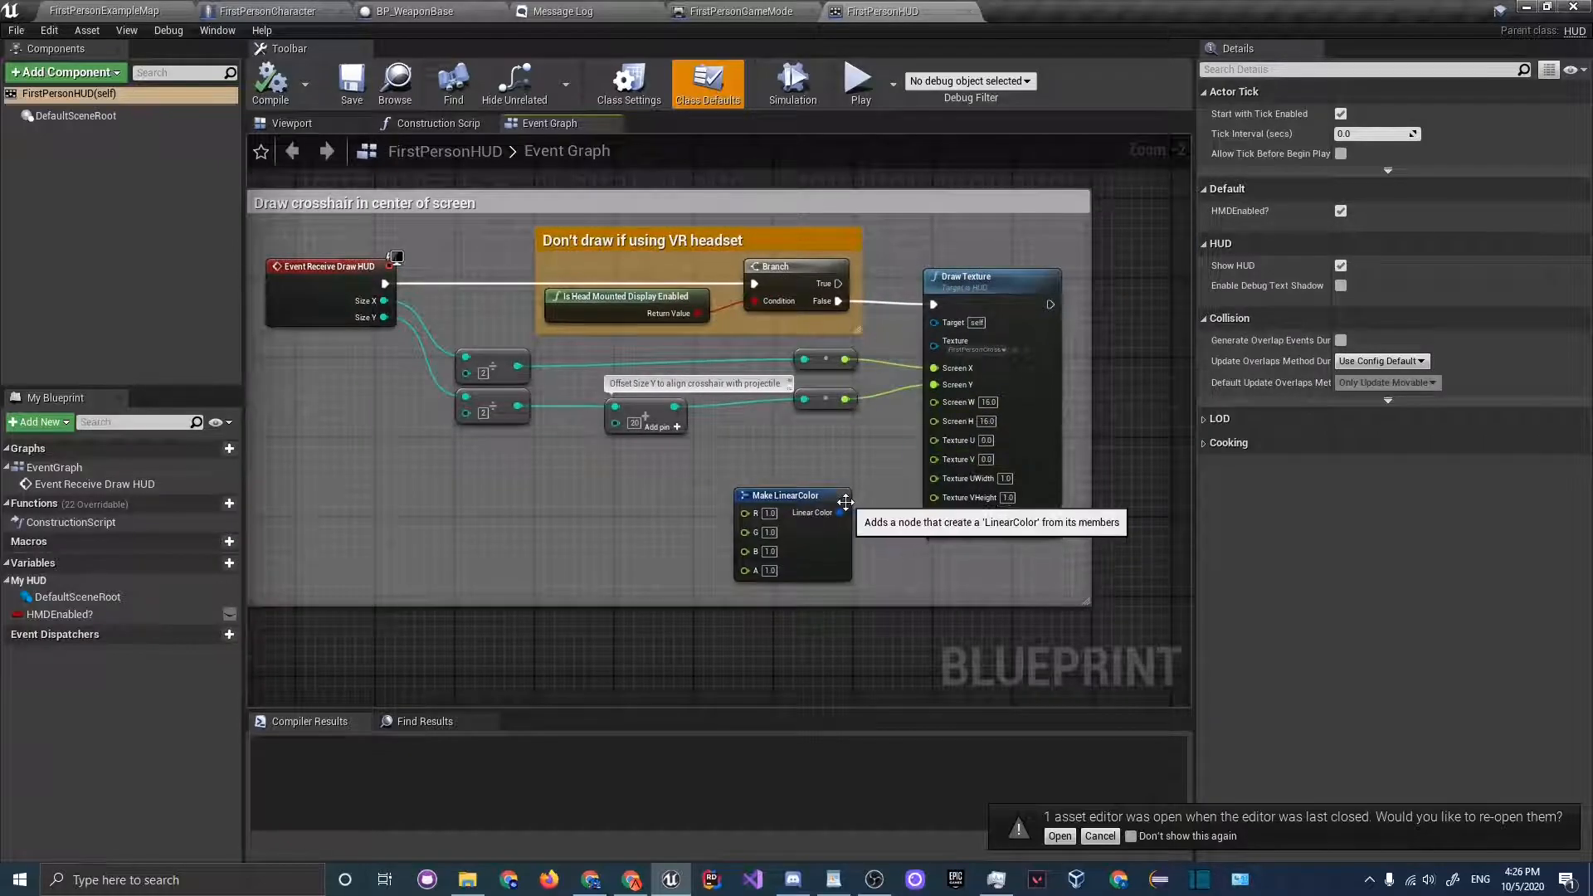
# - Scroll the FirstPersonHUD Event Graph showing the crosshair Draw Texture nodes
pyautogui.scroll(-3)
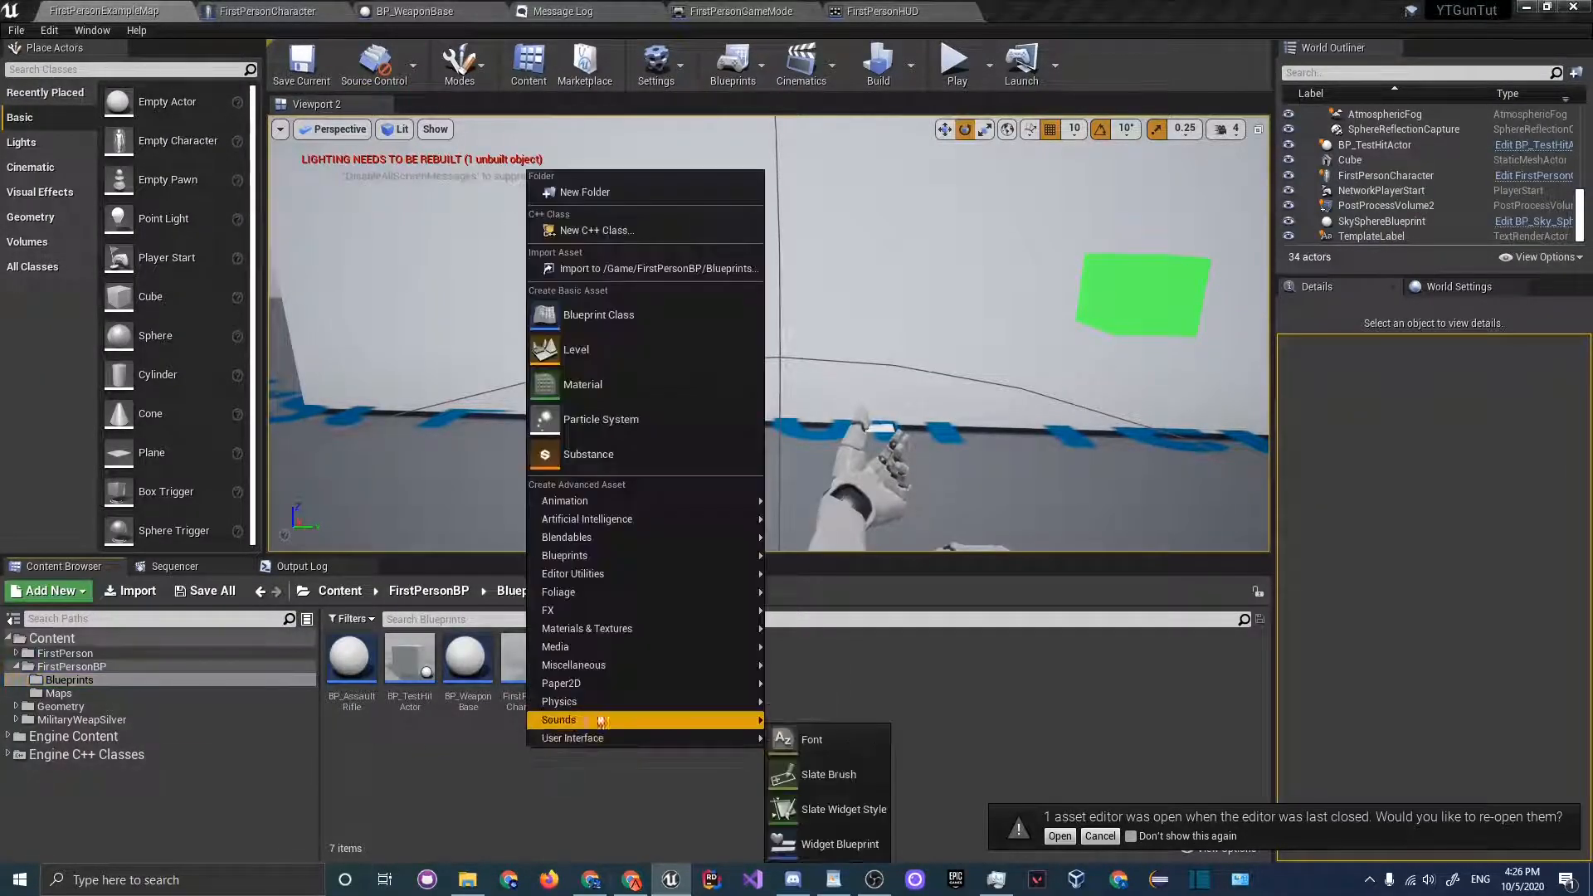
pyautogui.moveTo(573, 737)
pyautogui.write('W')
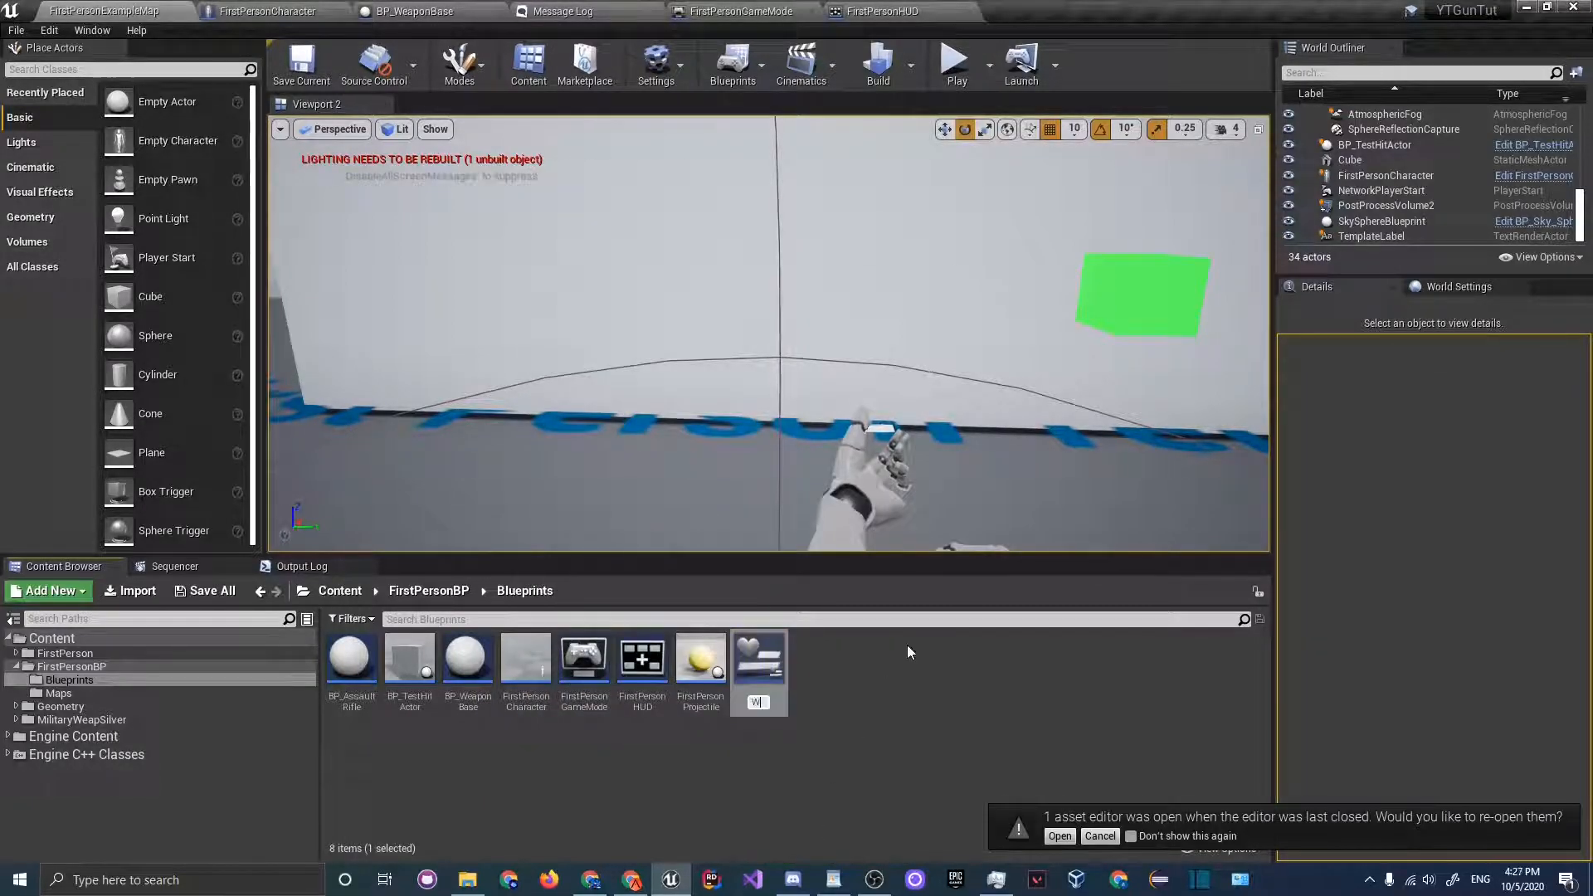
# - Confirm the name WBP_Crosshair for the new widget blueprint and open it in the designer
pyautogui.click(758, 660)
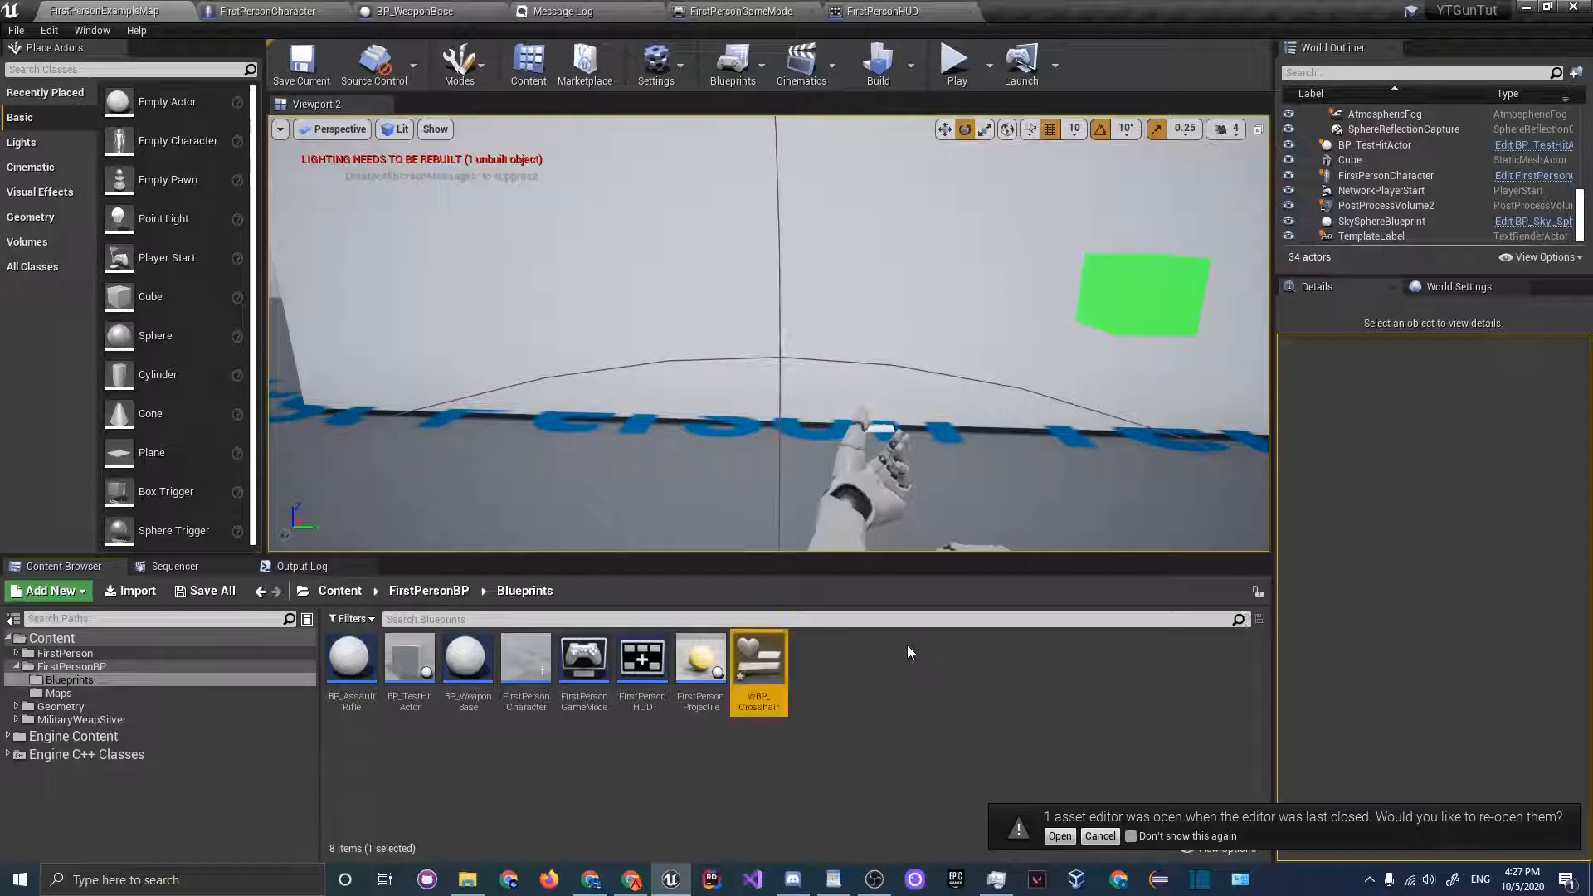
pyautogui.doubleClick(758, 656)
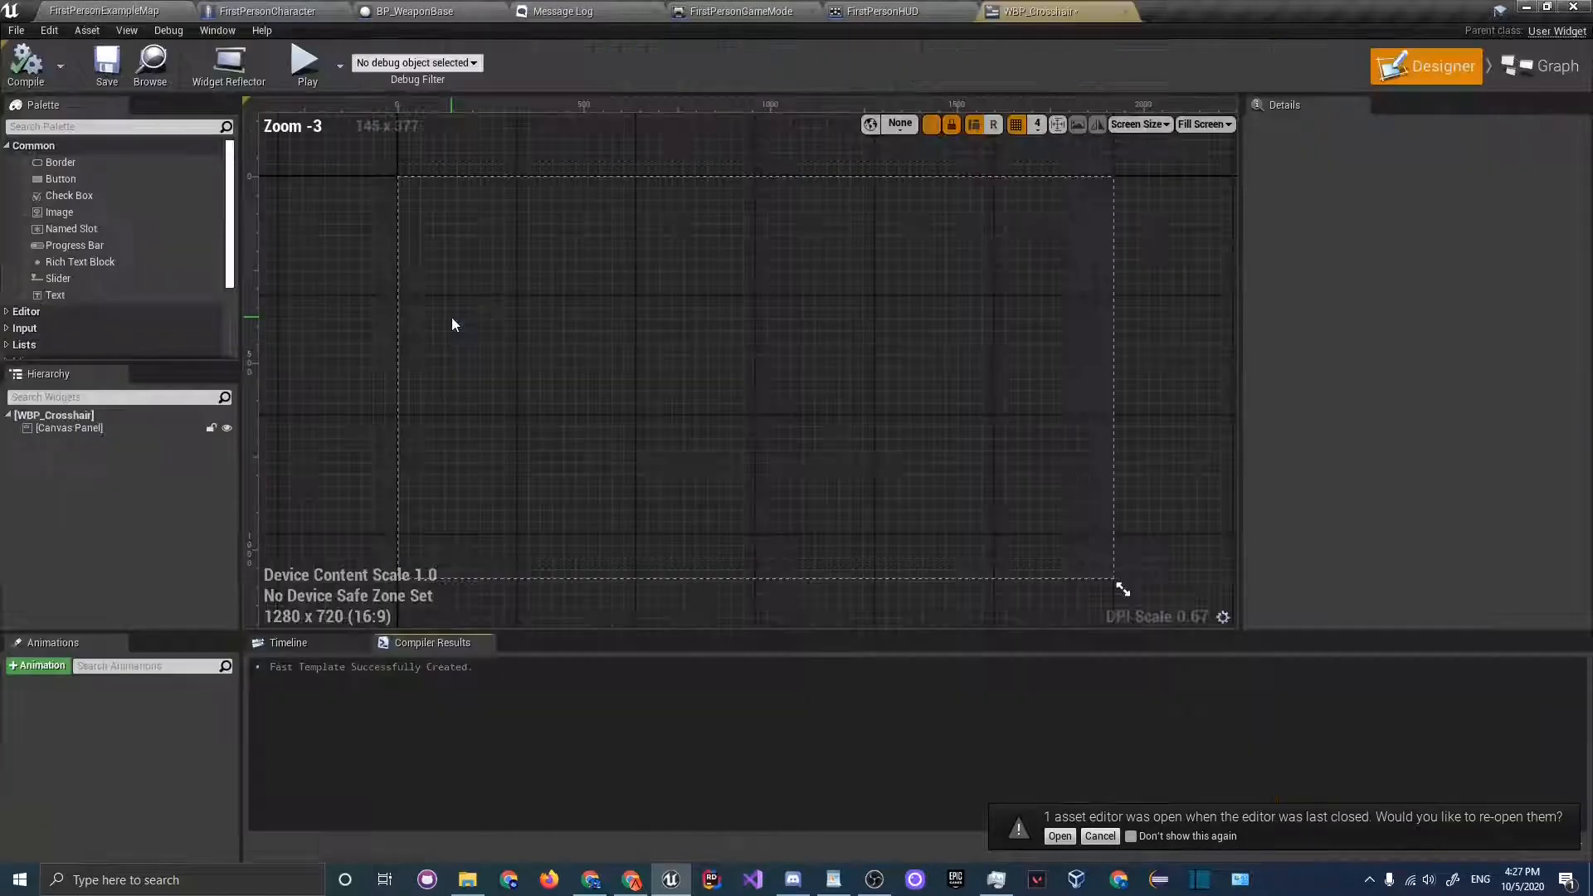
# - Add an Image widget to the canvas and assign it the FirstPersonCrosshair texture
pyautogui.write('image')
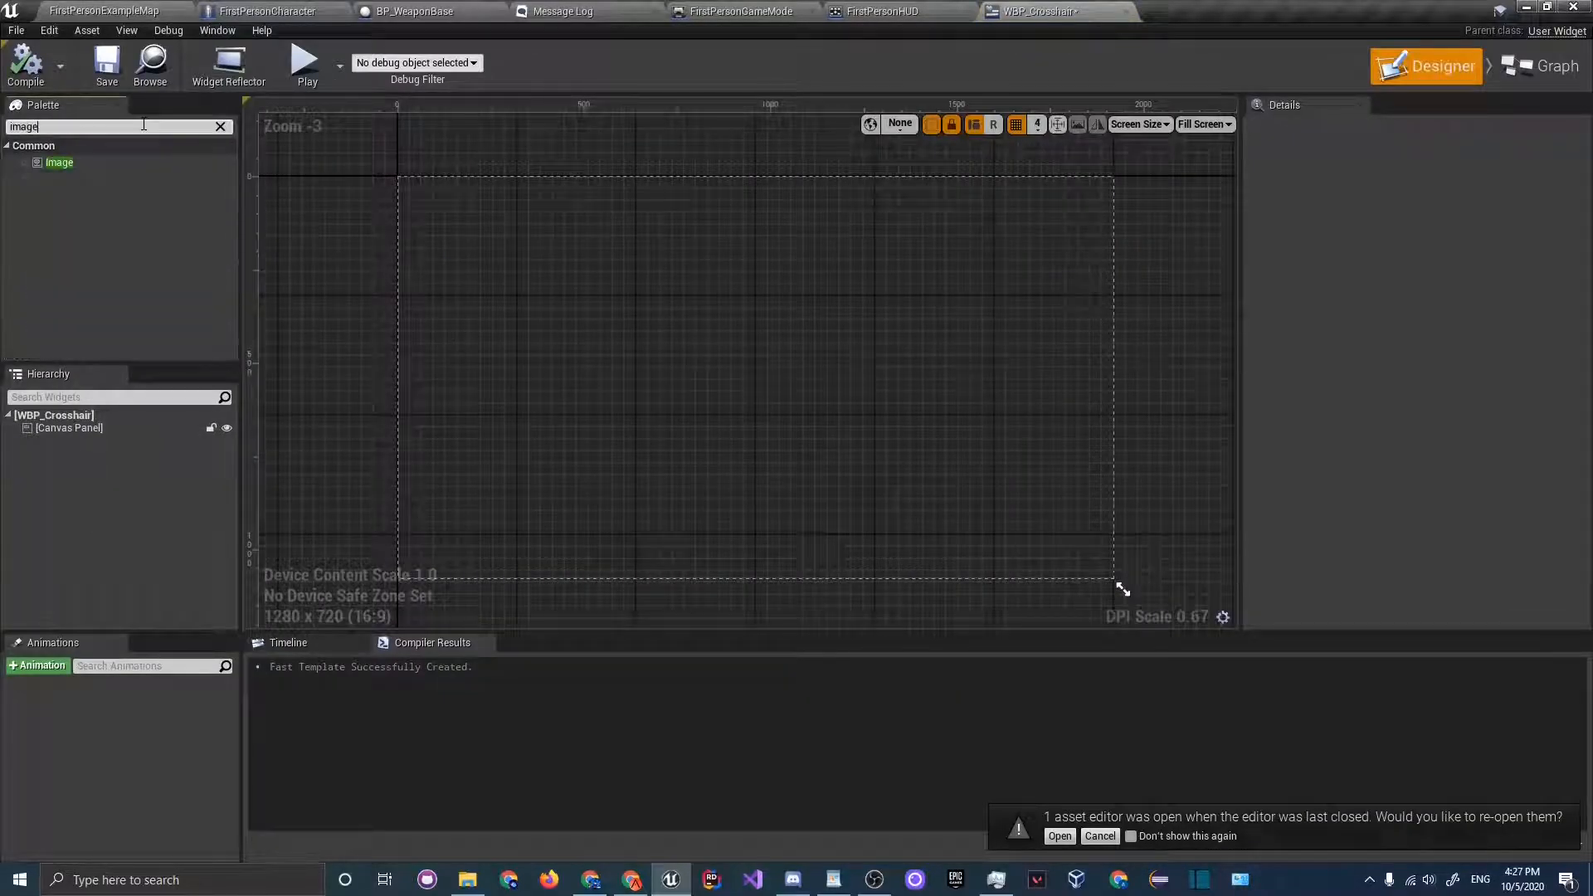
pyautogui.moveTo(60, 163); pyautogui.dragTo(415, 181)
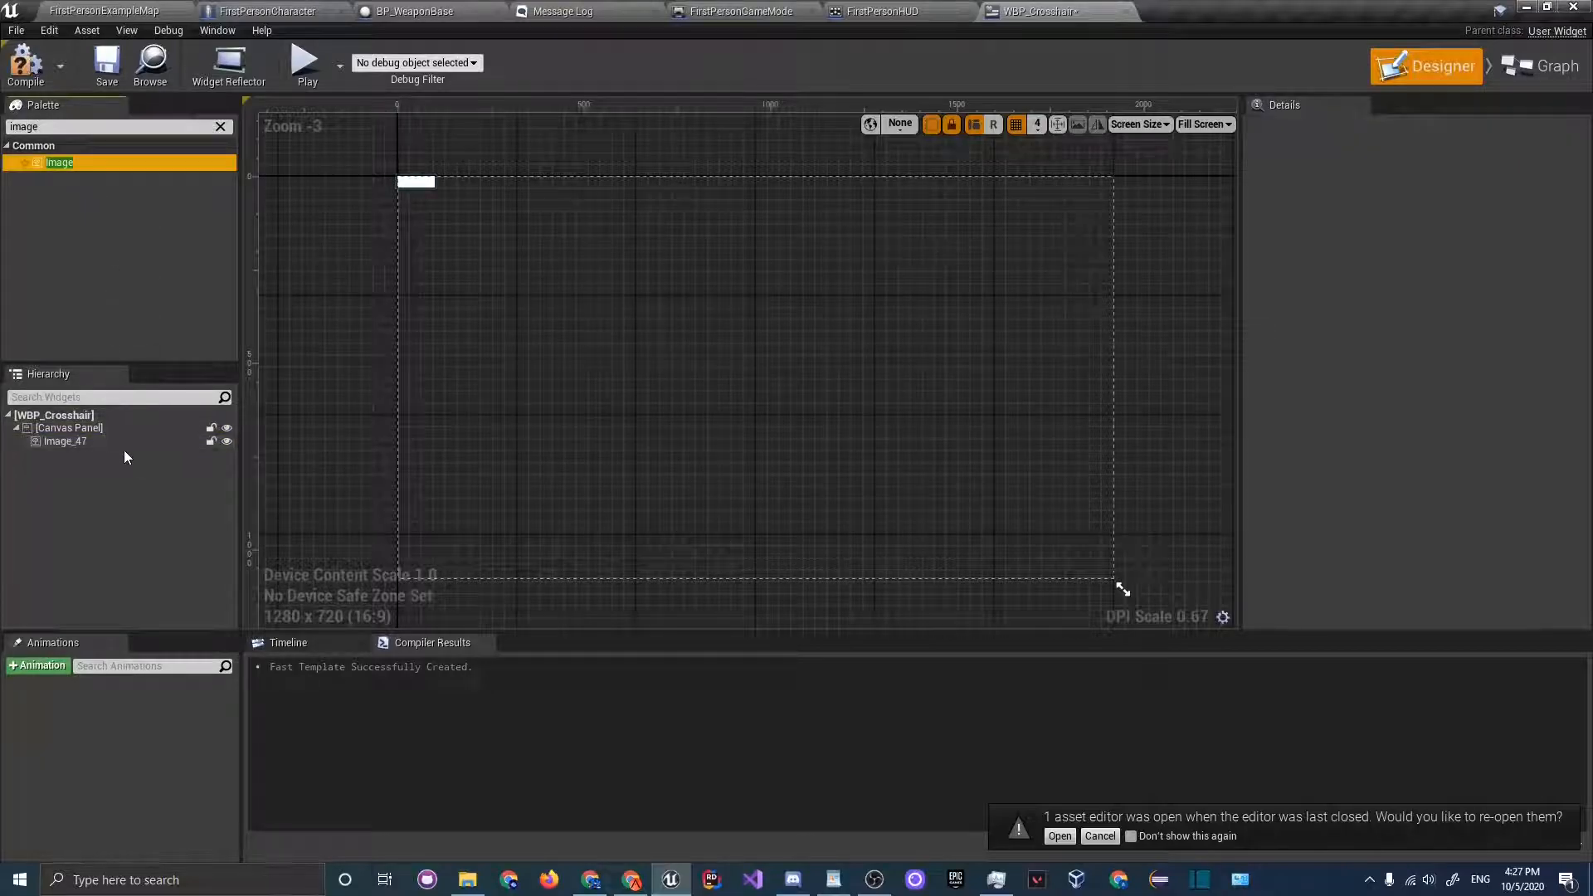
pyautogui.click(65, 442)
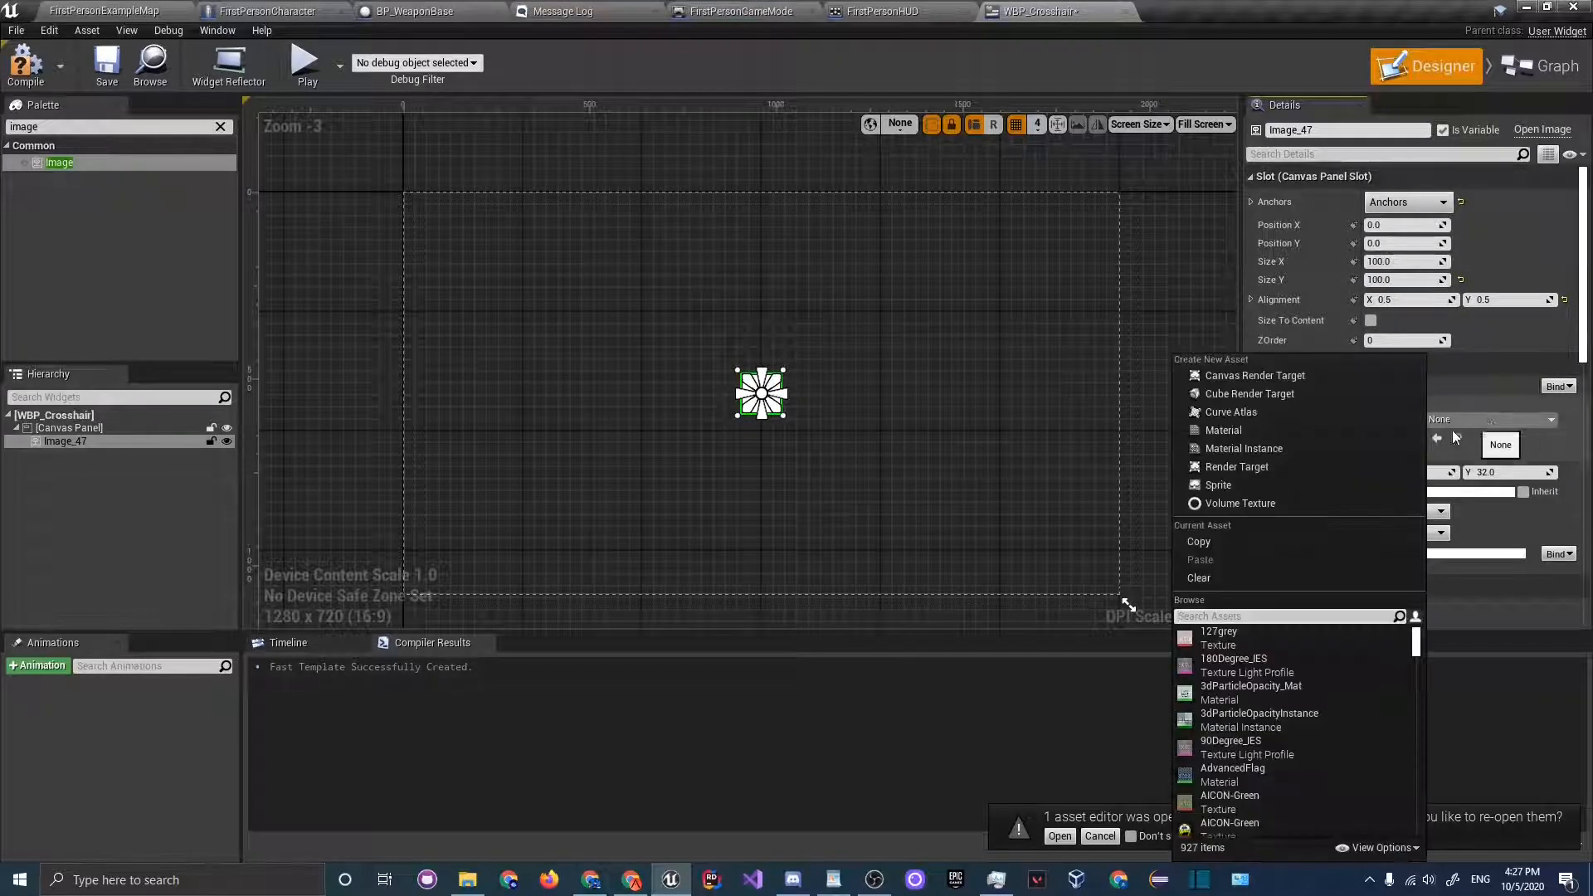
pyautogui.write('cross')
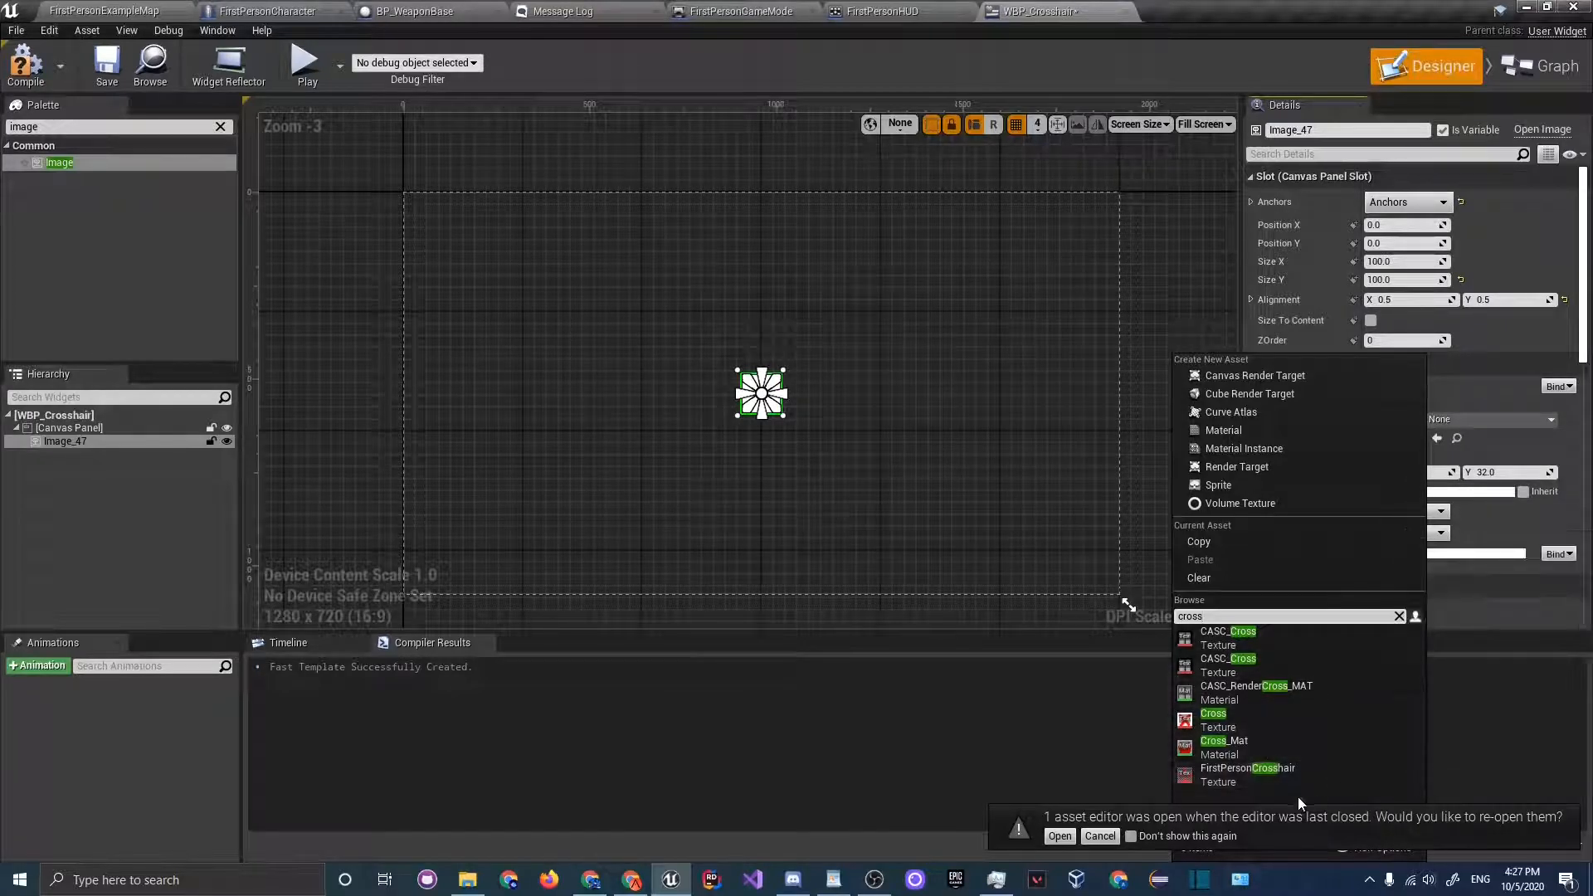
pyautogui.click(66, 428)
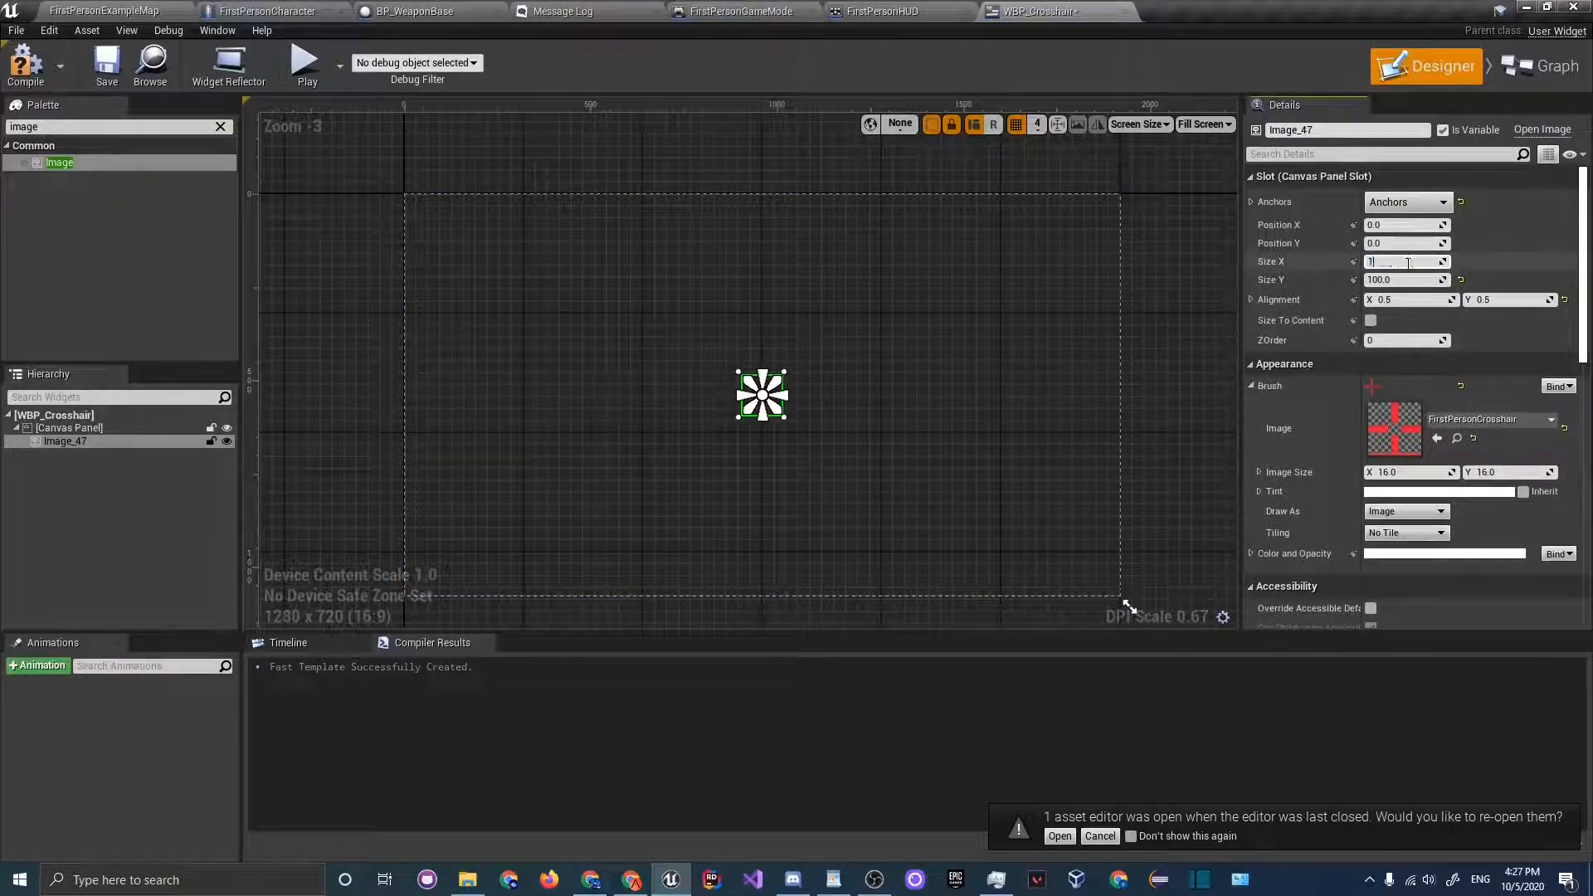
# - Reselect the crosshair image and reduce its slot width to a smaller size
pyautogui.click(763, 407)
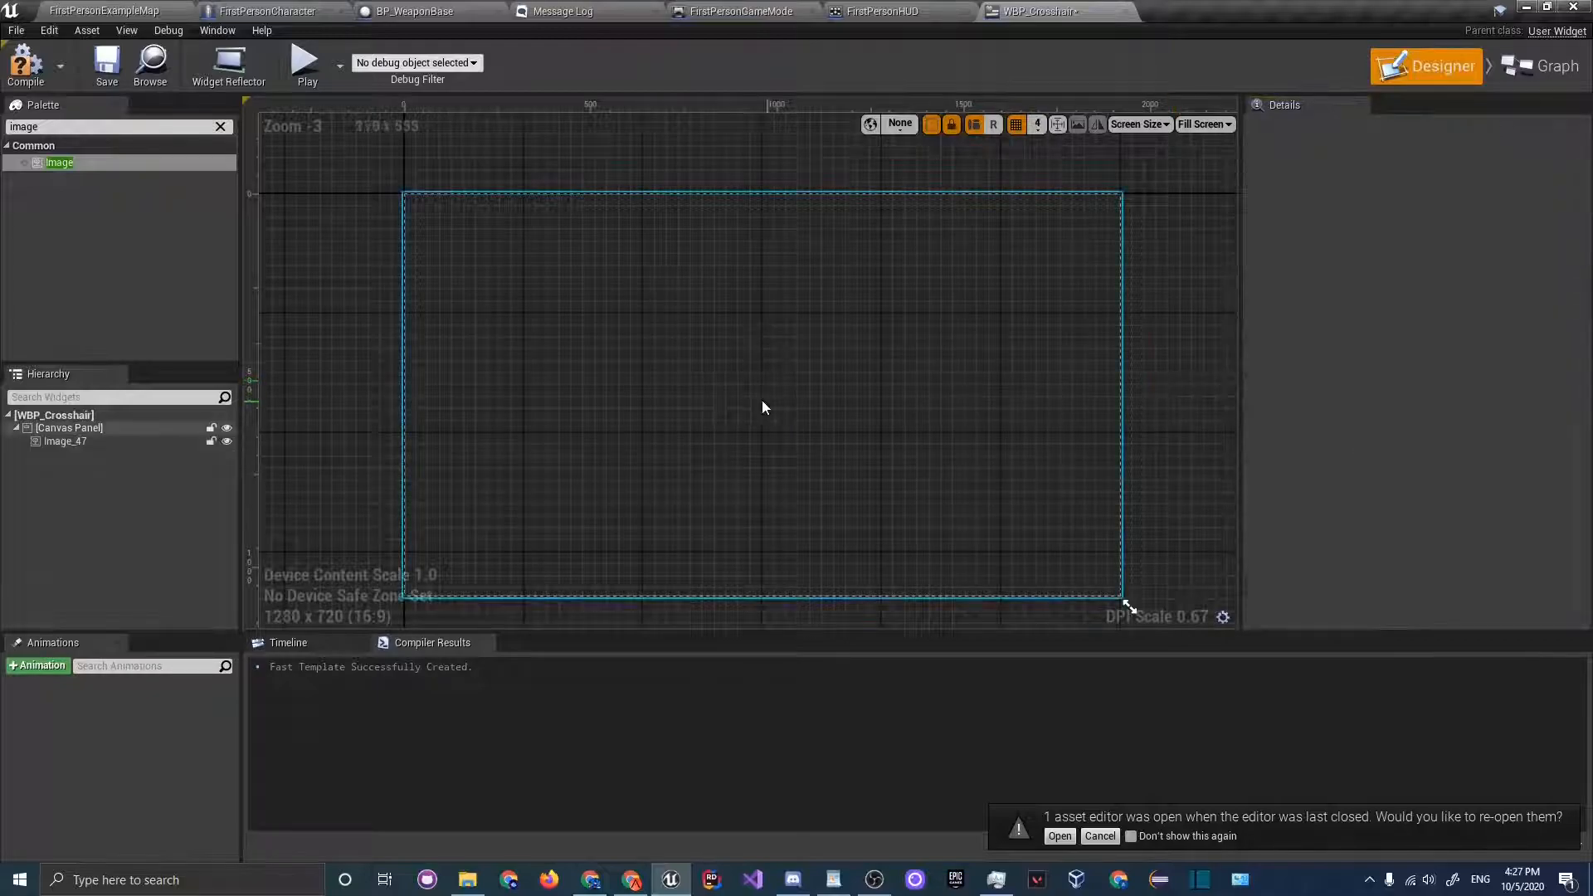
pyautogui.click(66, 439)
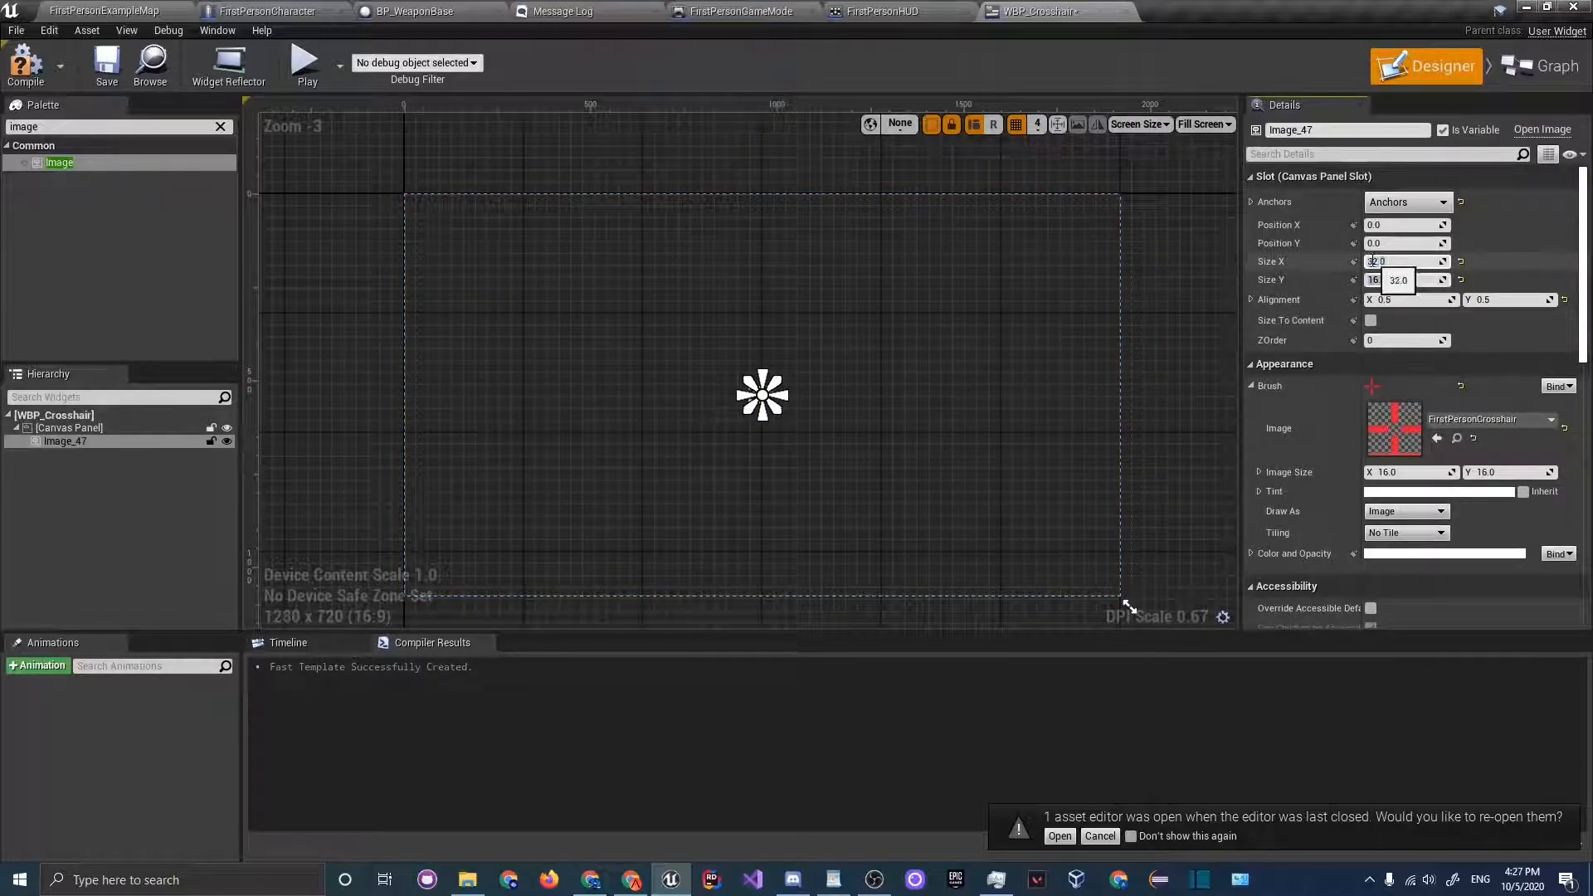
pyautogui.click(67, 426)
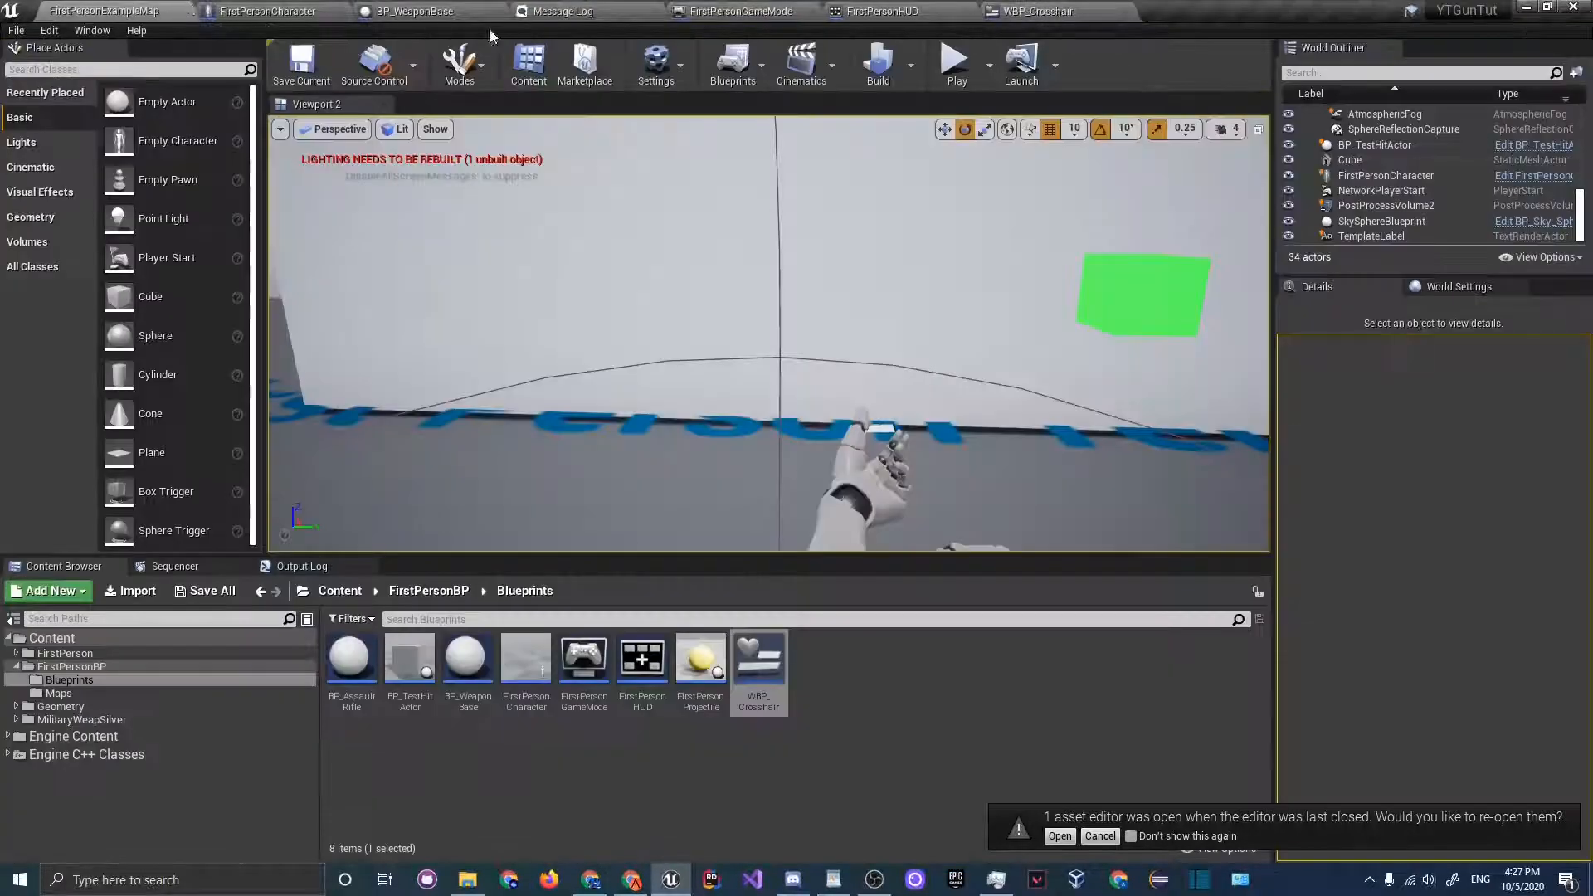
# - In FirstPersonCharacter's Event Graph, add a Create Widget node with class WBP_Crosshair
pyautogui.click(267, 12)
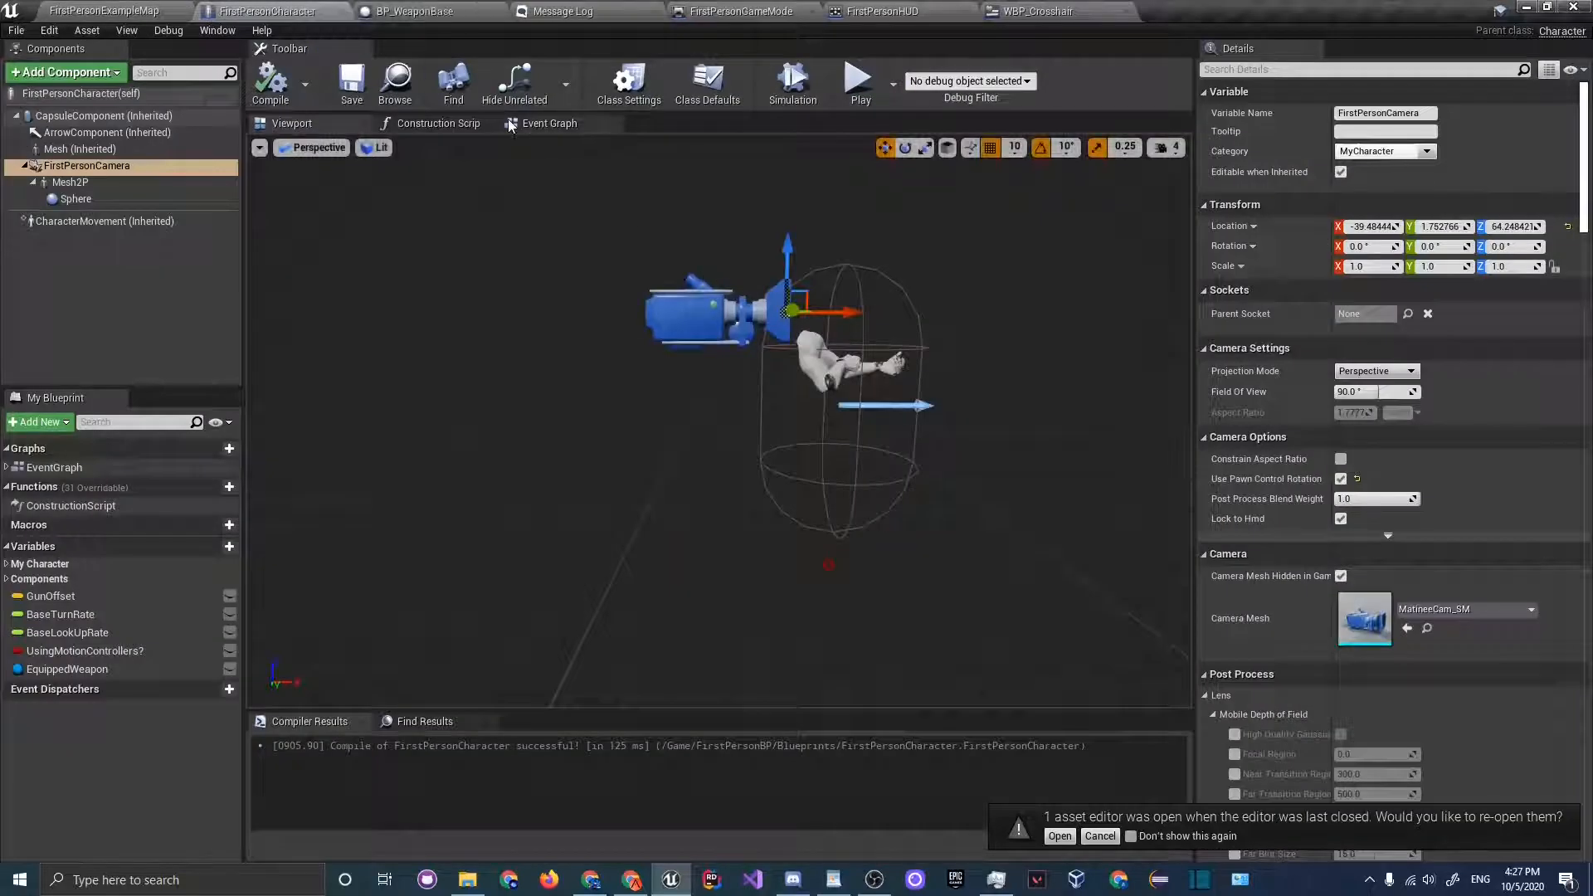
pyautogui.click(549, 123)
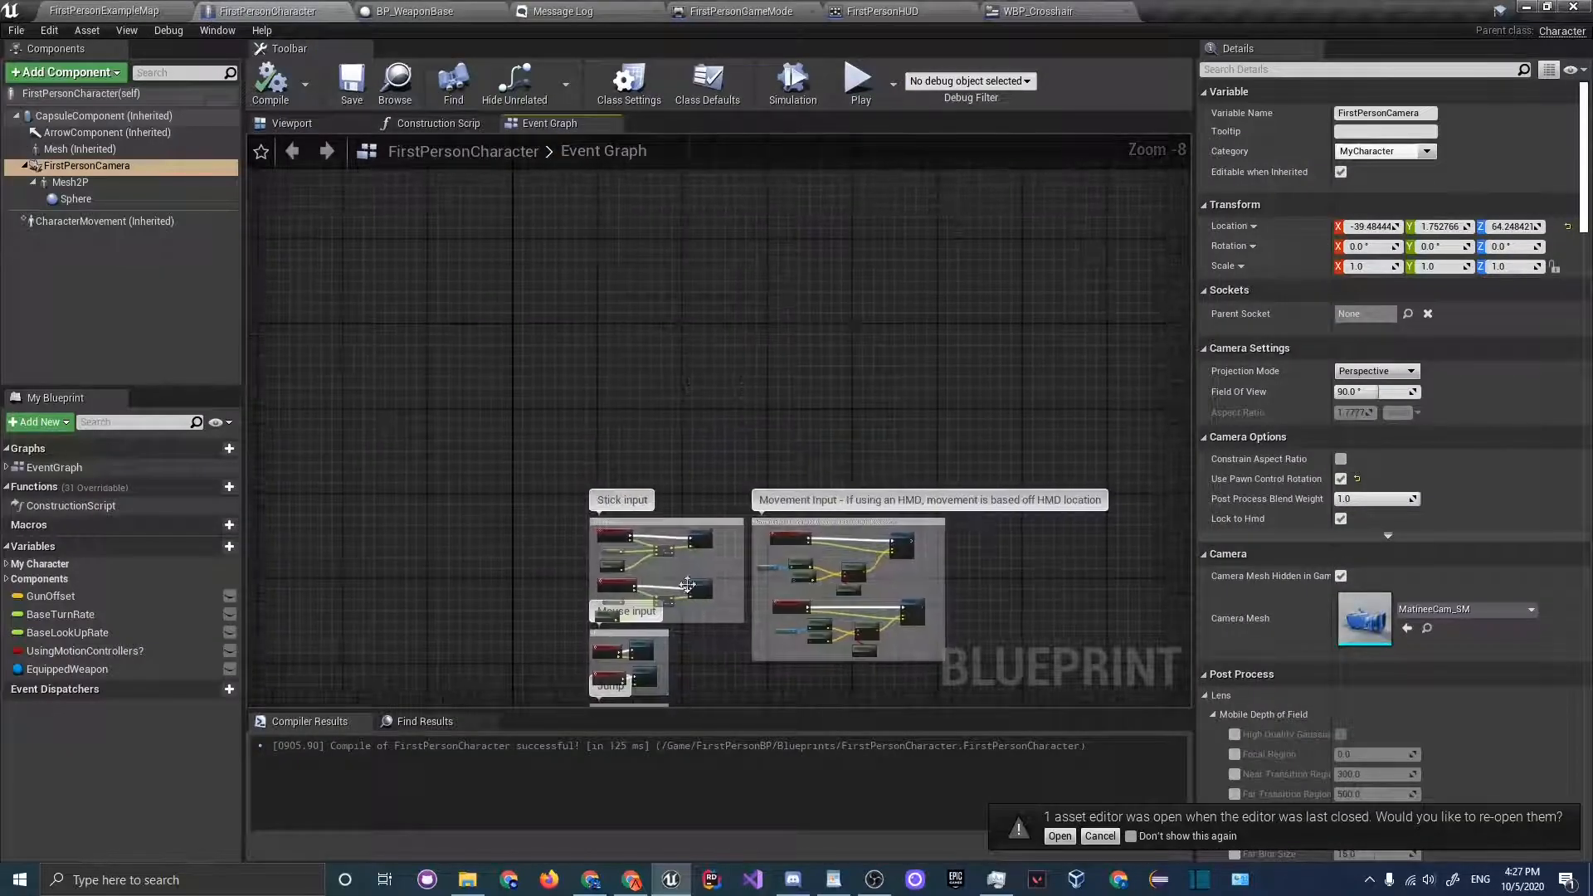
pyautogui.scroll(3)
pyautogui.write('create')
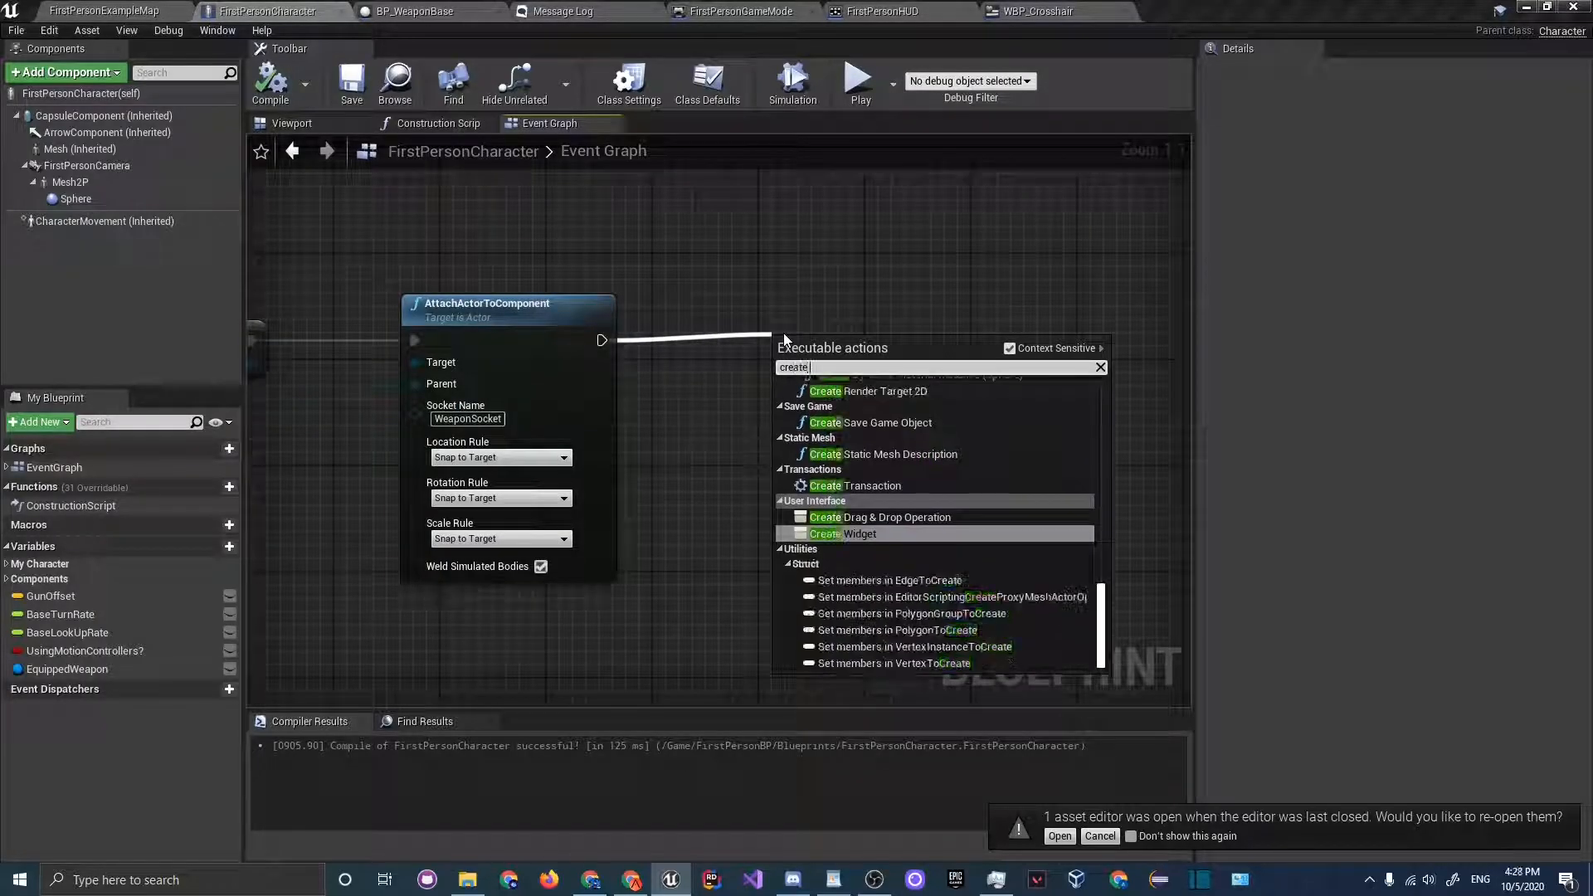
pyautogui.click(858, 533)
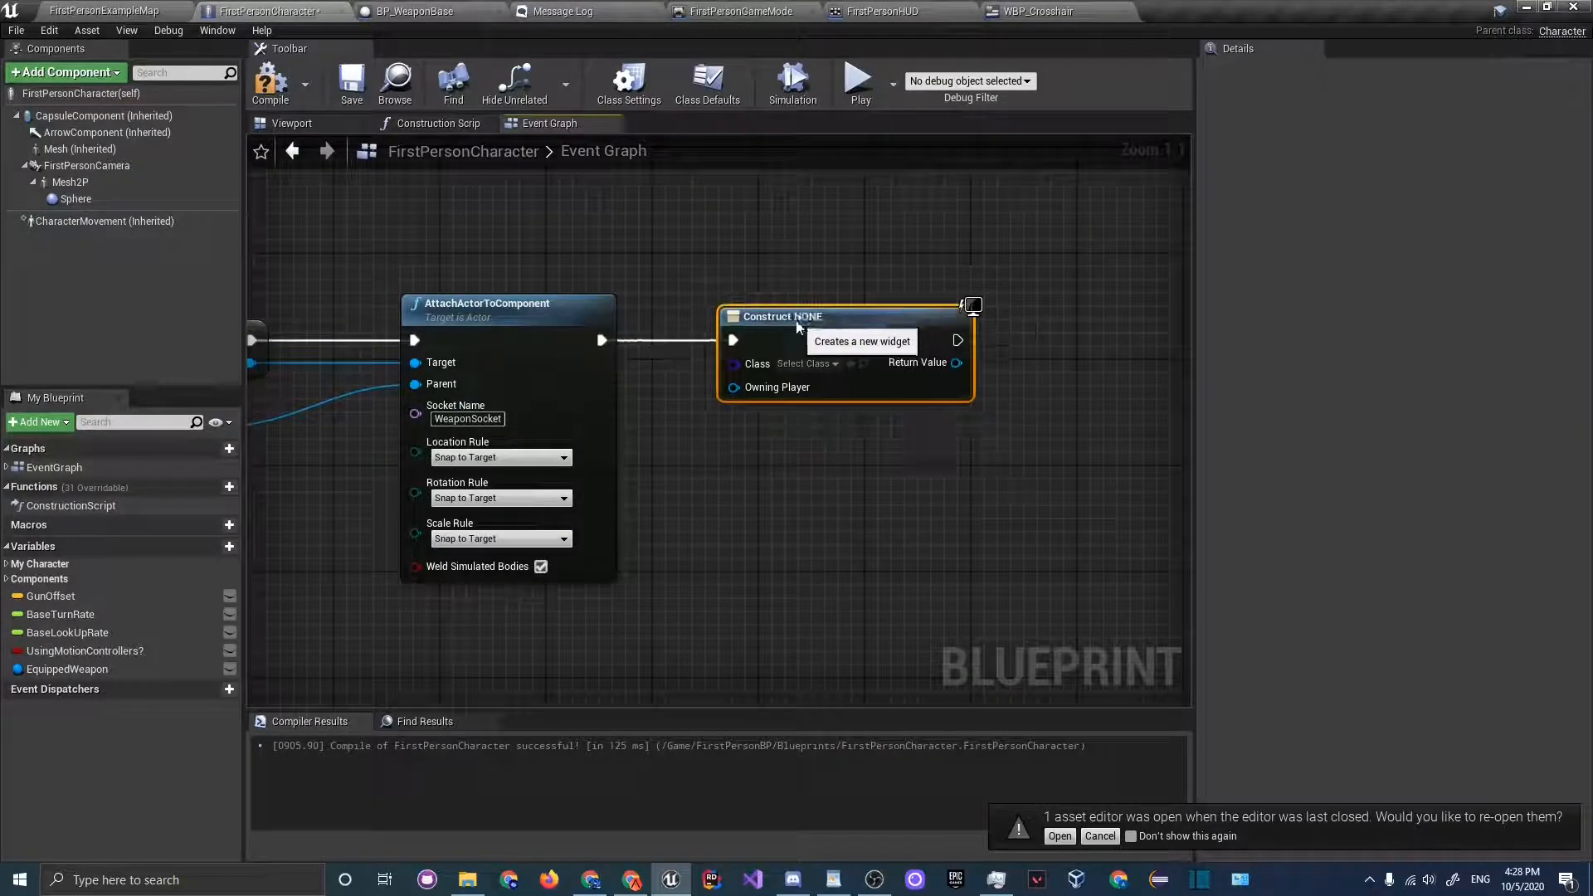
pyautogui.click(103, 12)
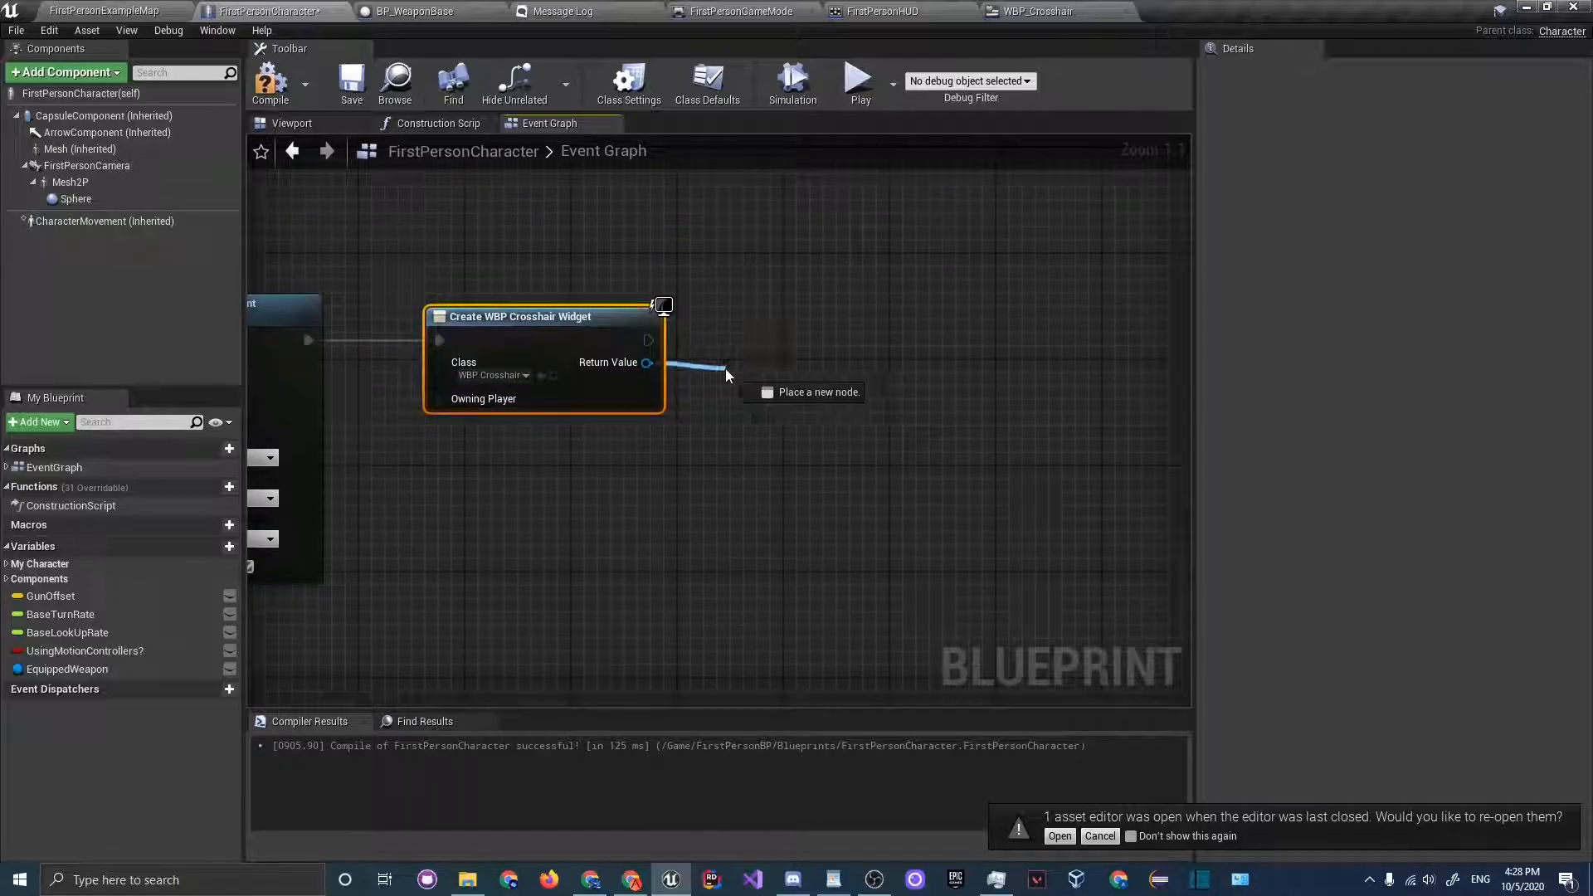
# - Promote the created widget to a new variable named 'Crosshair Widget' and return to the map
pyautogui.click(727, 367)
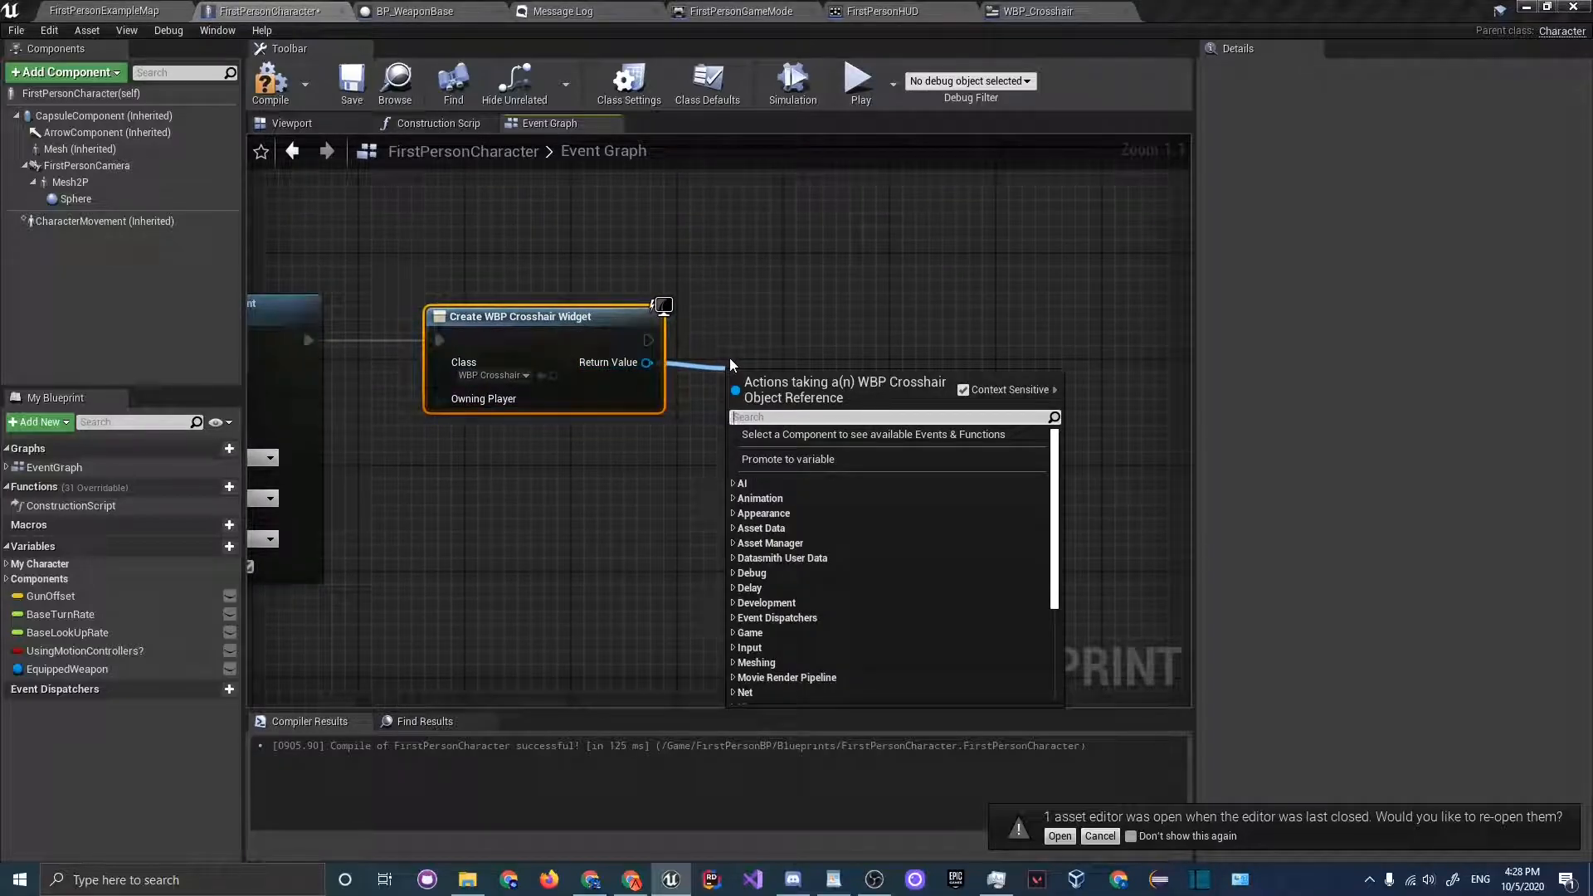
pyautogui.click(787, 460)
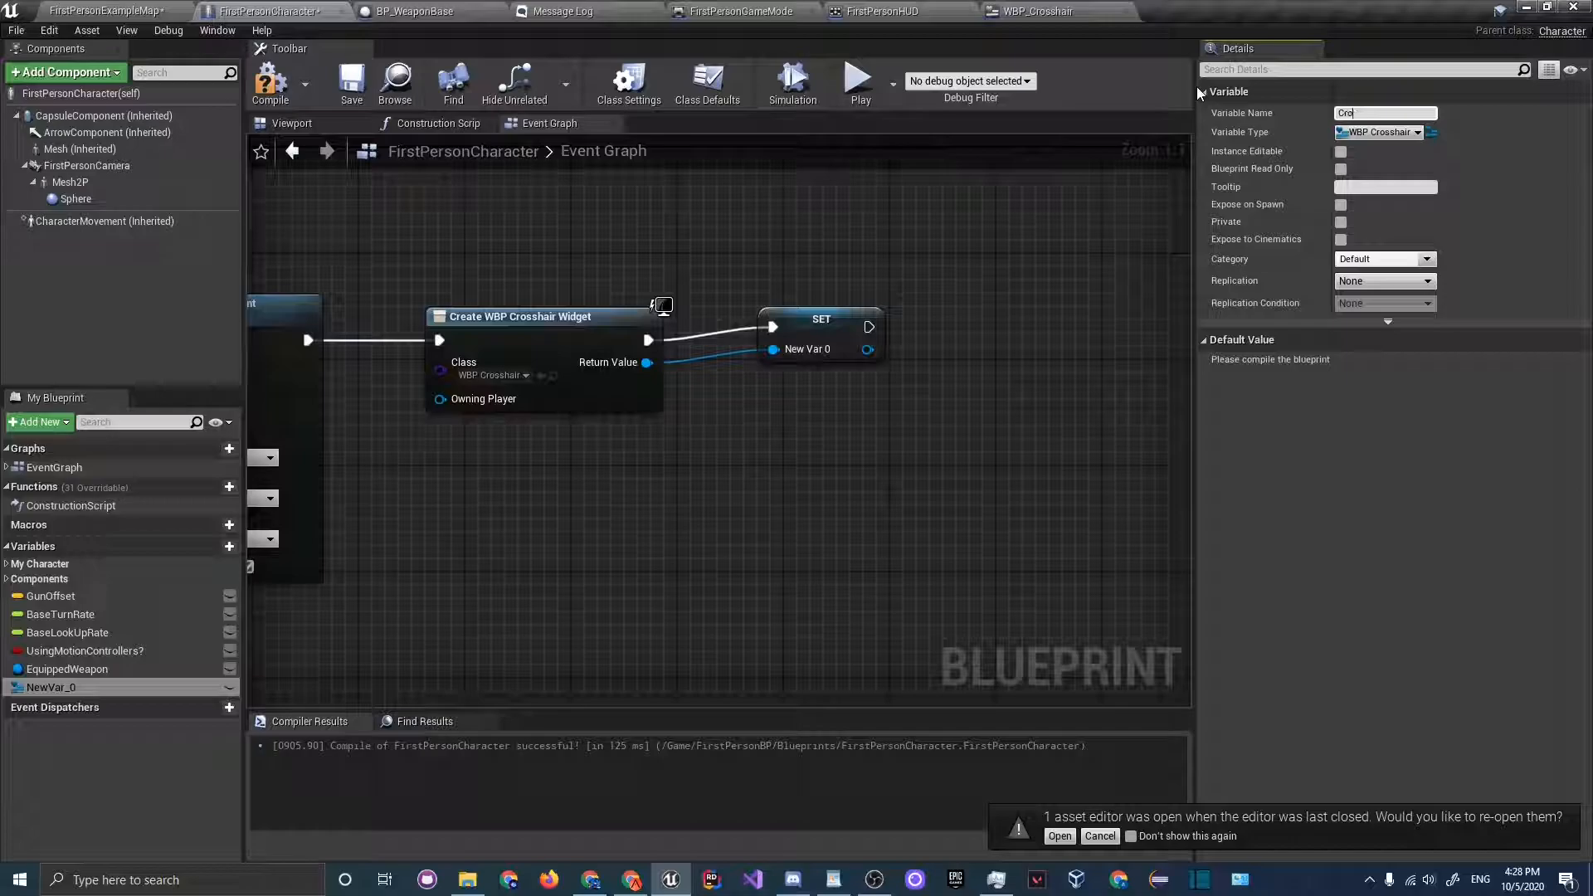
pyautogui.write('Crosshair Widget')
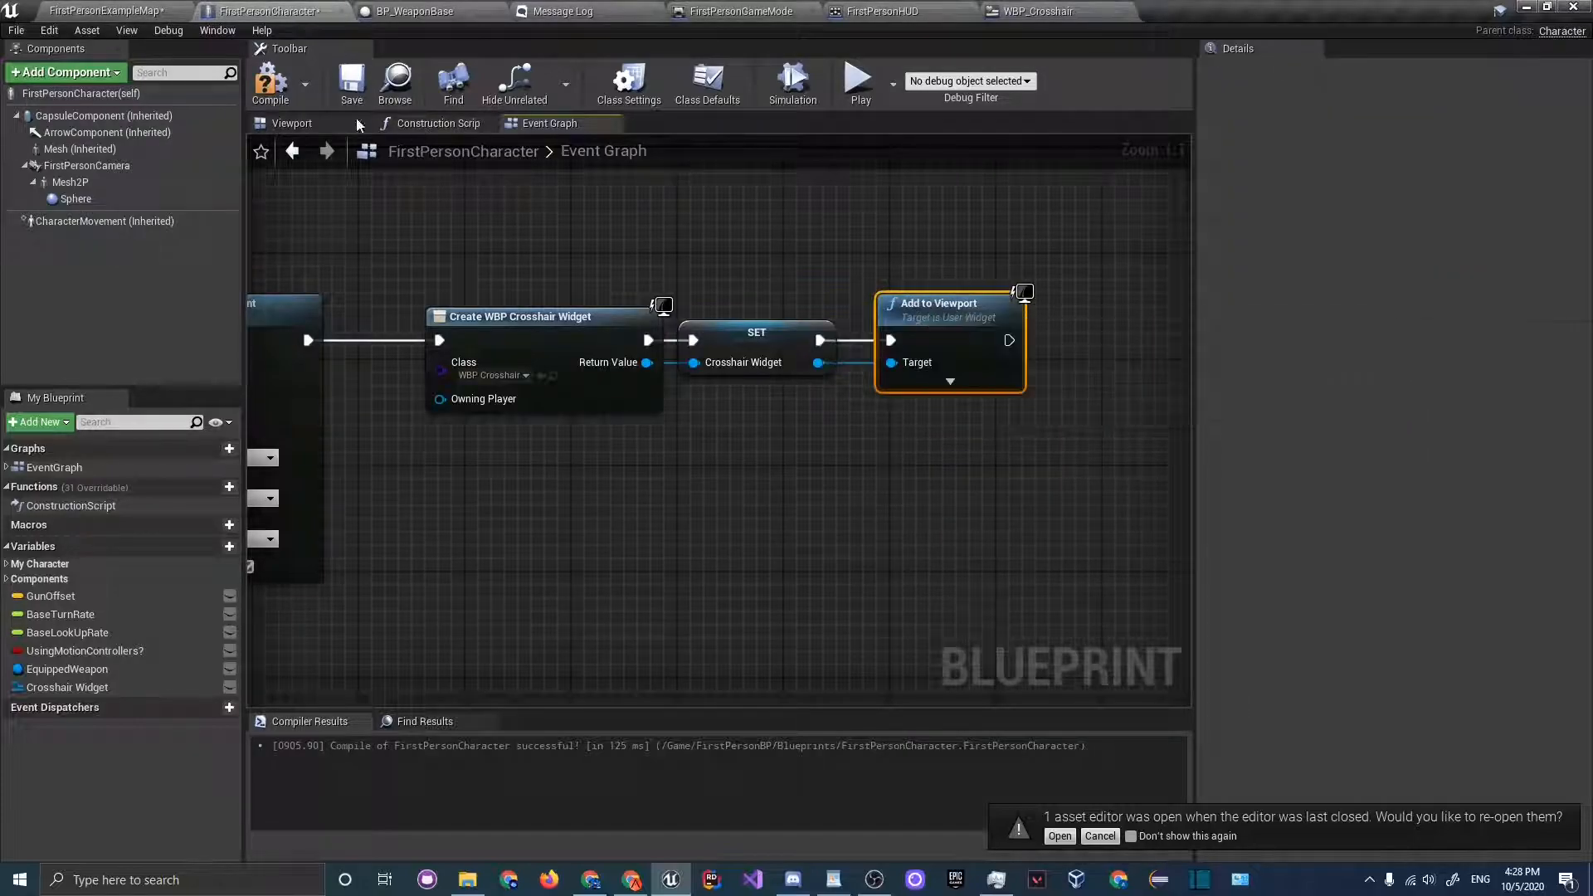
pyautogui.click(105, 12)
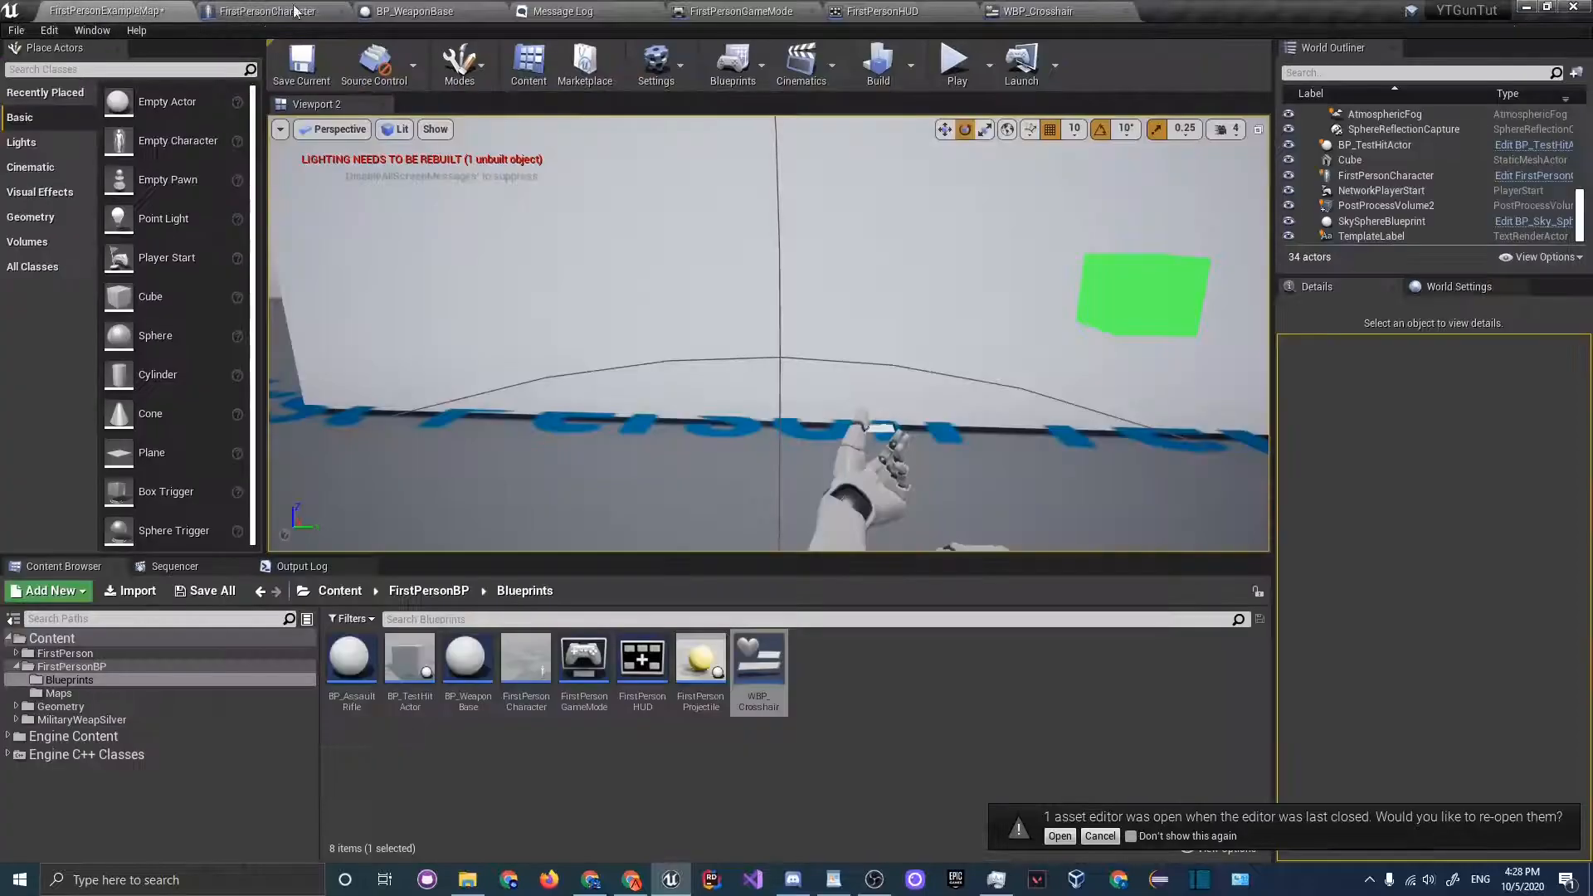
# - Play-test the level with the assault rifle, then stop the session
pyautogui.click(952, 63)
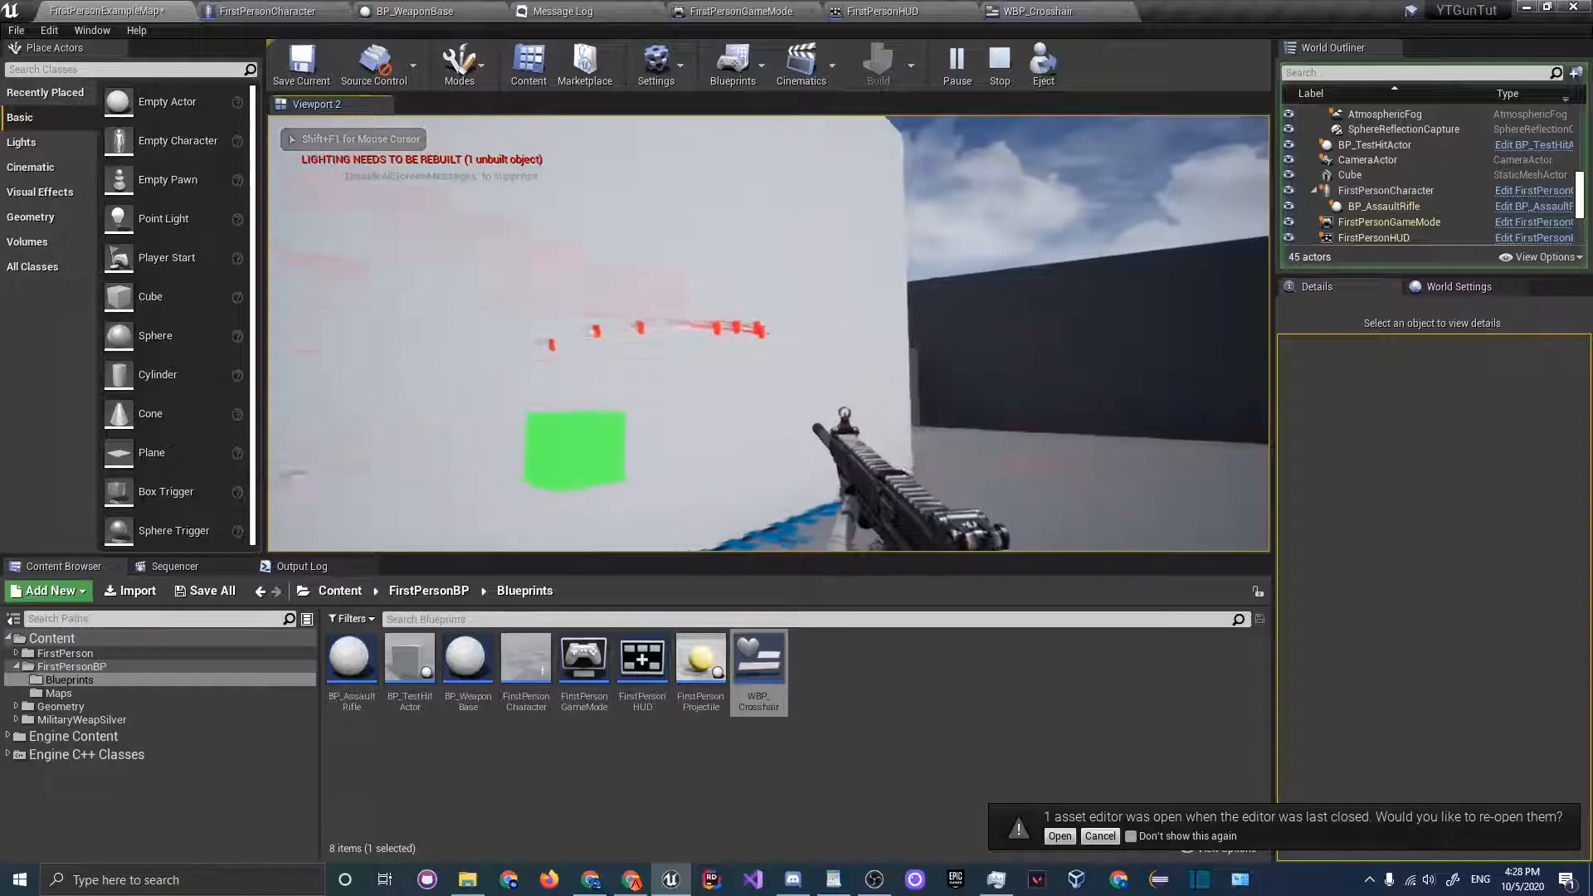
pyautogui.click(998, 63)
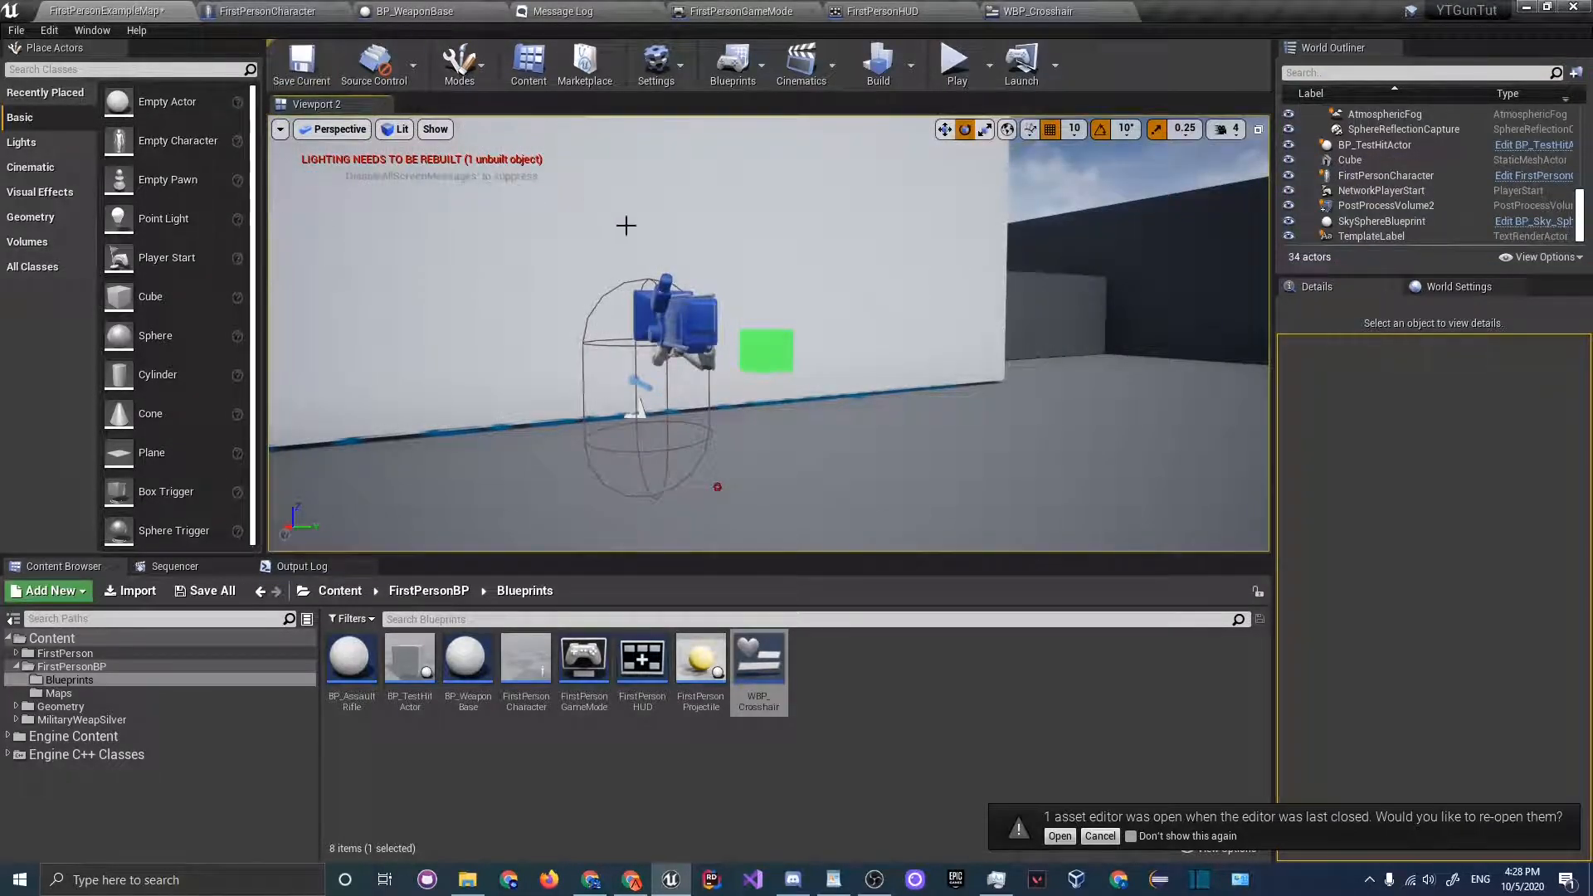
pyautogui.moveTo(762, 252)
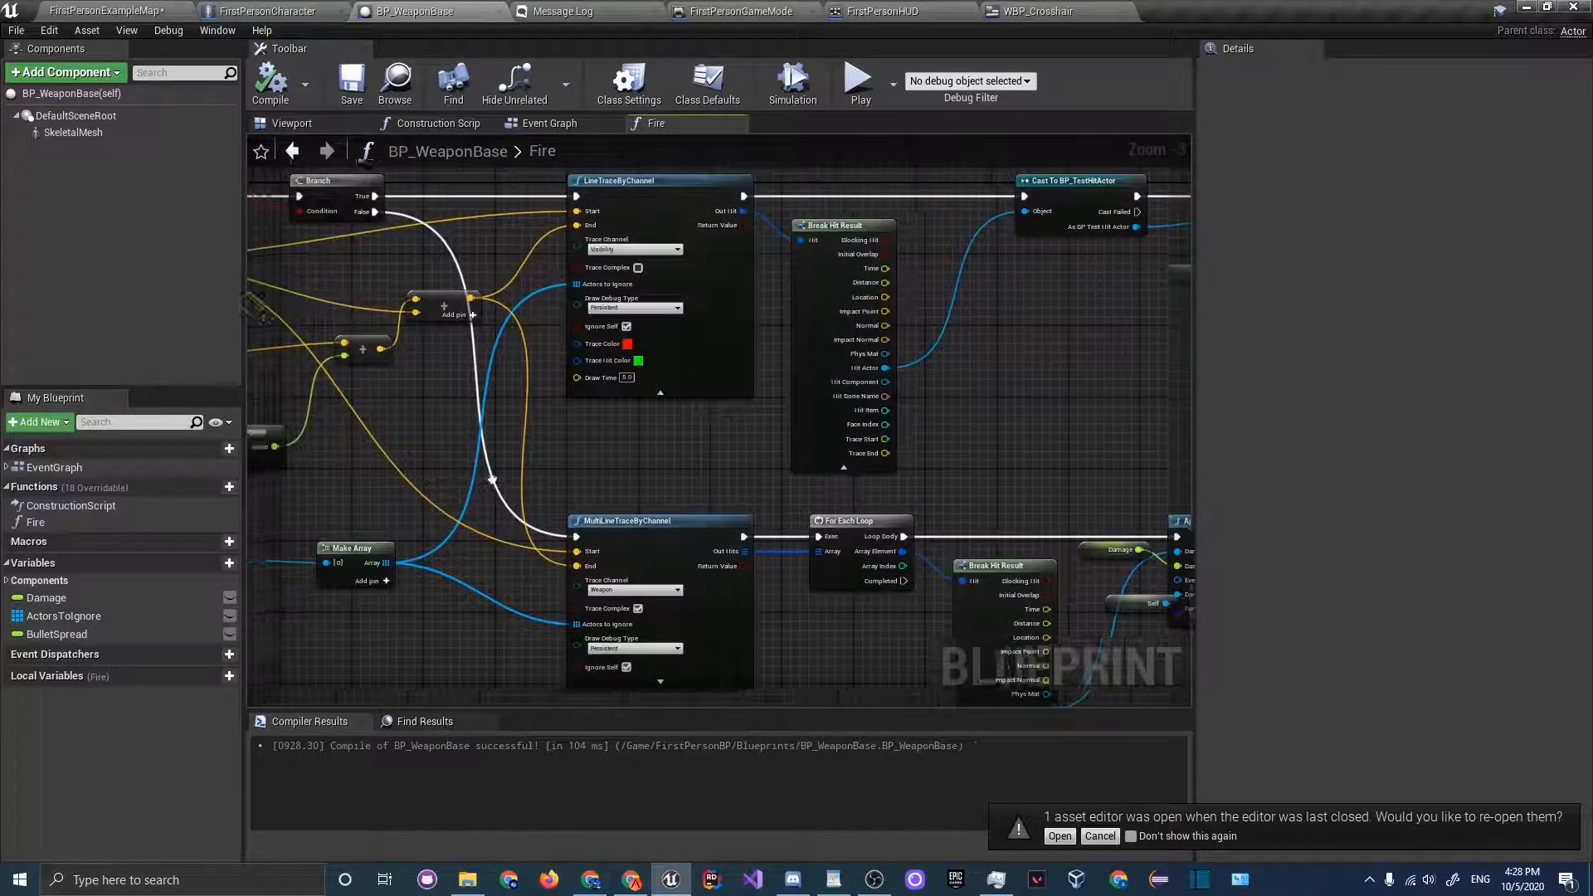
# - Set BulletSpread's default value to 7 in BP_WeaponBase and play-test from the map
pyautogui.click(57, 634)
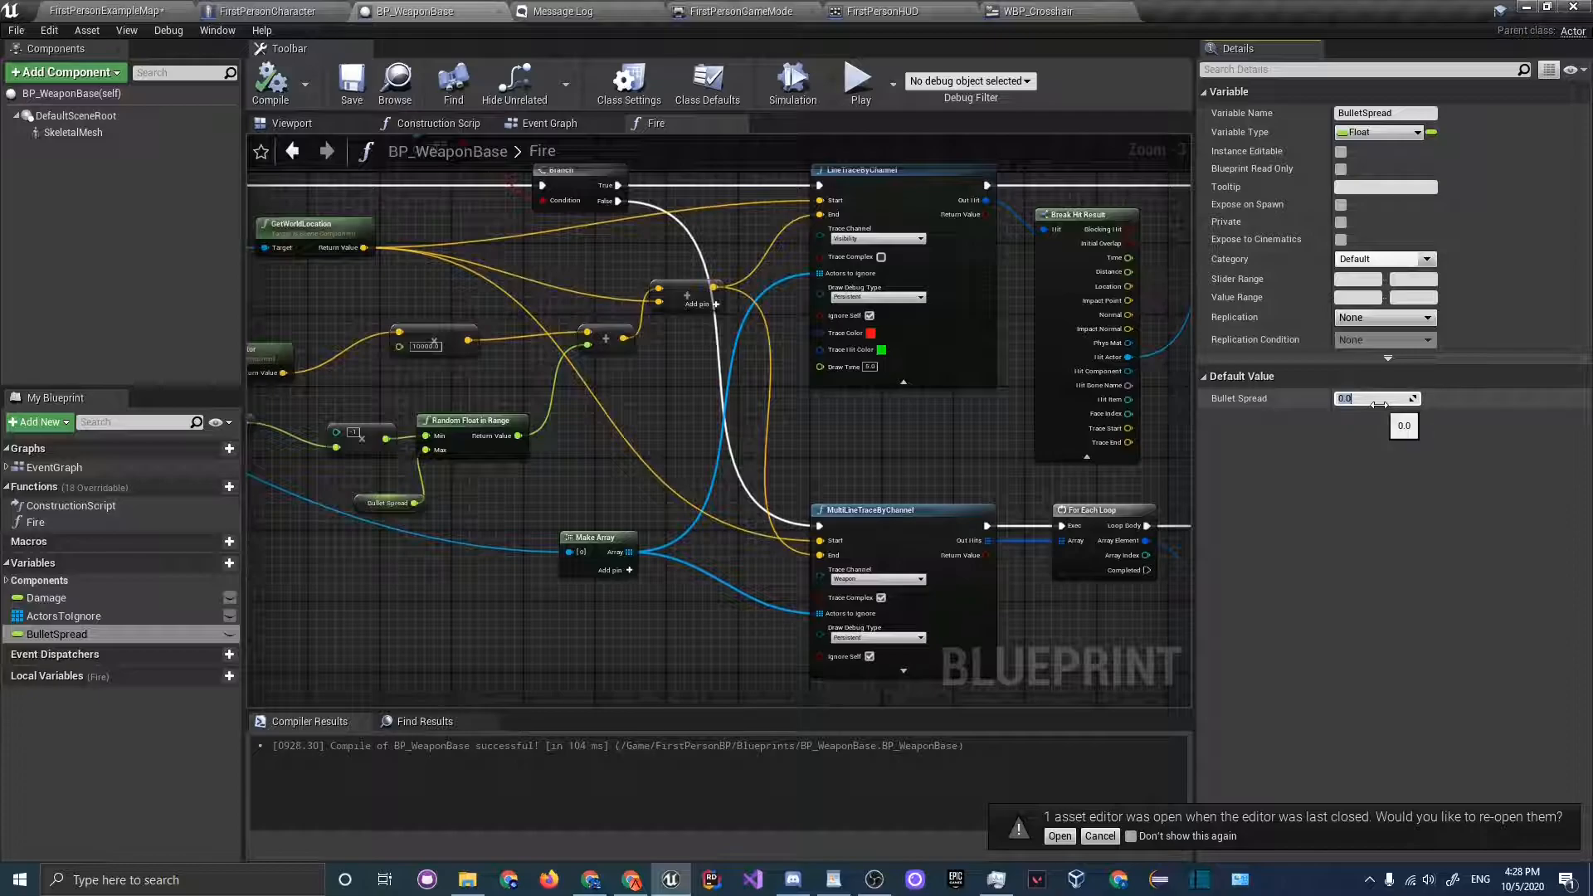
pyautogui.write('7')
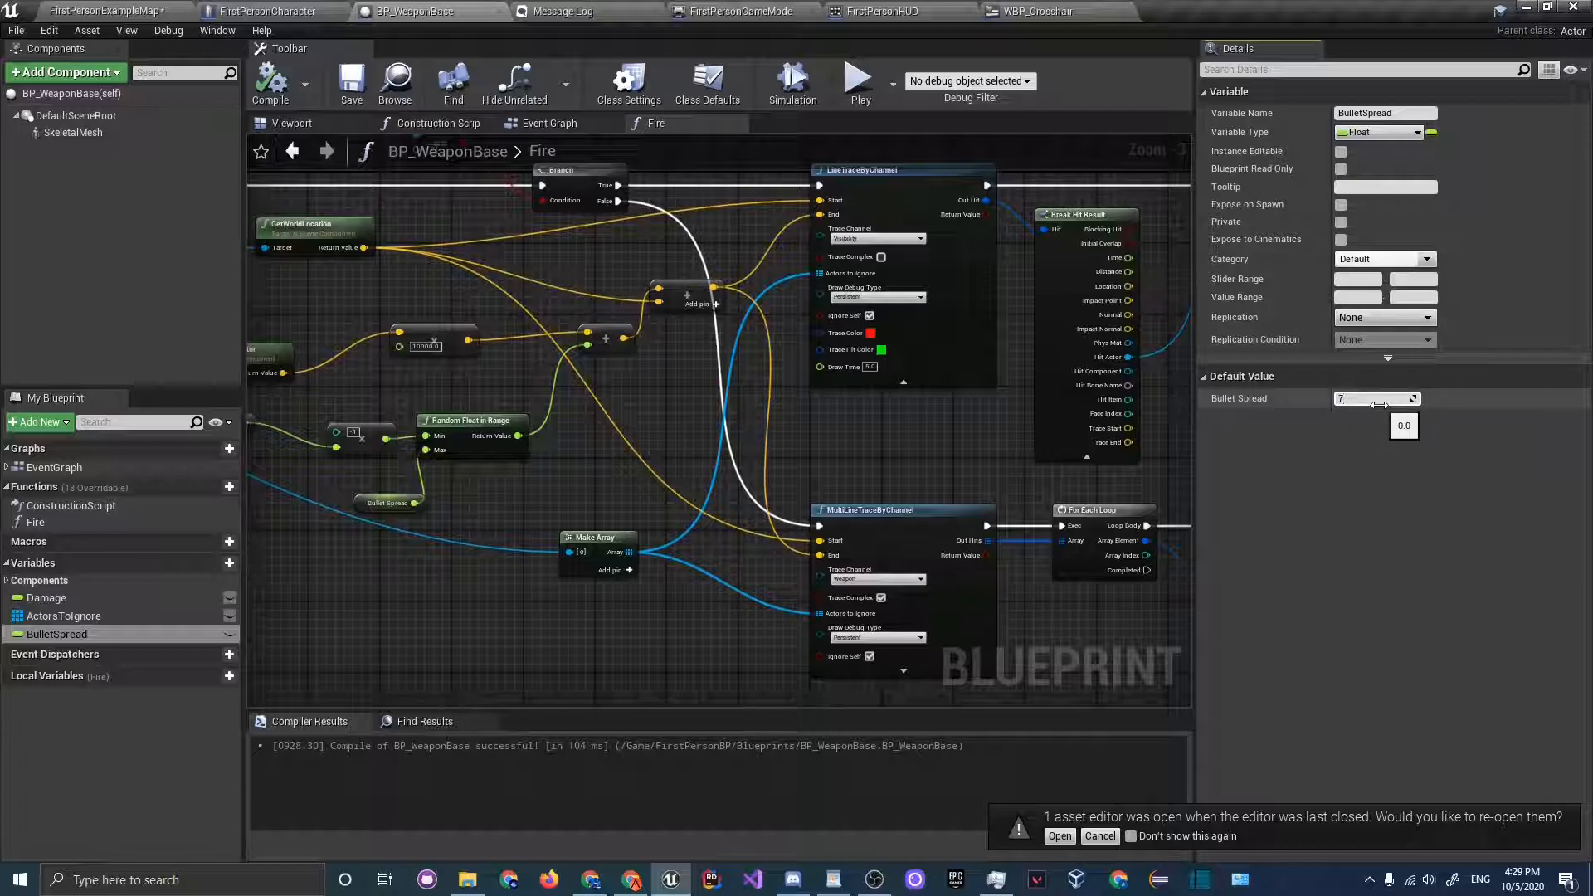
pyautogui.click(104, 11)
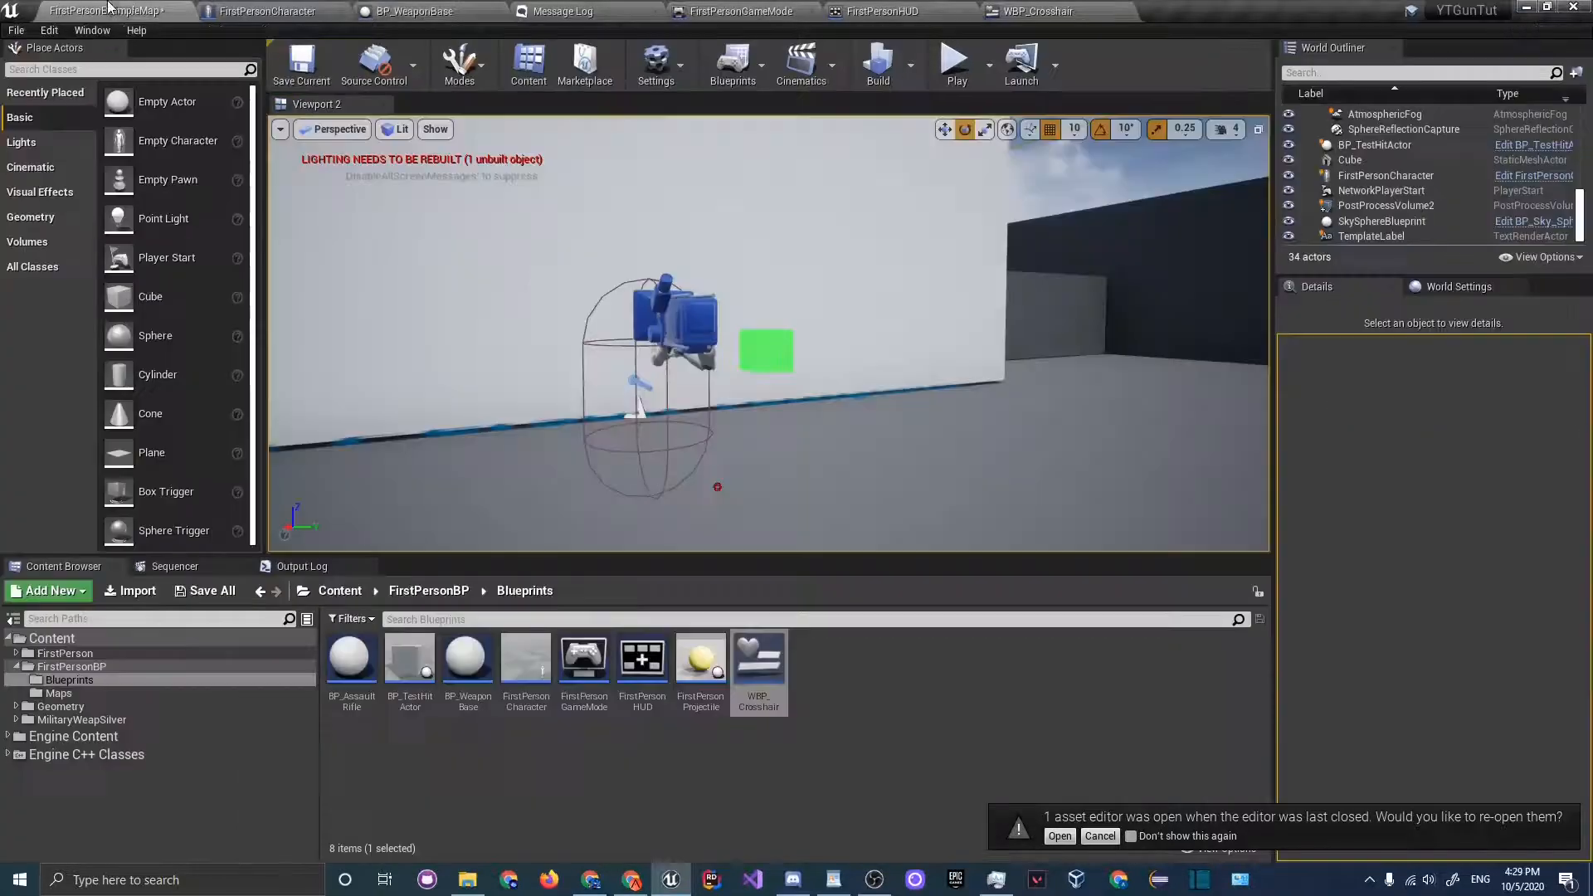
pyautogui.click(954, 64)
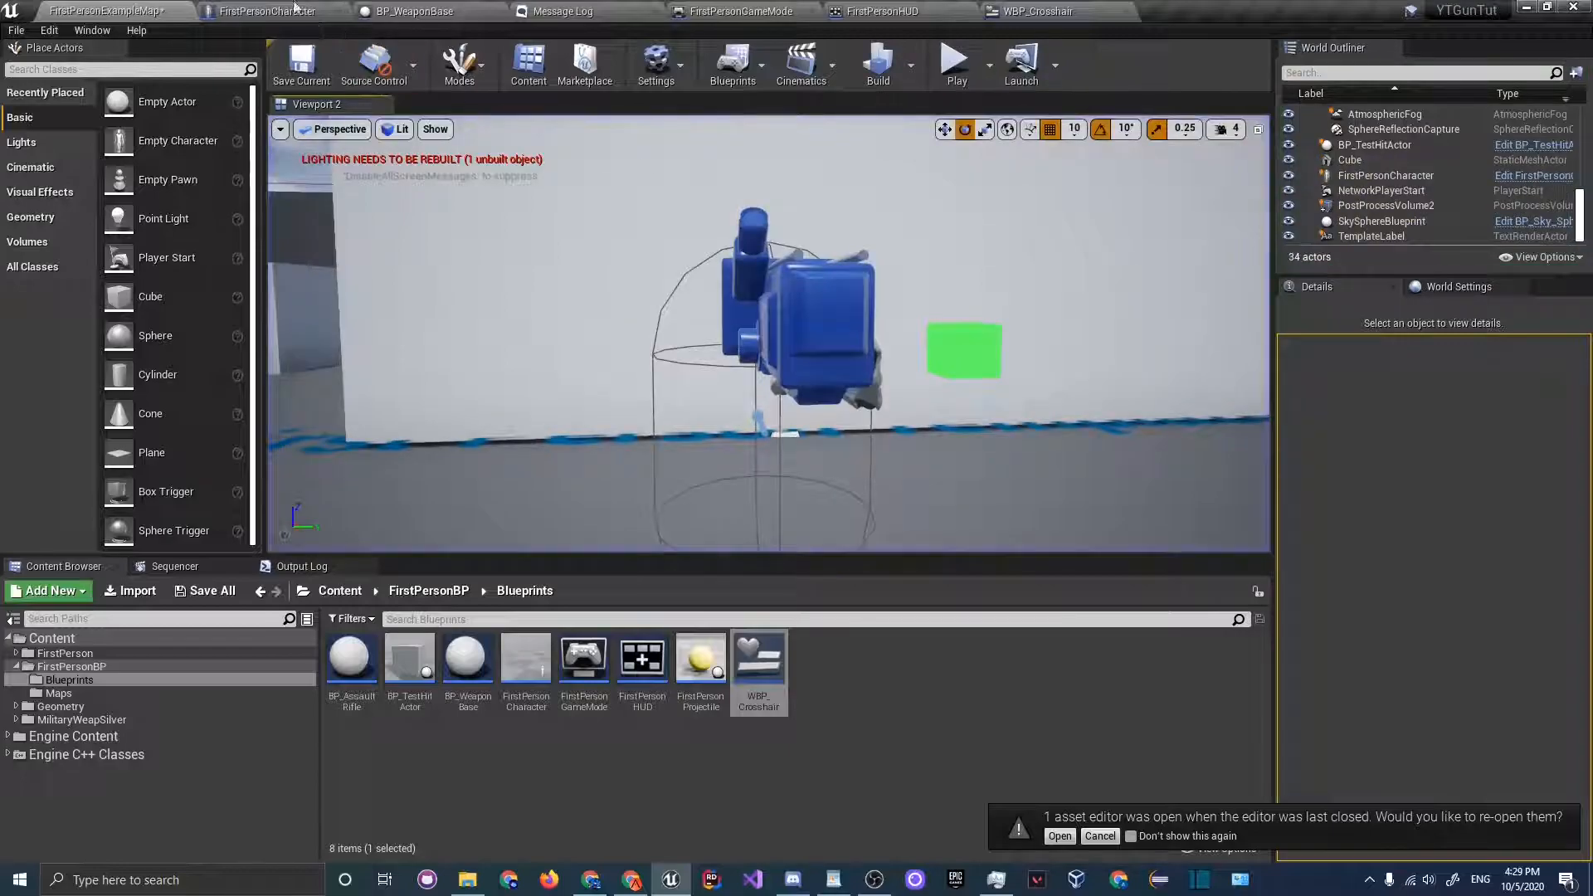
# - Visit the FirstPersonCharacter blueprint to recompile, then return to the level editor
pyautogui.click(269, 11)
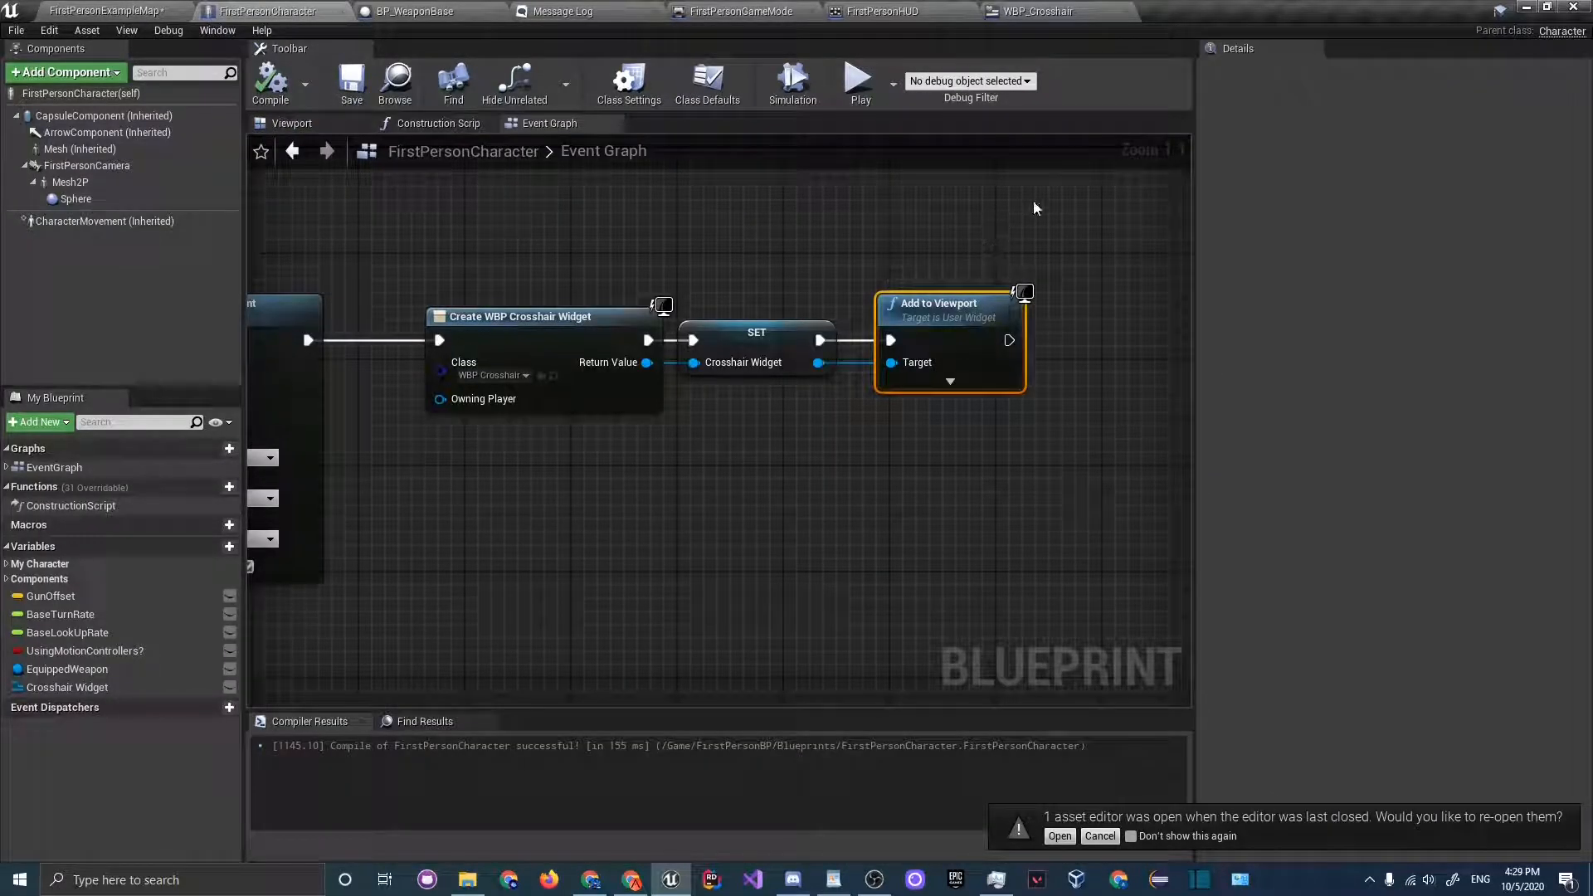
pyautogui.click(427, 11)
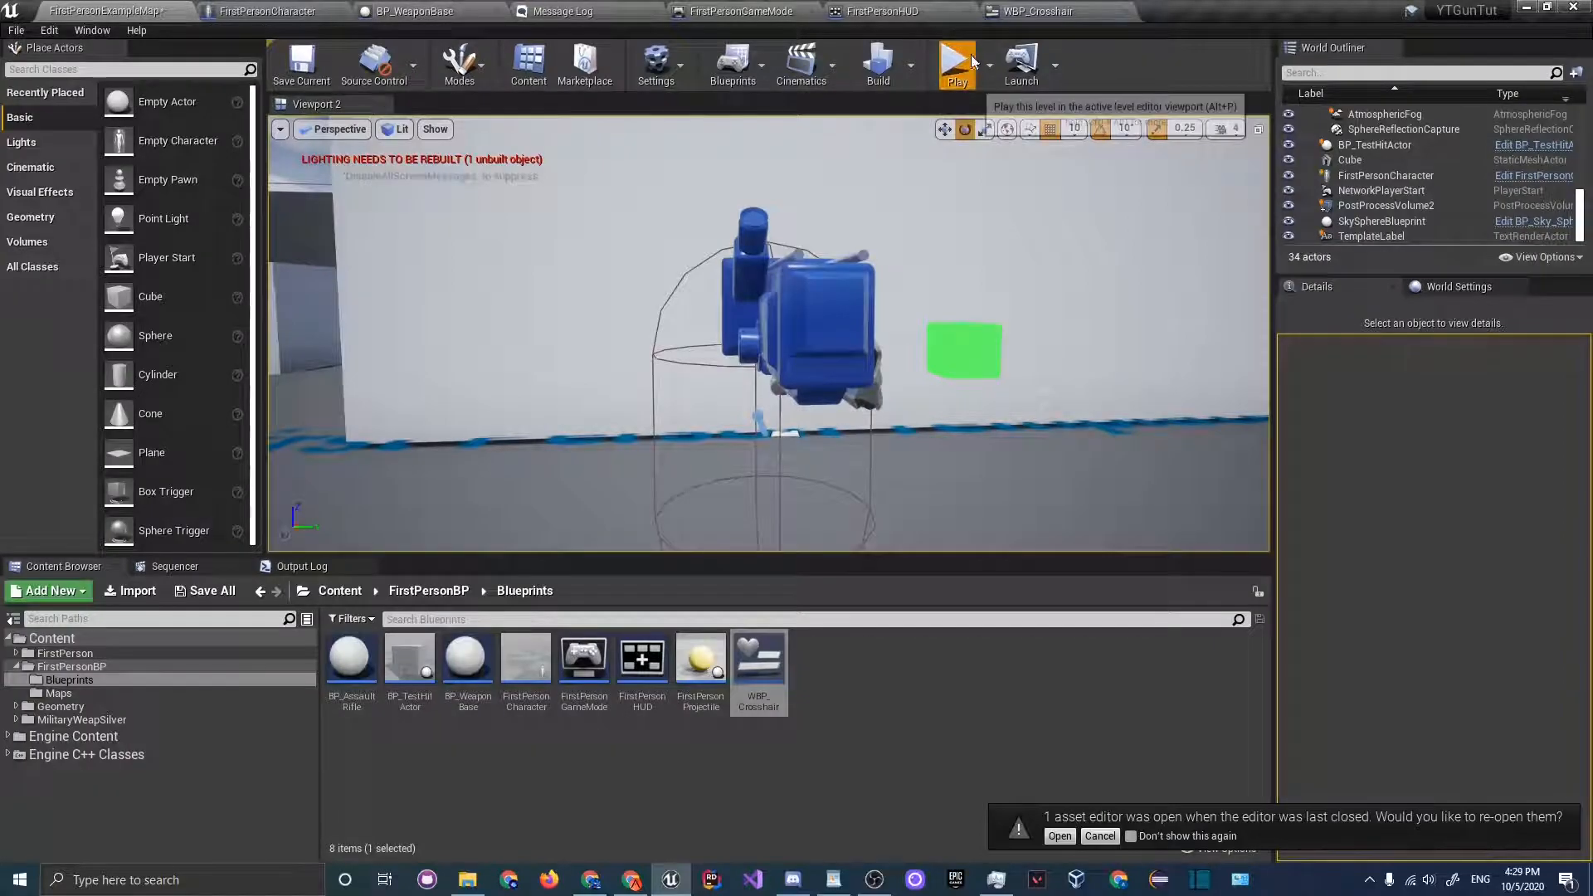
pyautogui.click(956, 62)
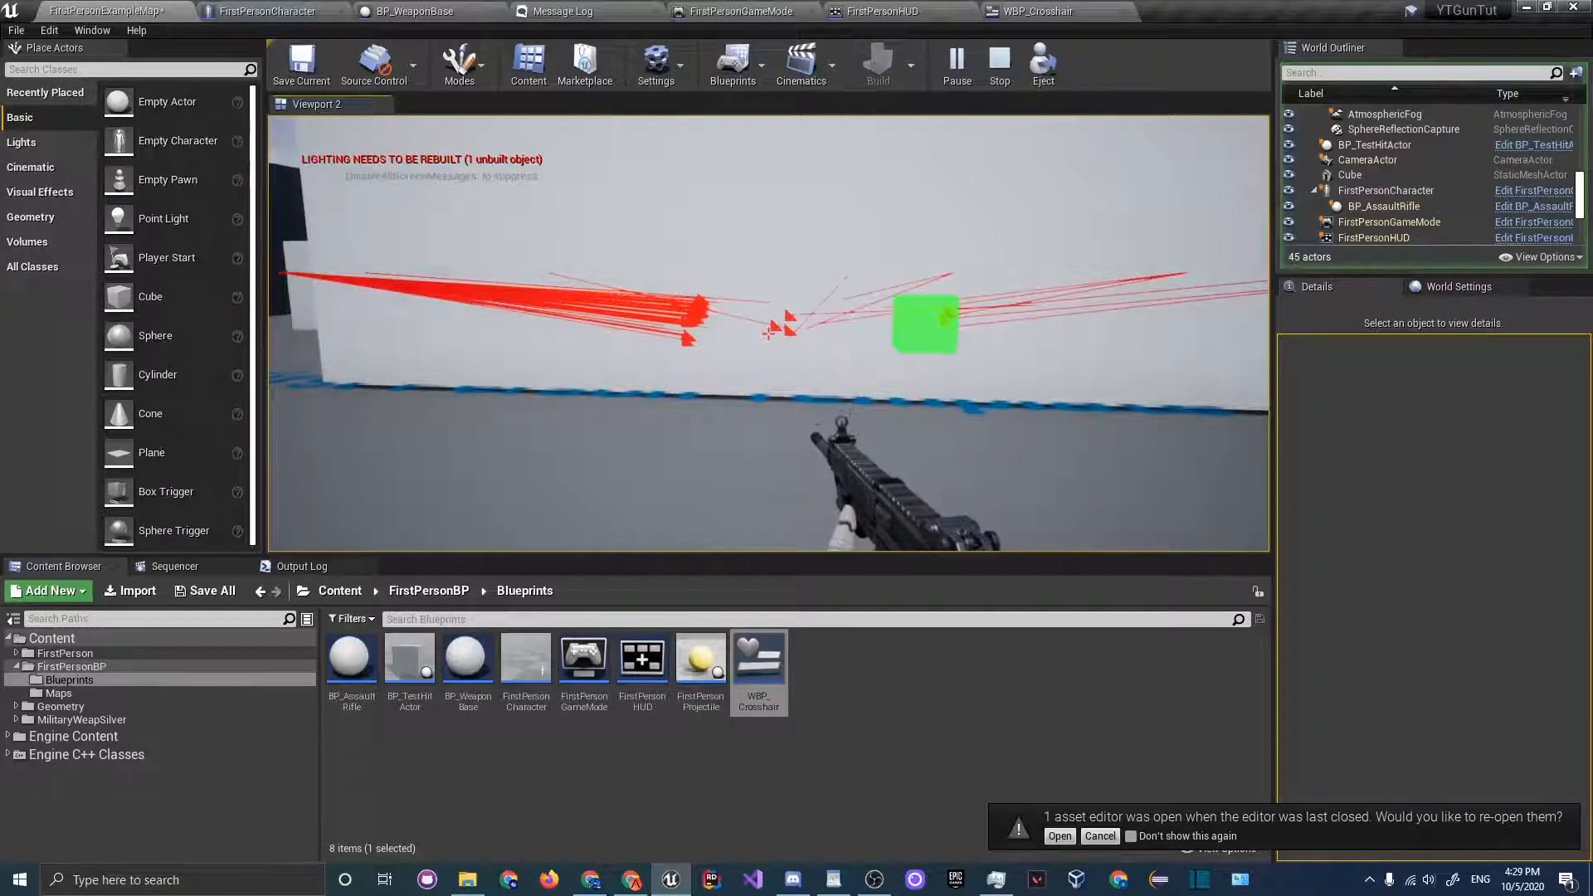
pyautogui.click(998, 65)
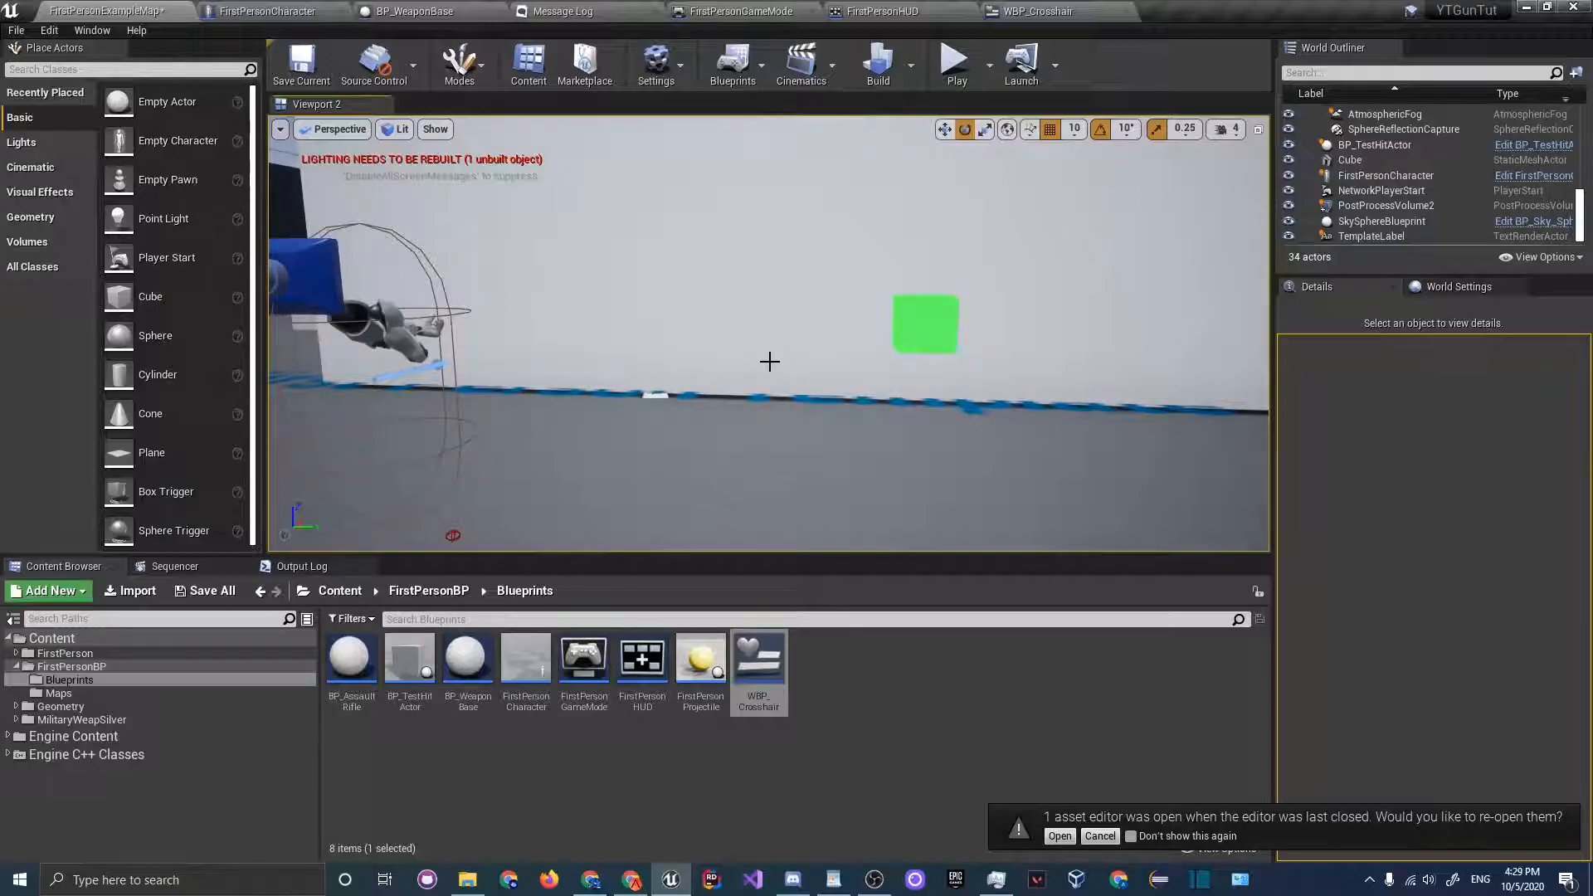
pyautogui.moveTo(838, 334)
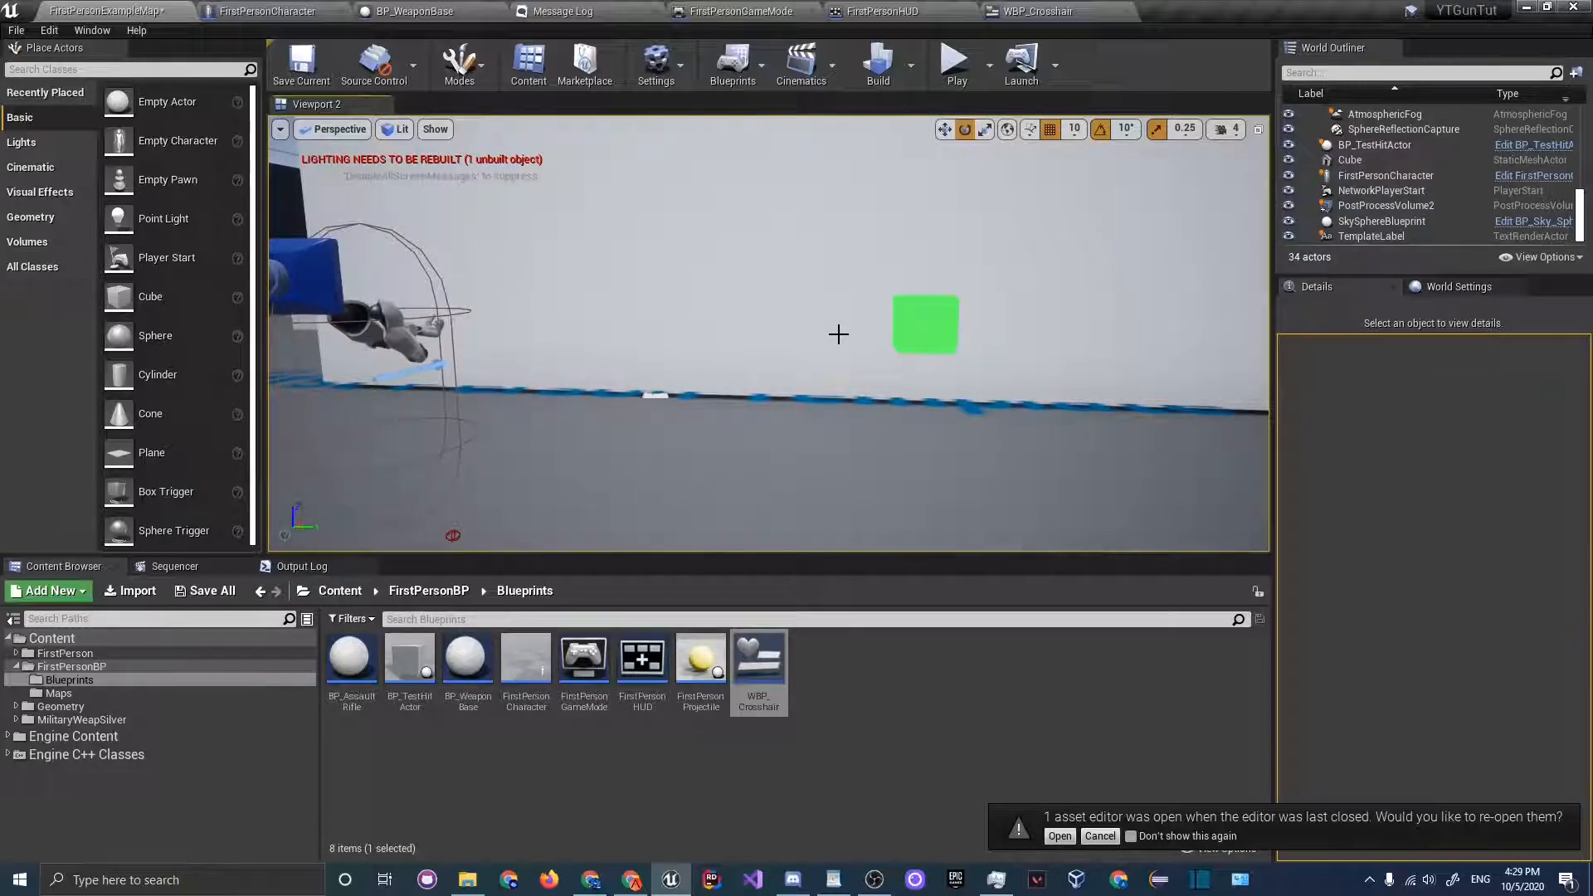
pyautogui.moveTo(968, 408)
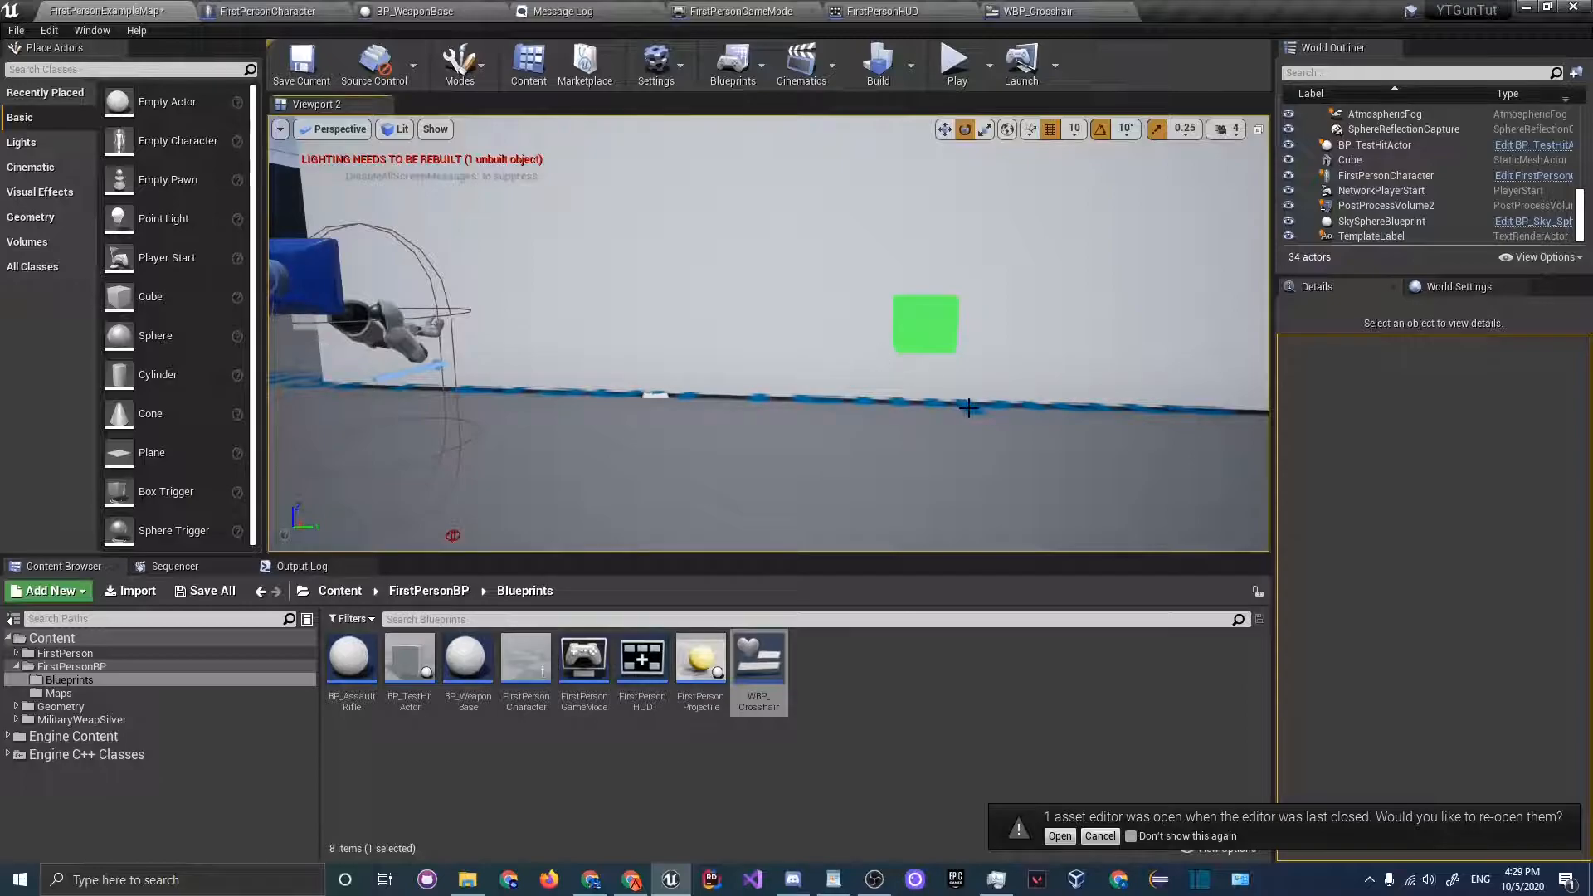